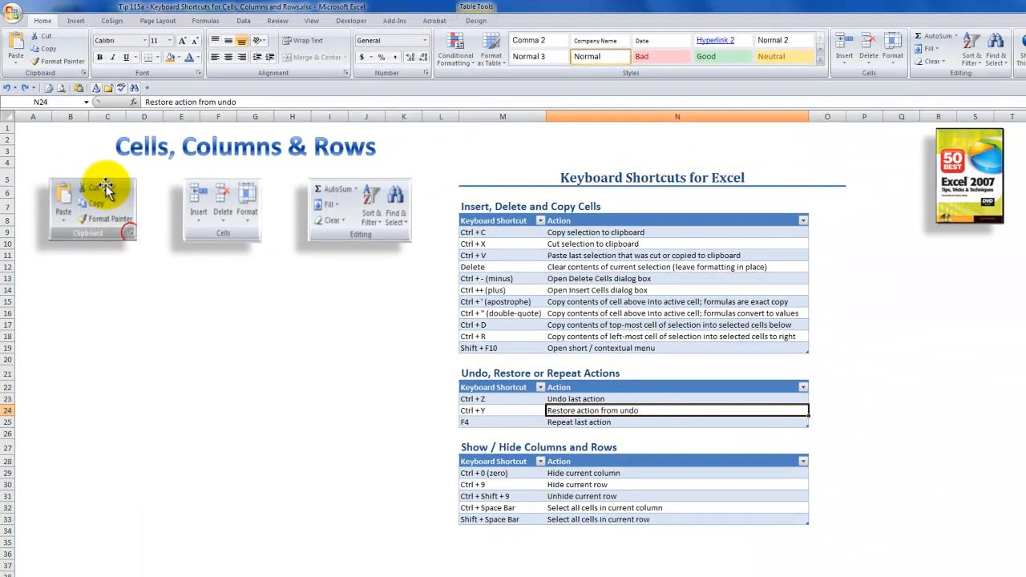
mouse_move(62, 215)
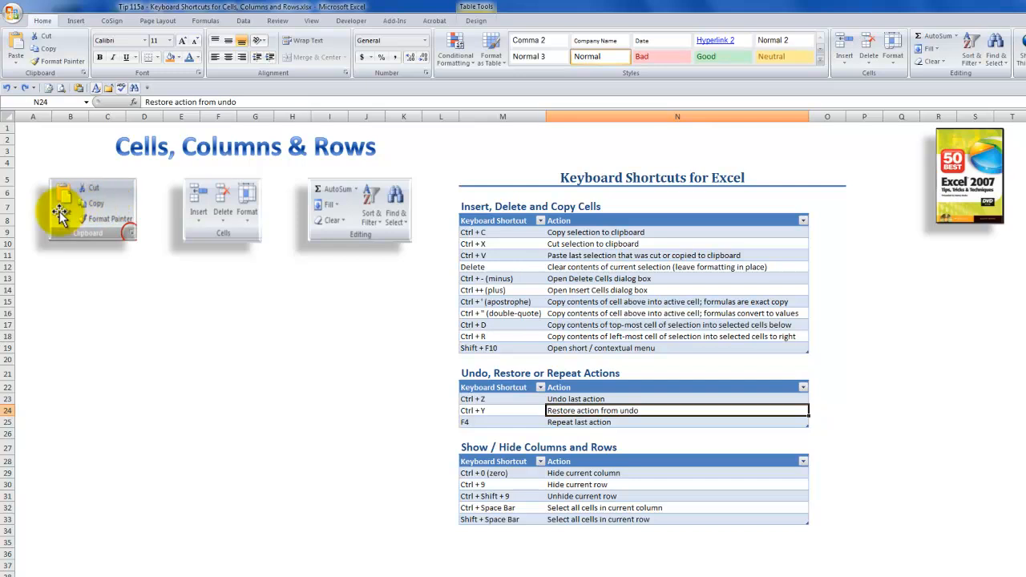
mouse_move(106, 190)
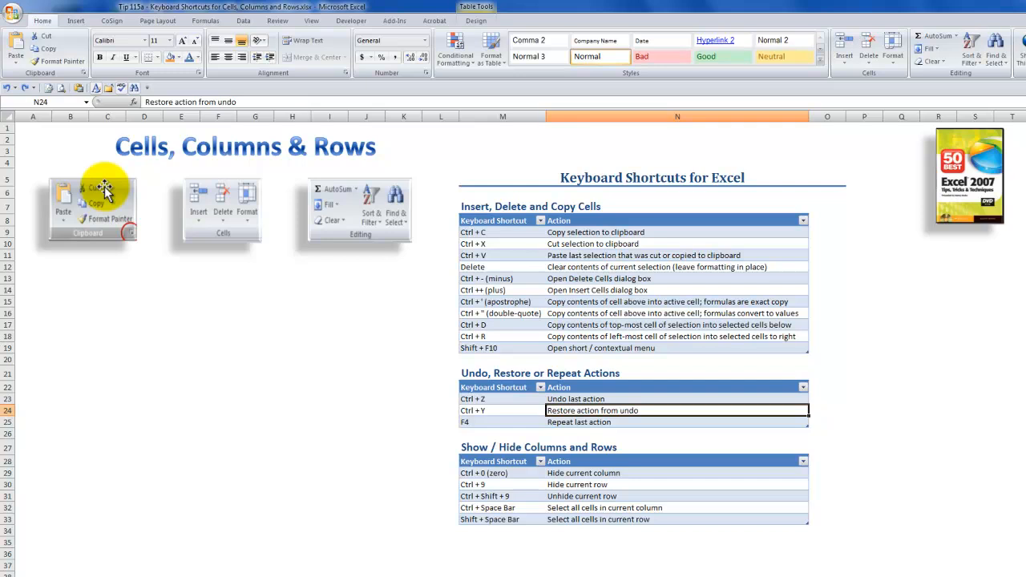
mouse_move(113, 213)
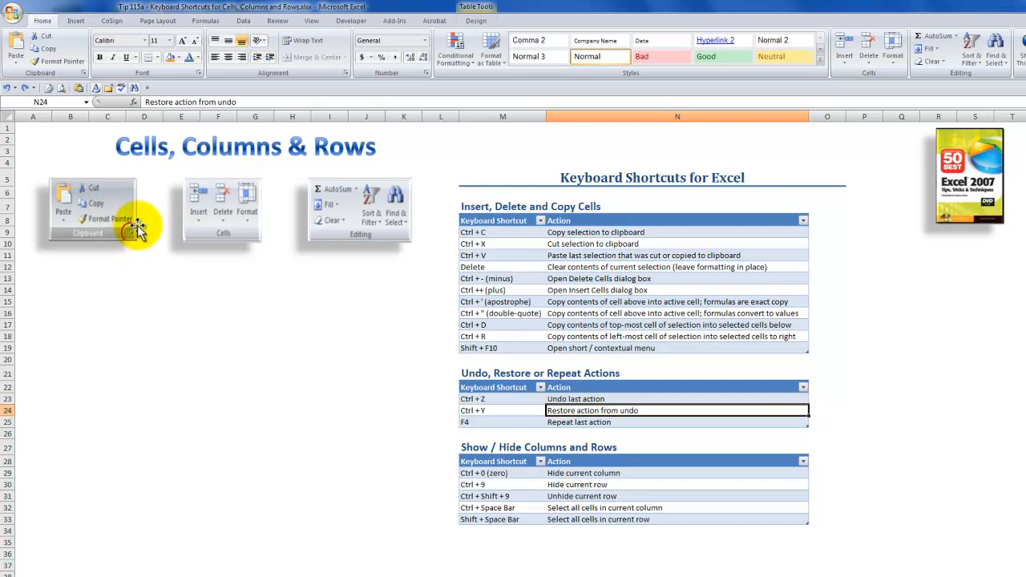
mouse_move(124, 229)
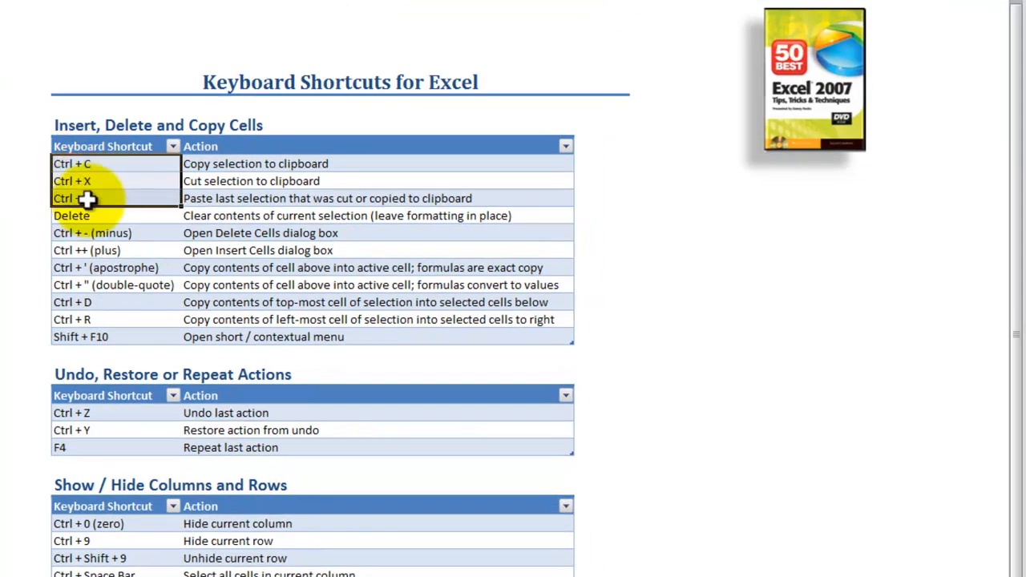
mouse_move(240, 164)
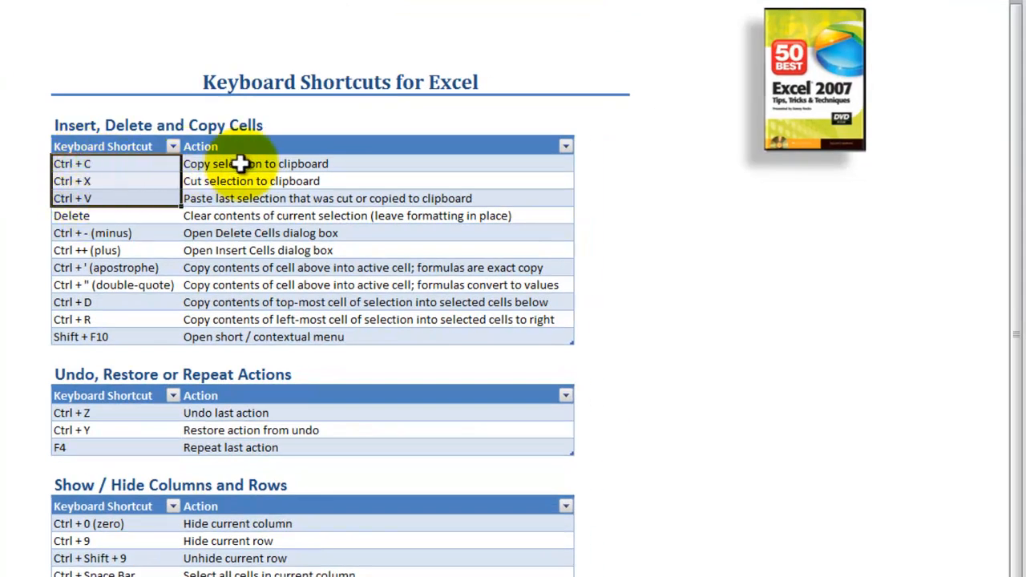
mouse_move(127, 186)
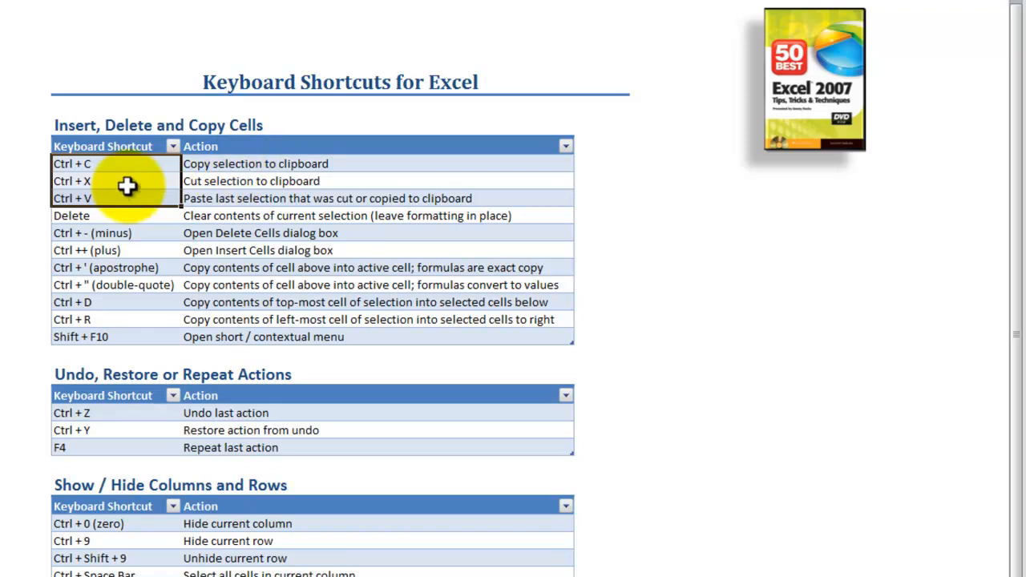
mouse_move(230, 181)
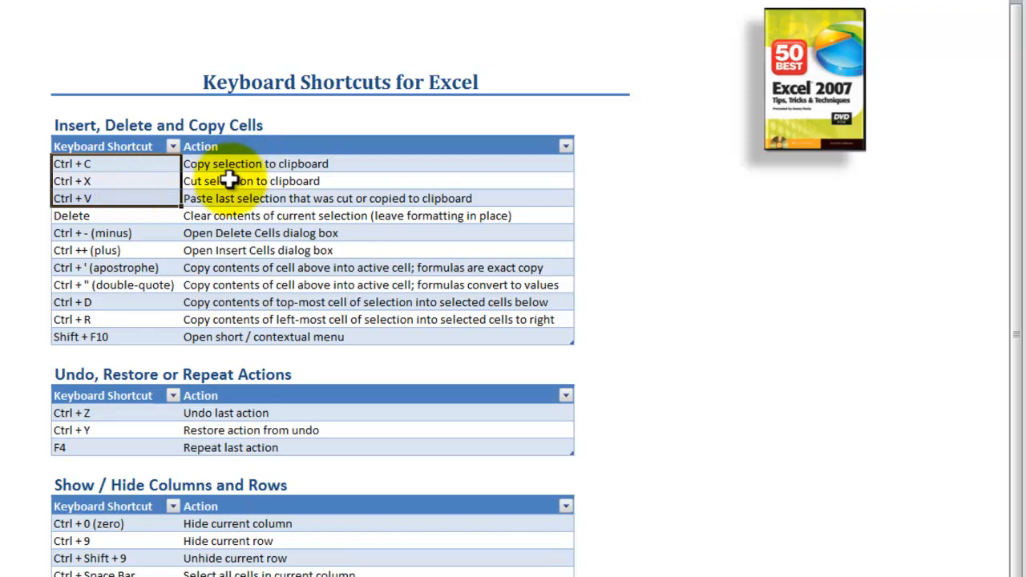
mouse_move(126, 202)
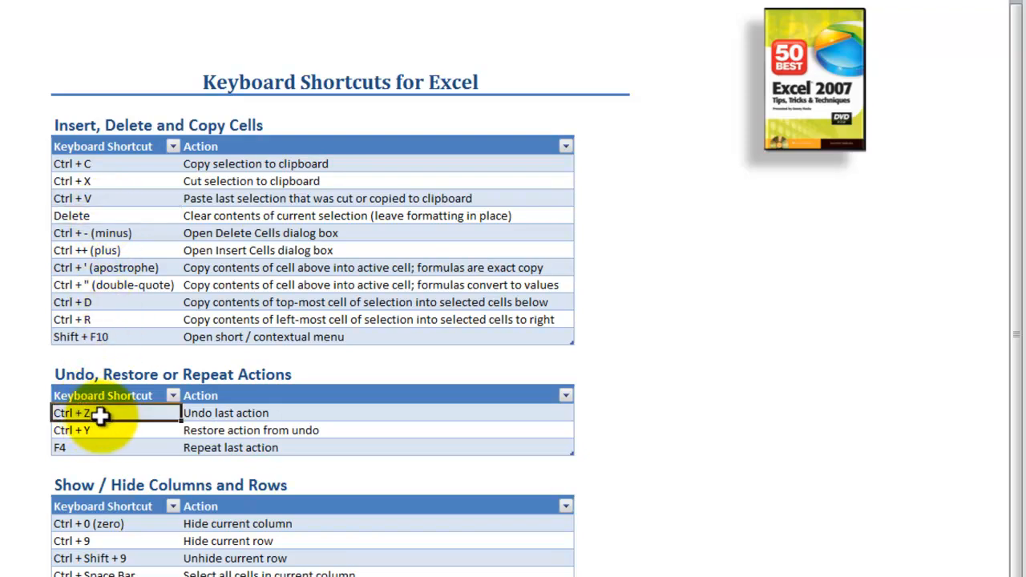
Highlight the Ctrl+Z undo and Ctrl+Y redo entries in the shortcuts reference table.
left_click(102, 430)
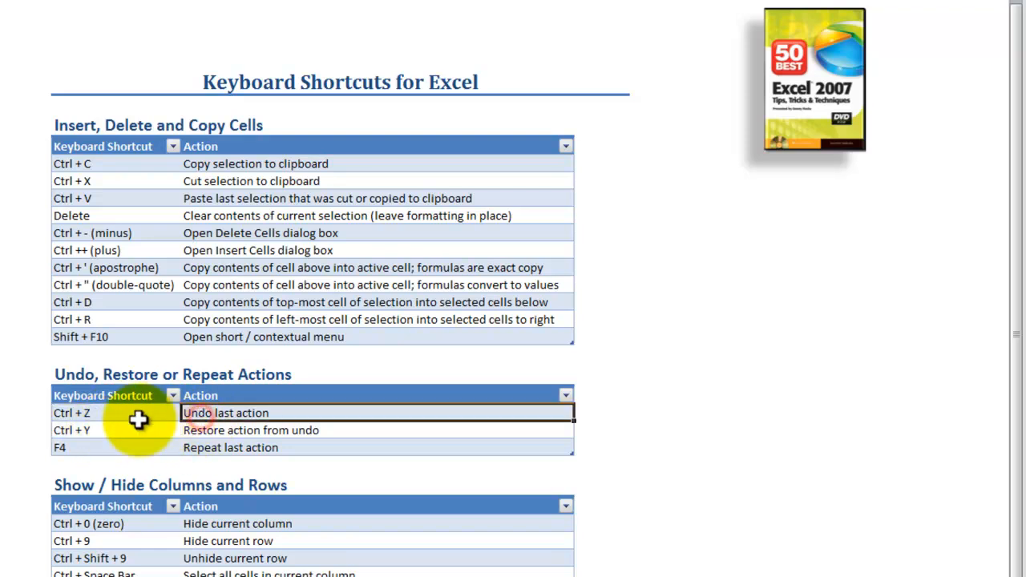
left_click(97, 429)
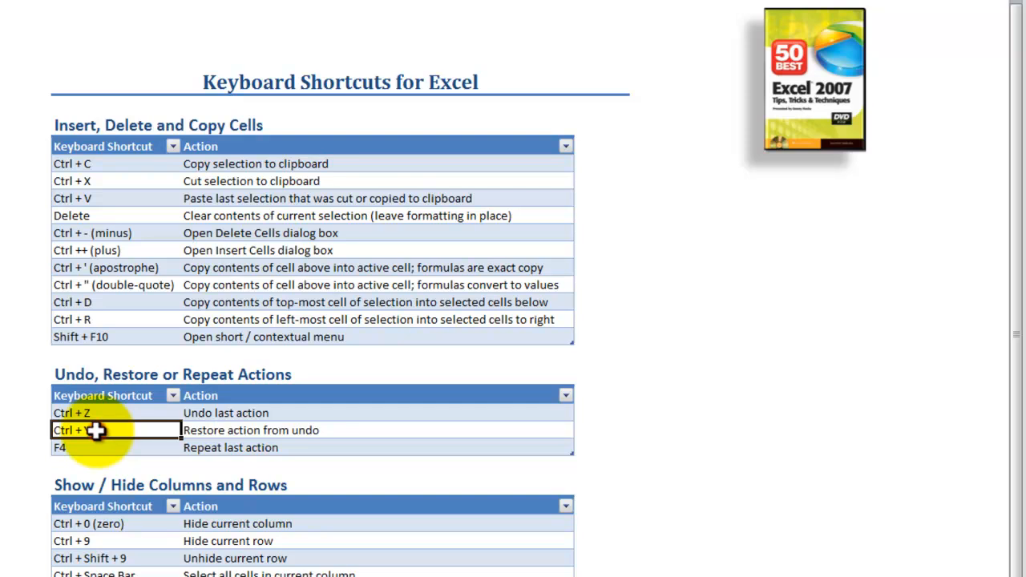
left_click(280, 413)
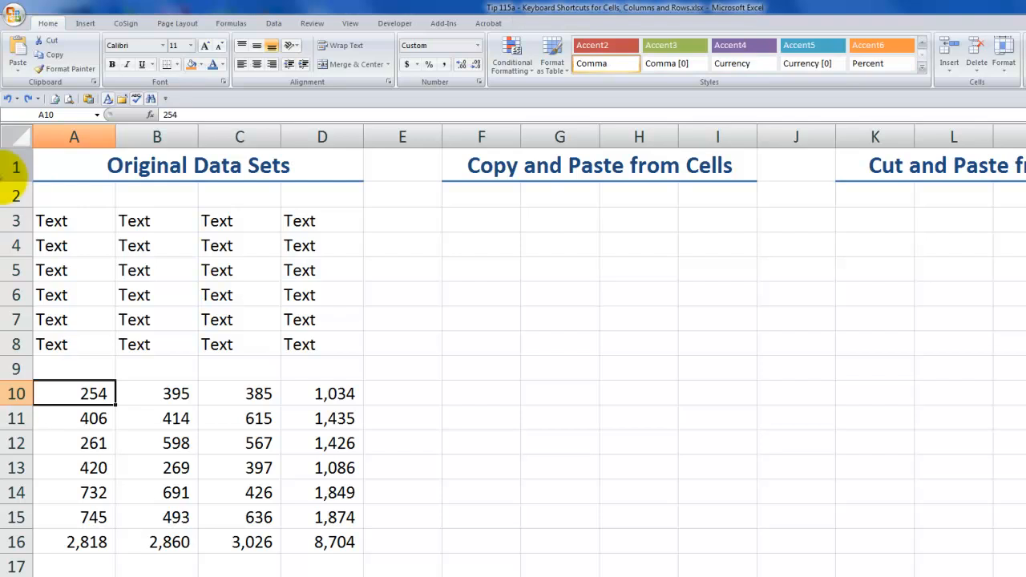
left_click_drag(51, 221, 299, 344)
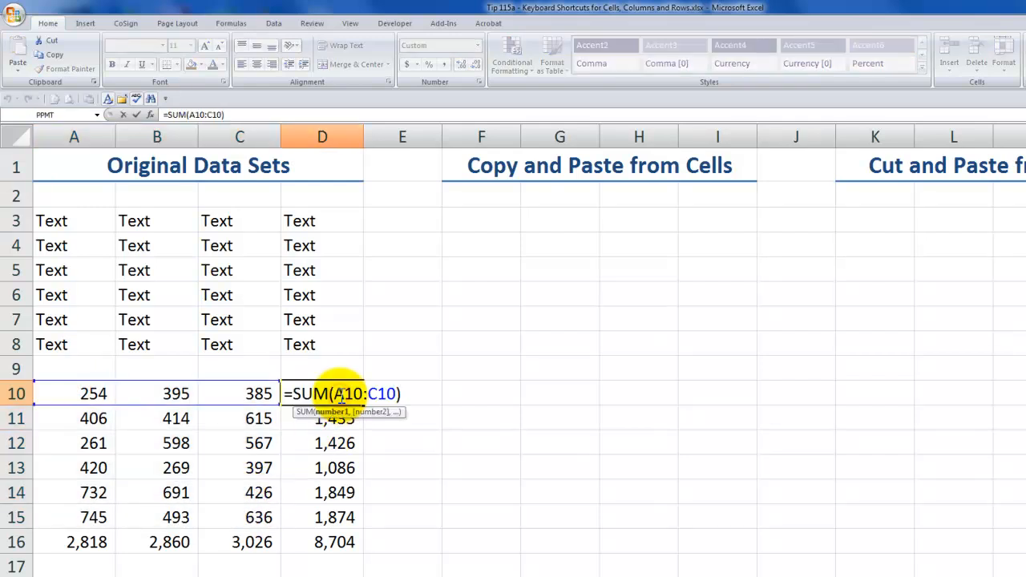
key("Return")
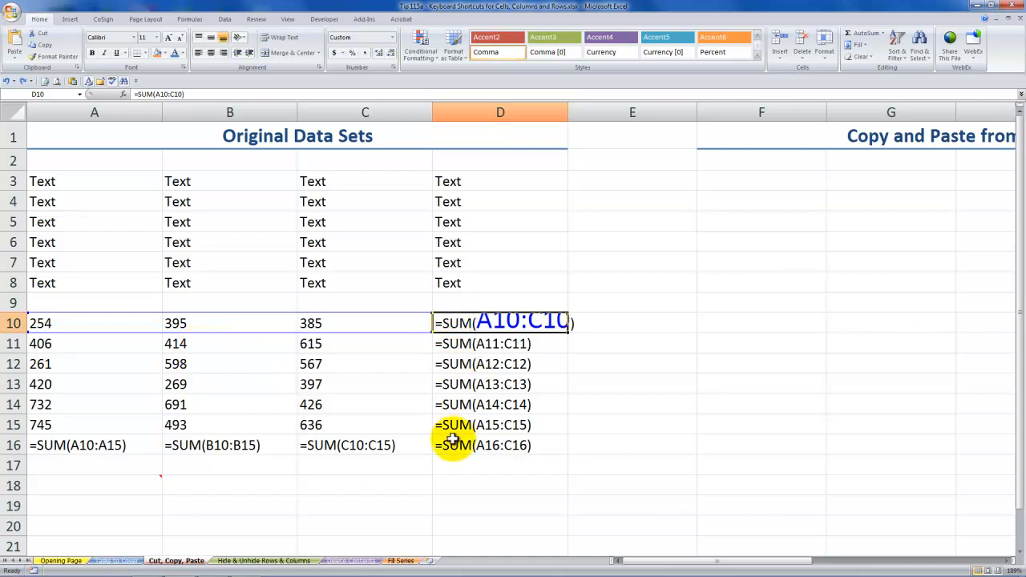
mouse_move(457, 332)
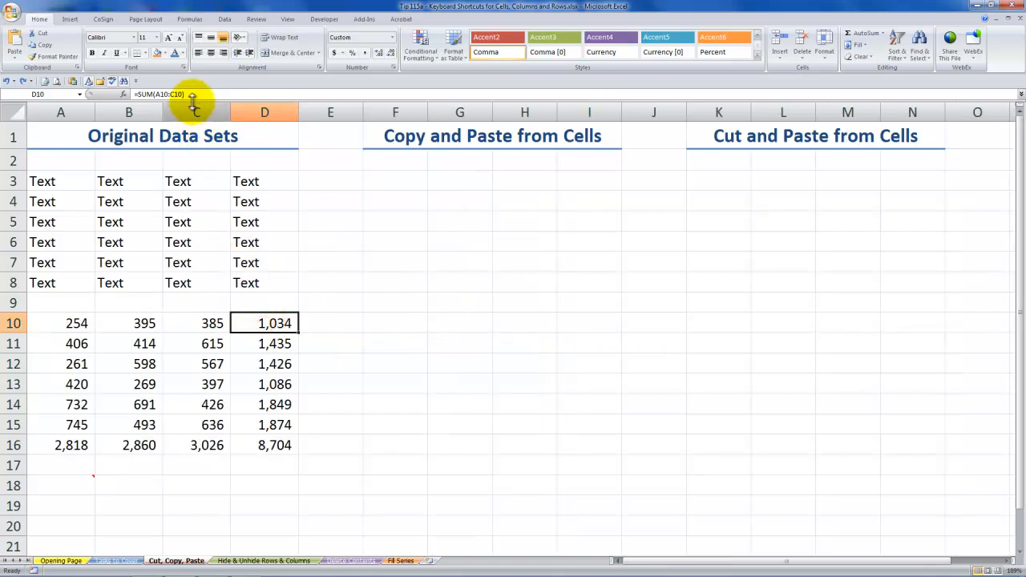
double_click(264, 323)
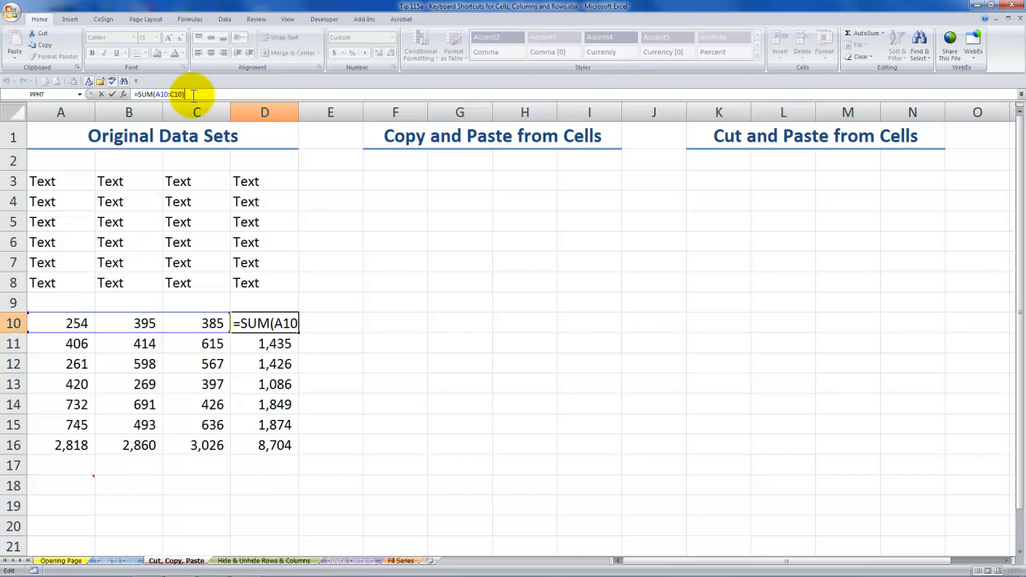
key("Return")
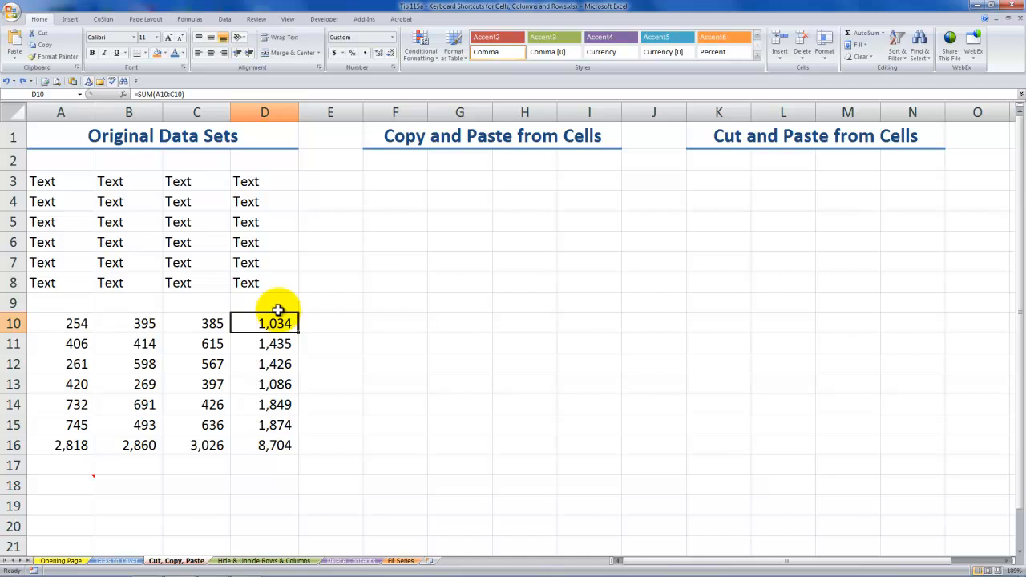
key("ctrl+`")
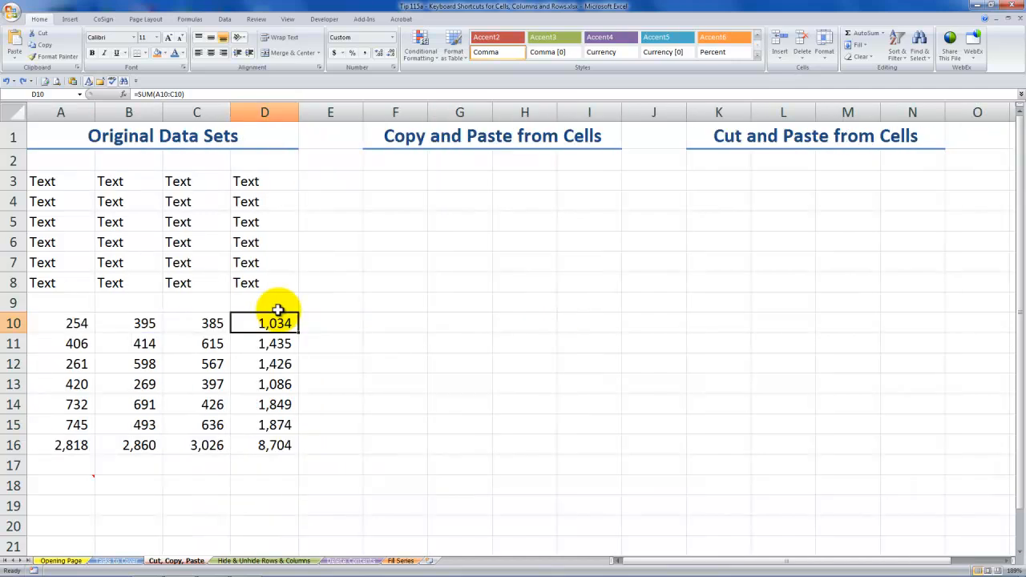
double_click(275, 323)
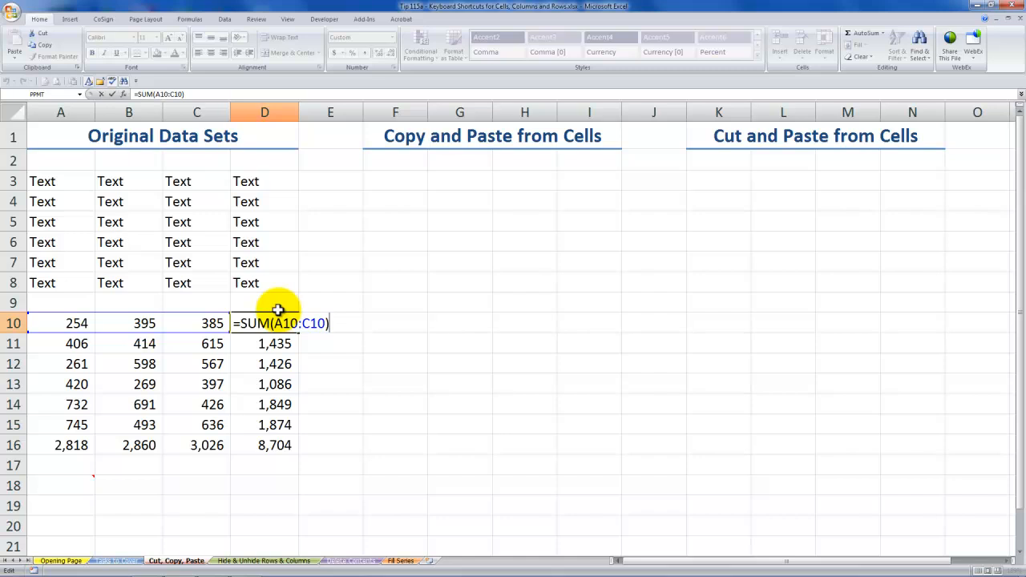
key("Return")
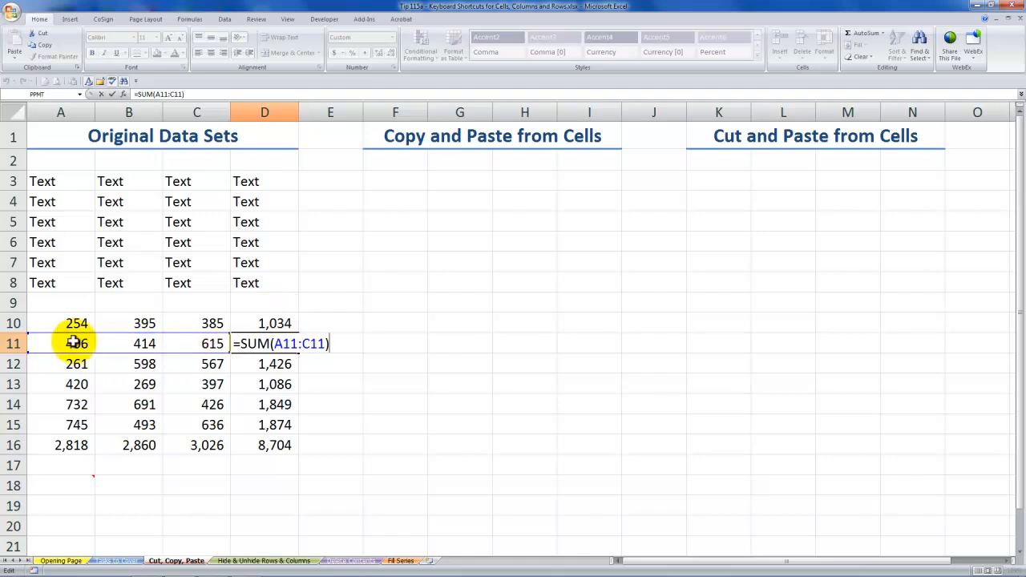
key("Return")
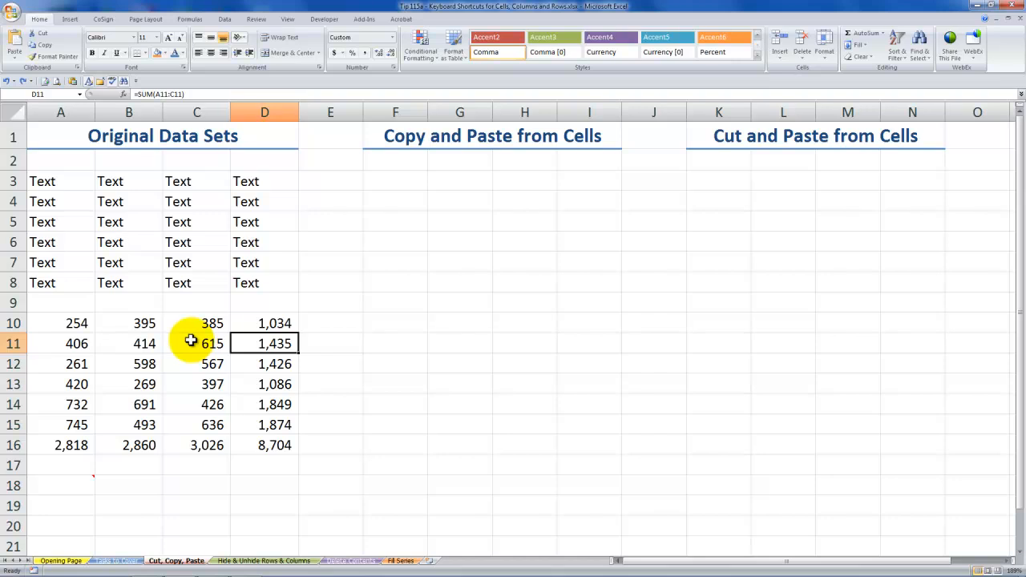
Fill A3:B4 with 'Copy', copy the block, and paste it at F3 and G7.
left_click(41, 180)
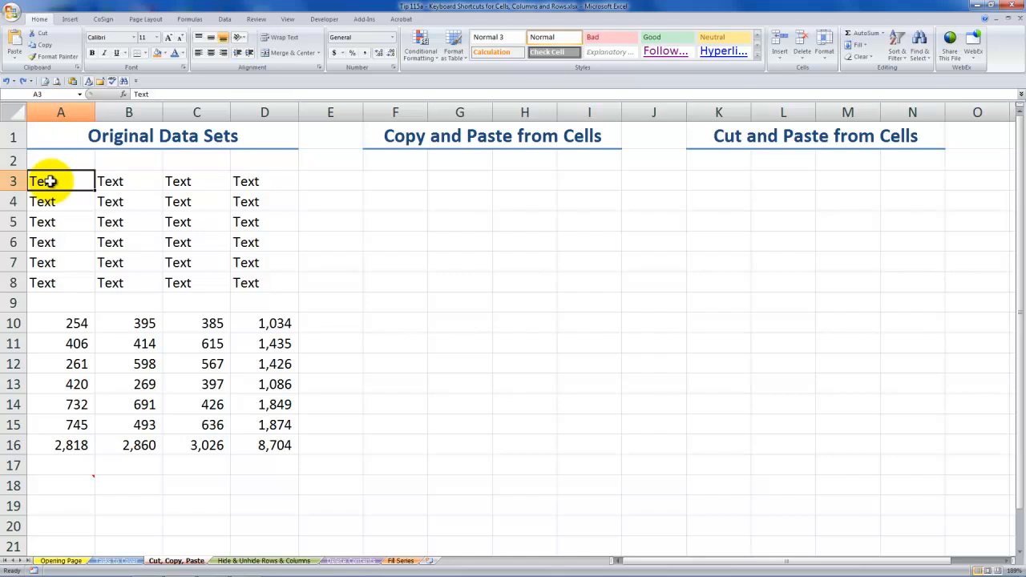
left_click_drag(44, 181, 110, 201)
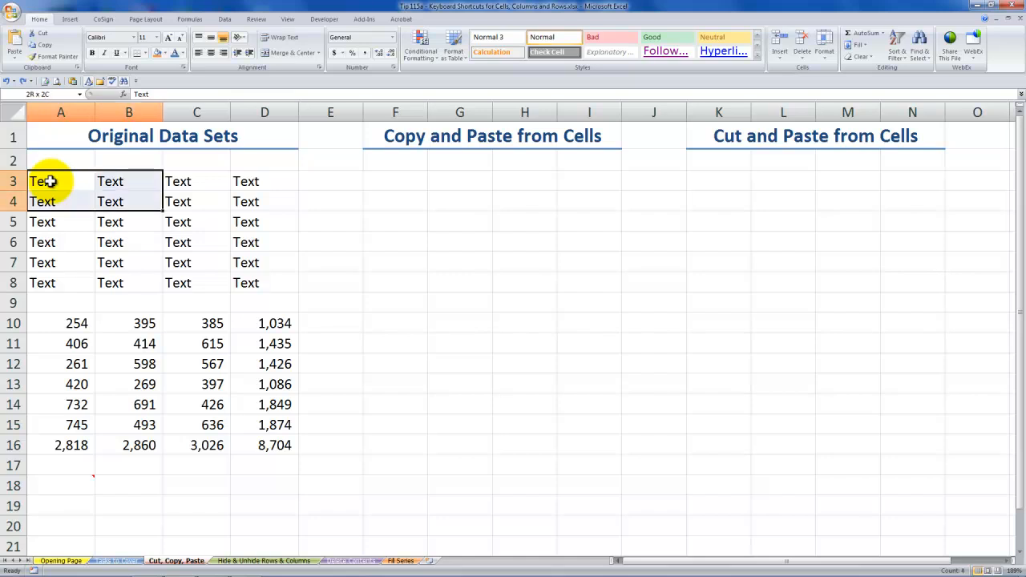
left_click(60, 181)
type("C")
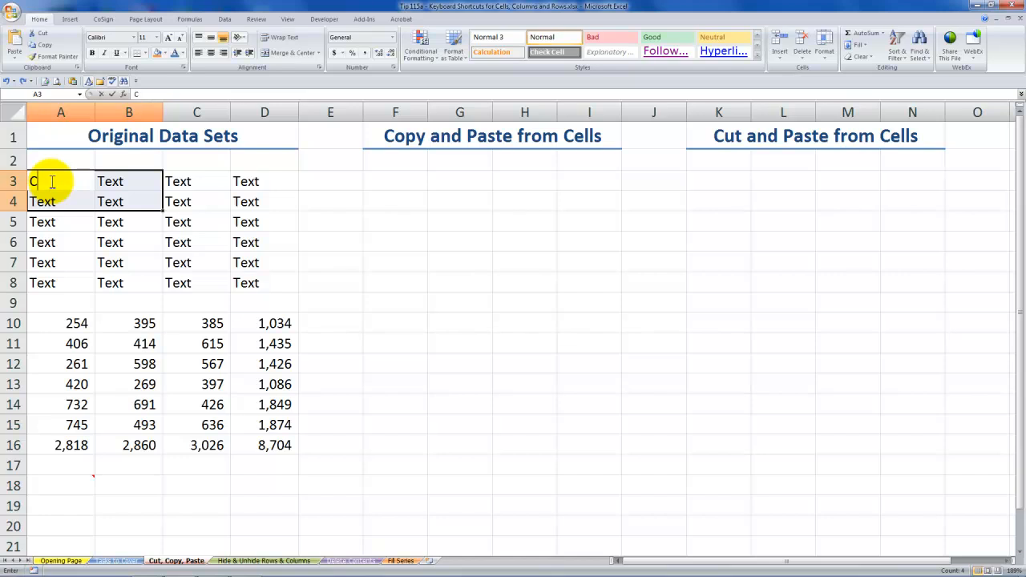
type("opy")
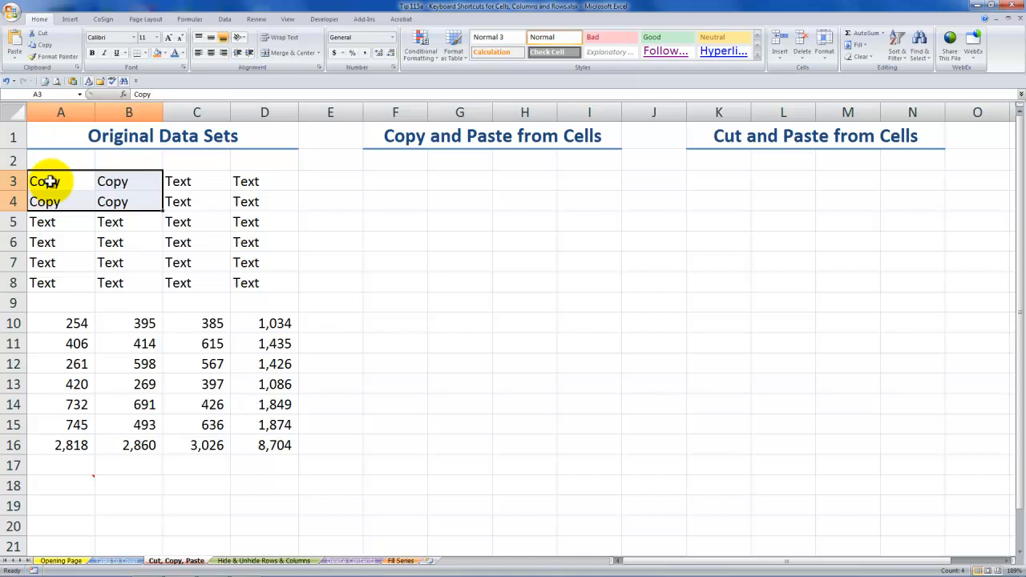
key("ctrl+c")
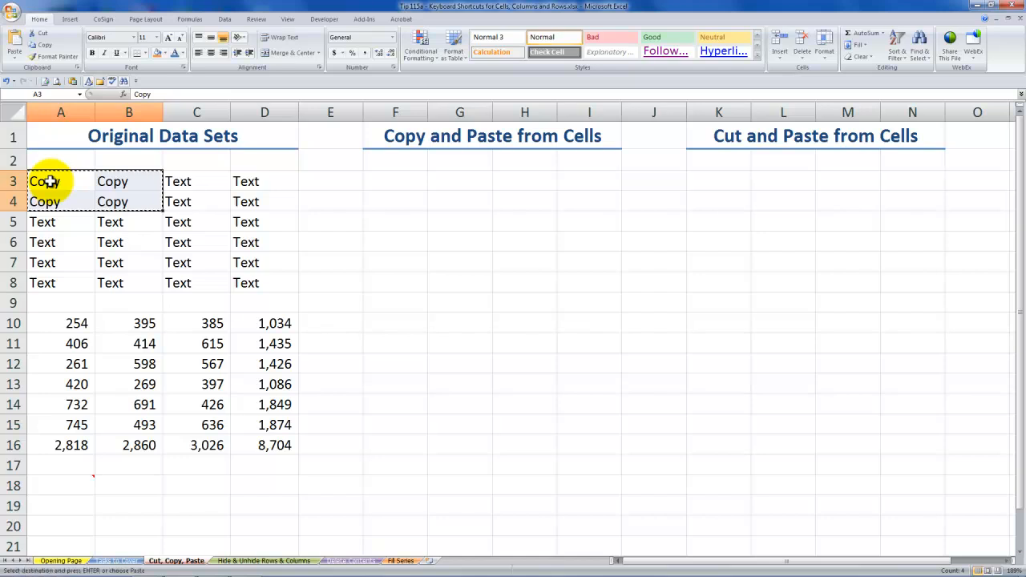
left_click(394, 181)
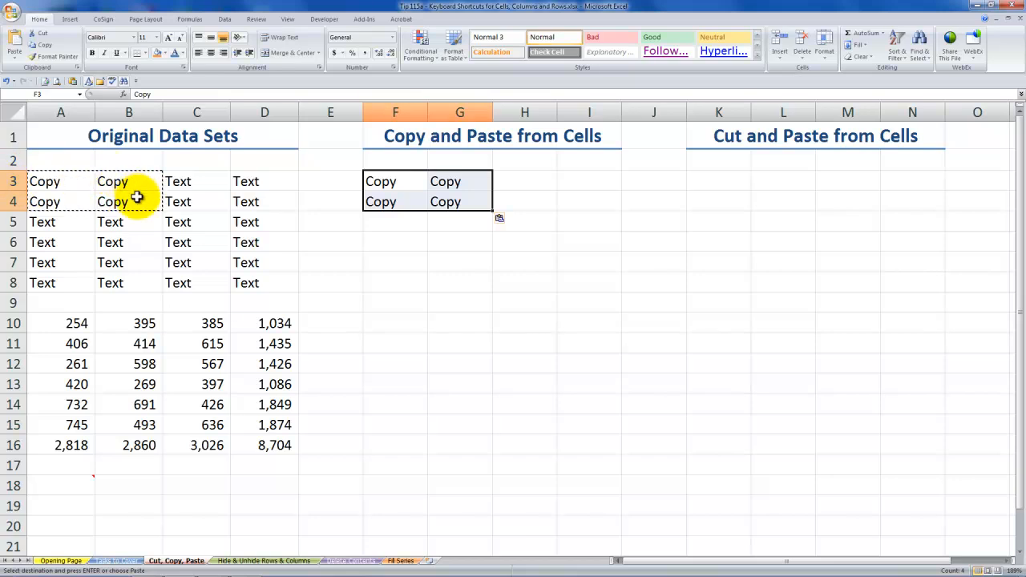
mouse_move(60, 175)
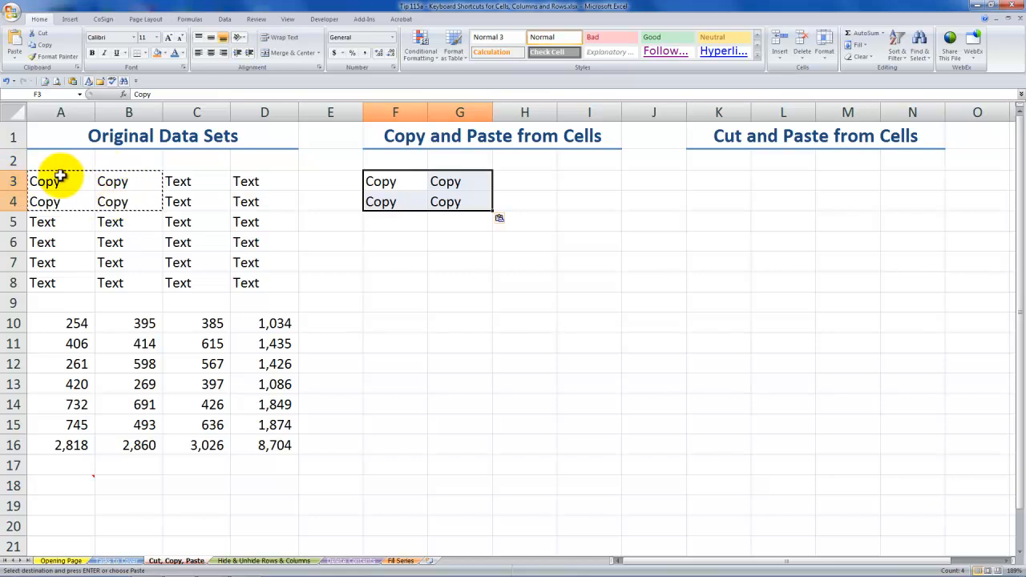
left_click(460, 263)
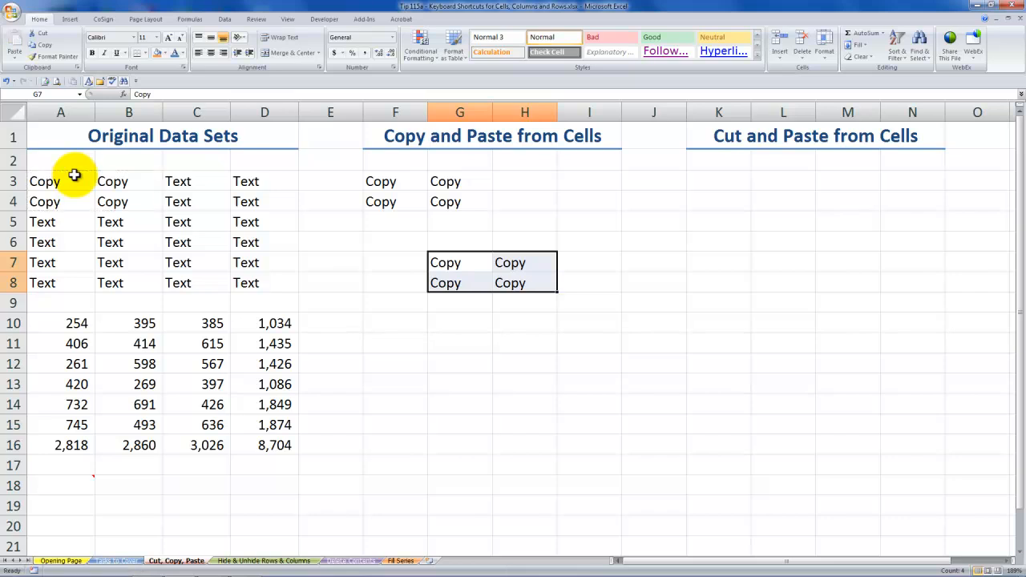
Cut the four Cut cells from D4:D7 into K5:K8, then reselect the emptied D4:D7.
left_click(263, 201)
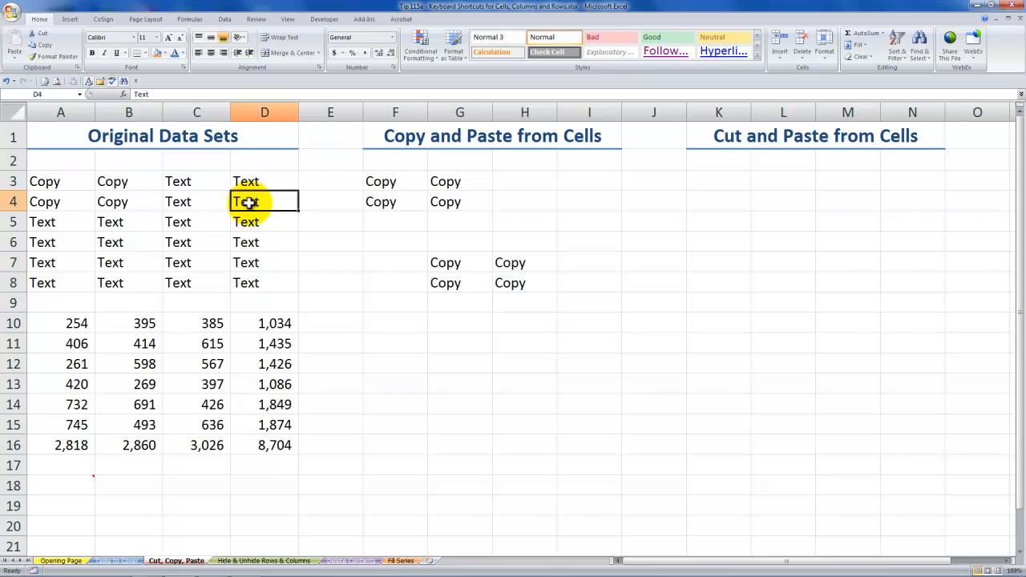
left_click_drag(264, 201, 264, 262)
type("Cut")
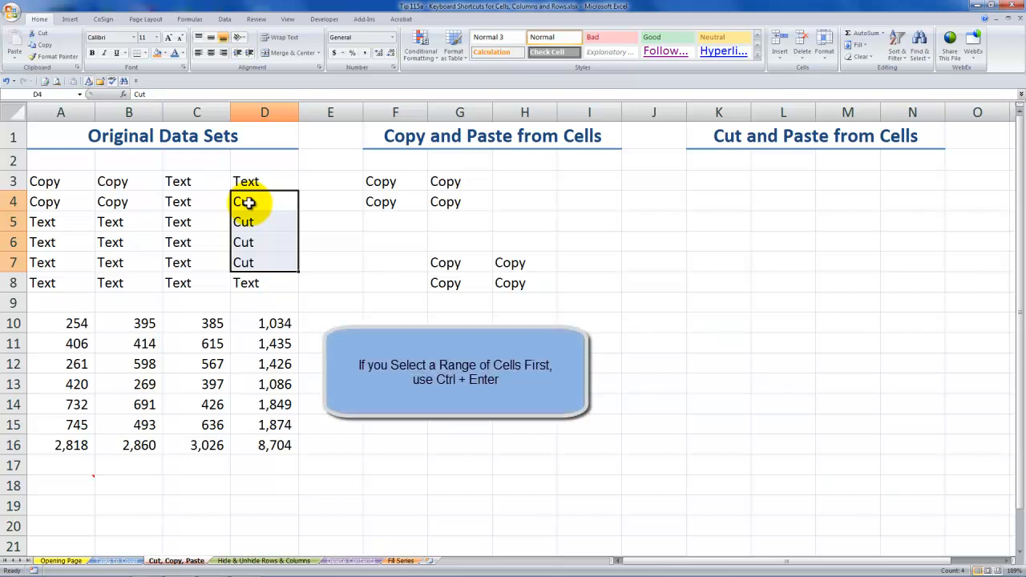
key("ctrl+x")
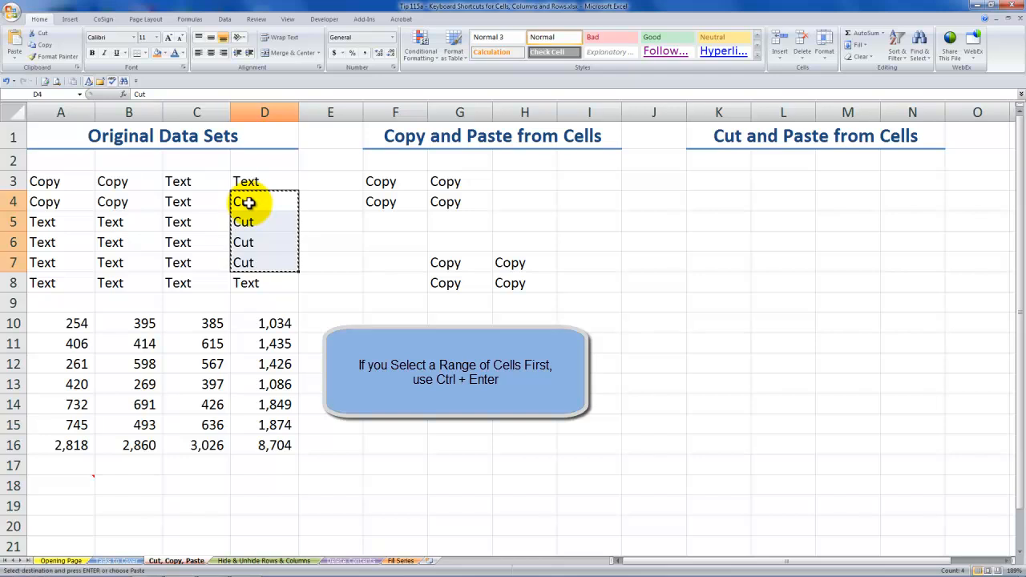
left_click(718, 222)
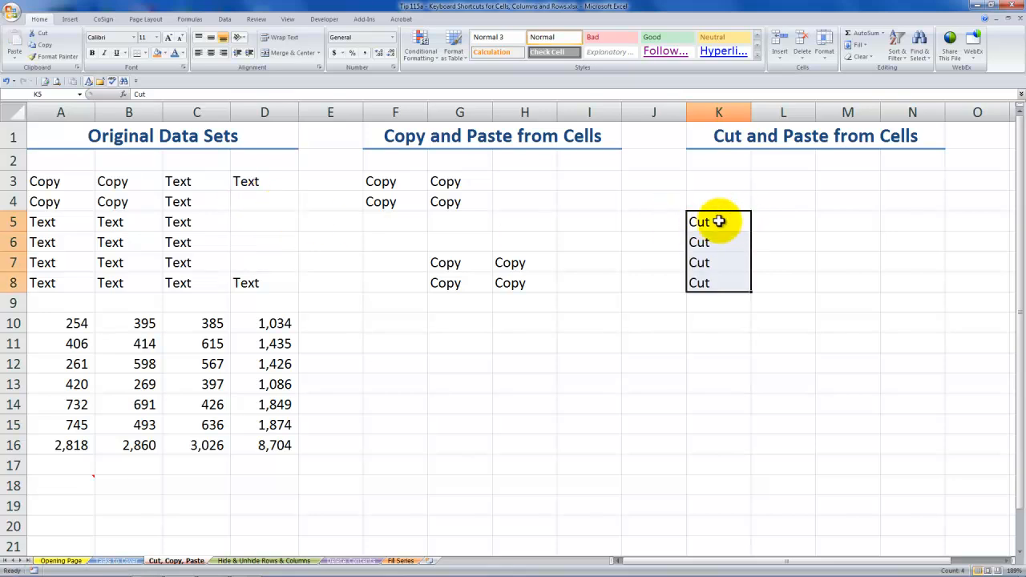
left_click_drag(719, 222, 719, 282)
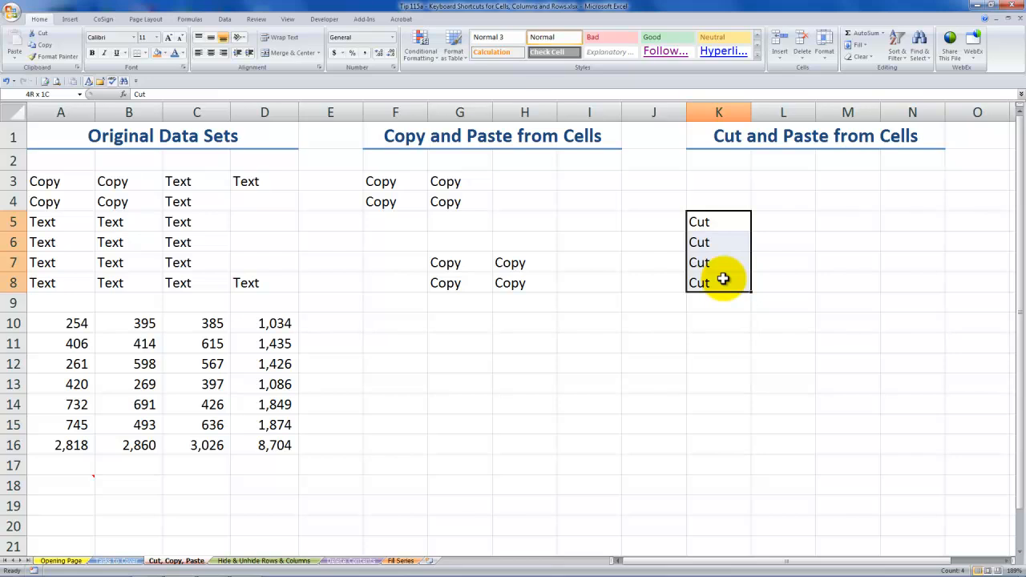
left_click(264, 201)
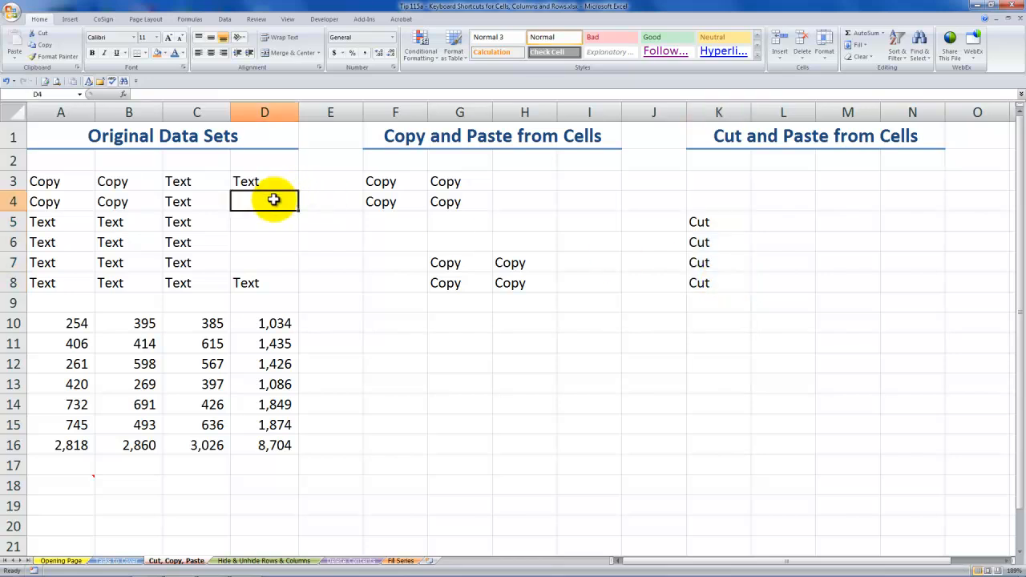
left_click_drag(264, 201, 264, 262)
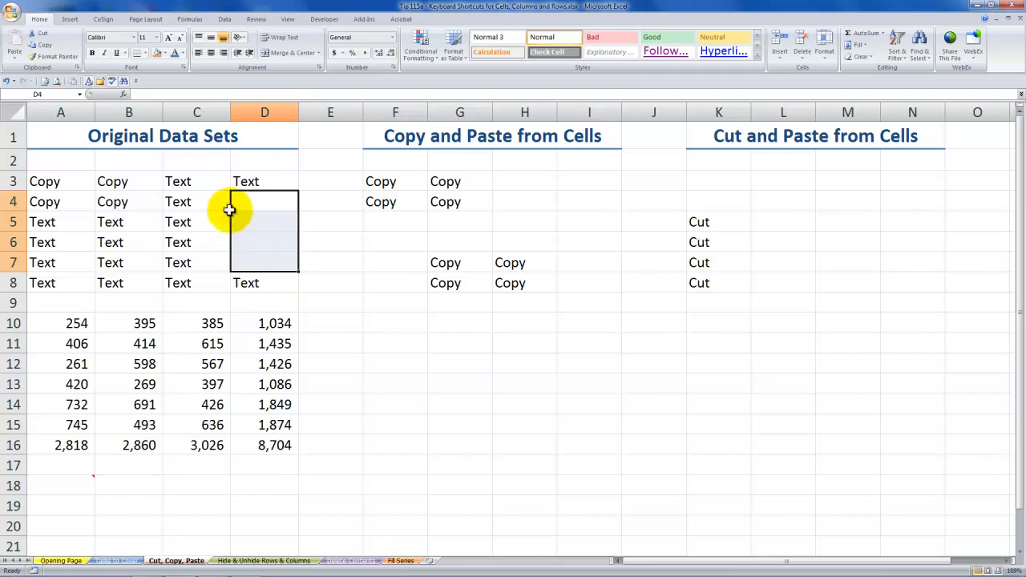
mouse_move(264, 206)
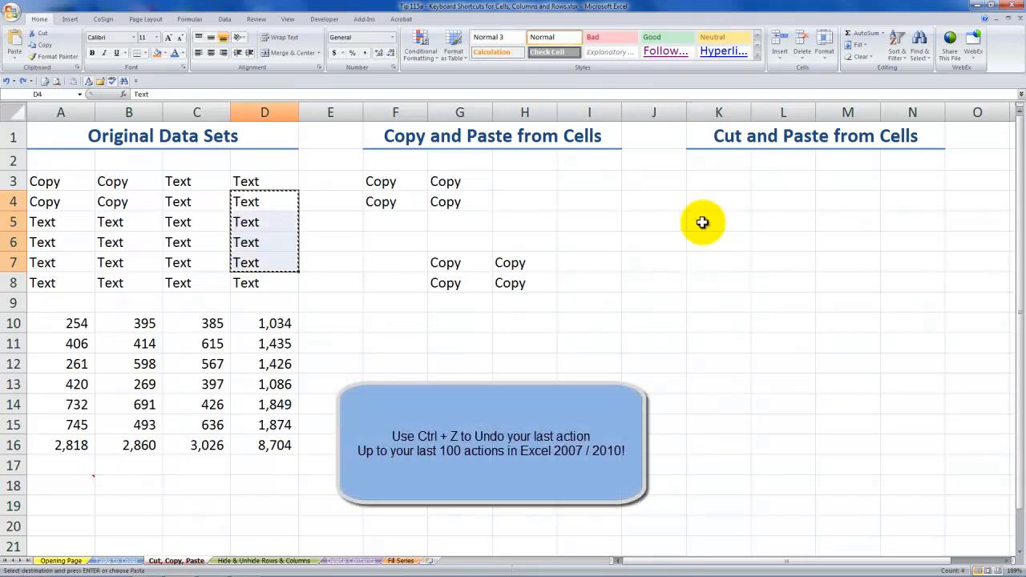
Undo the cut and copy pastes with Ctrl+Z, restoring all original Text cells.
left_click(459, 262)
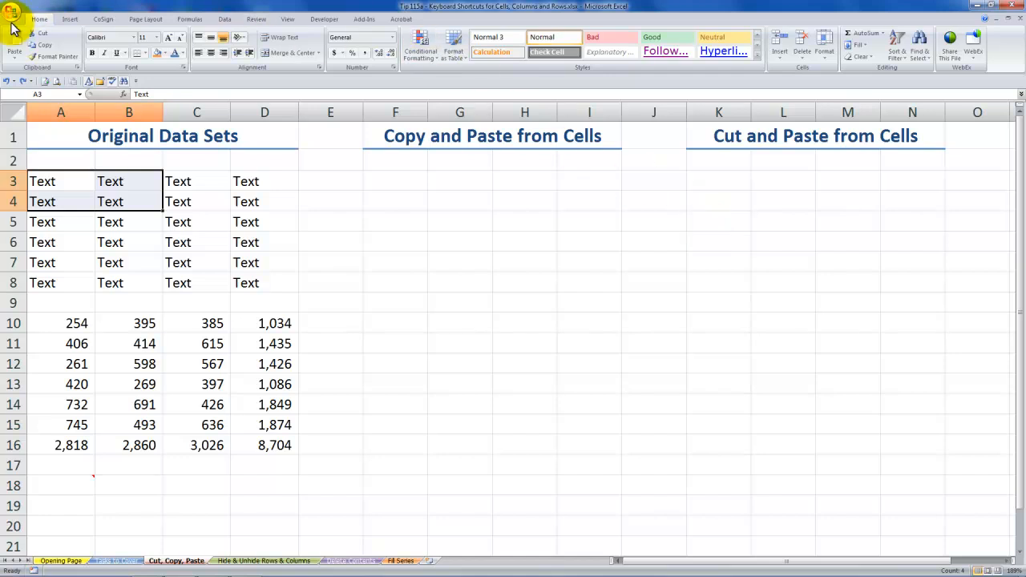
mouse_move(39, 19)
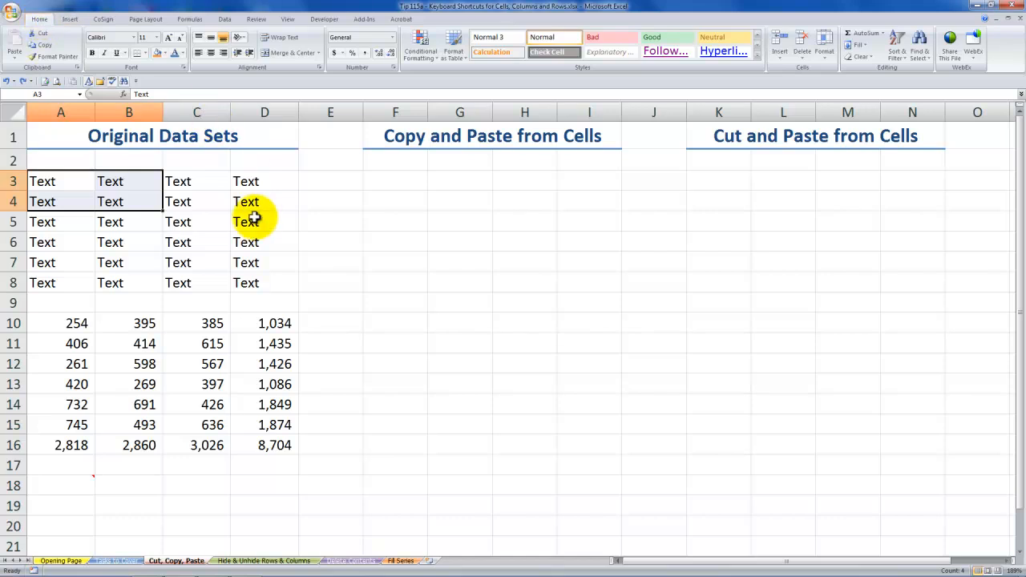
Open the D10 total in edit mode to show =SUM(A10:C10).
left_click(264, 323)
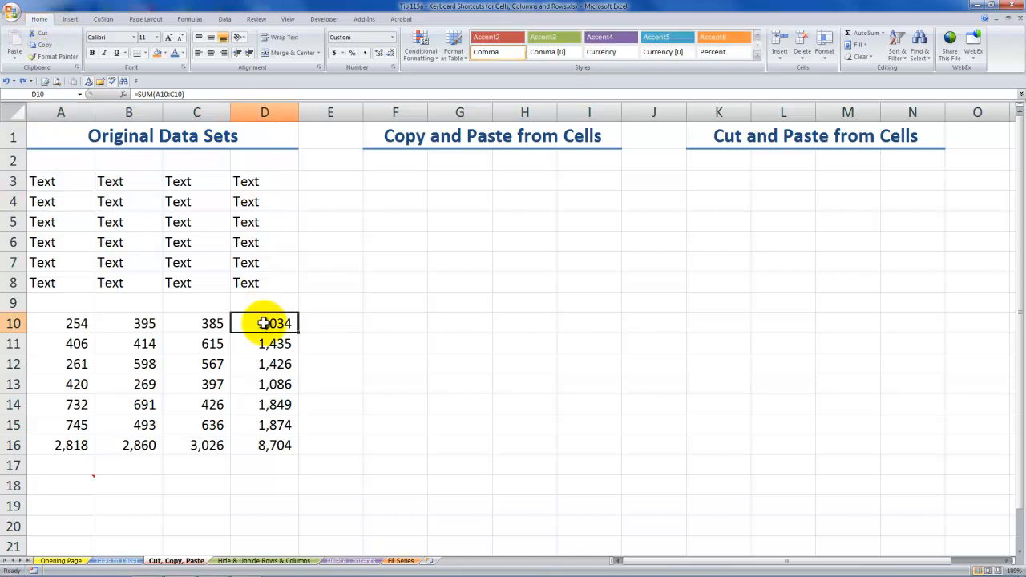
double_click(264, 324)
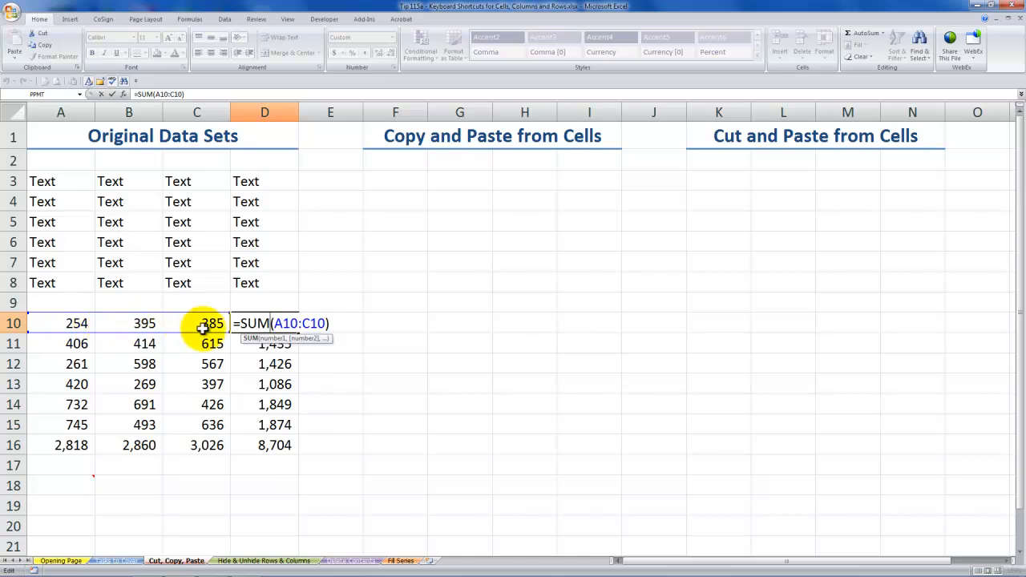
mouse_move(60, 323)
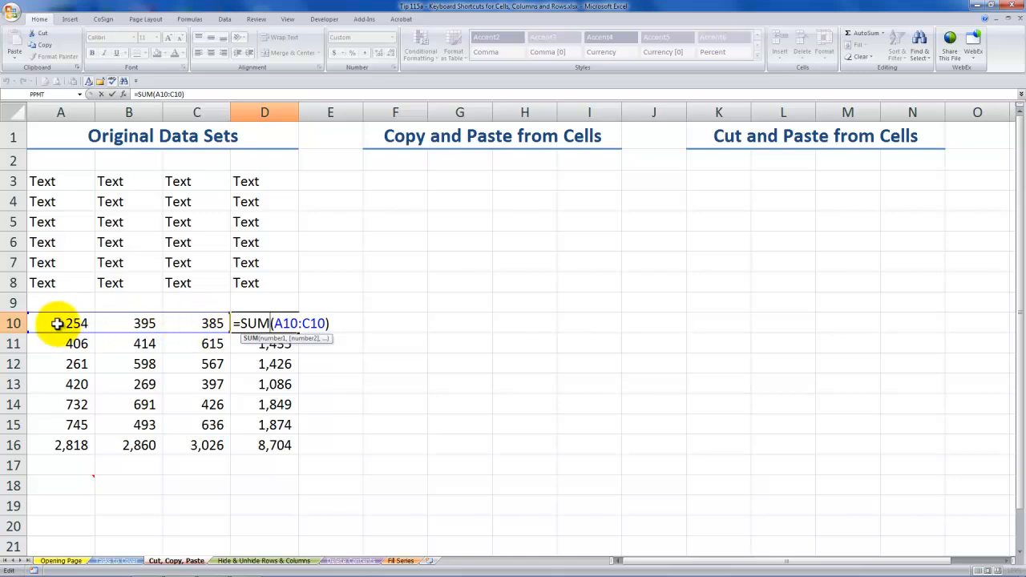
mouse_move(132, 323)
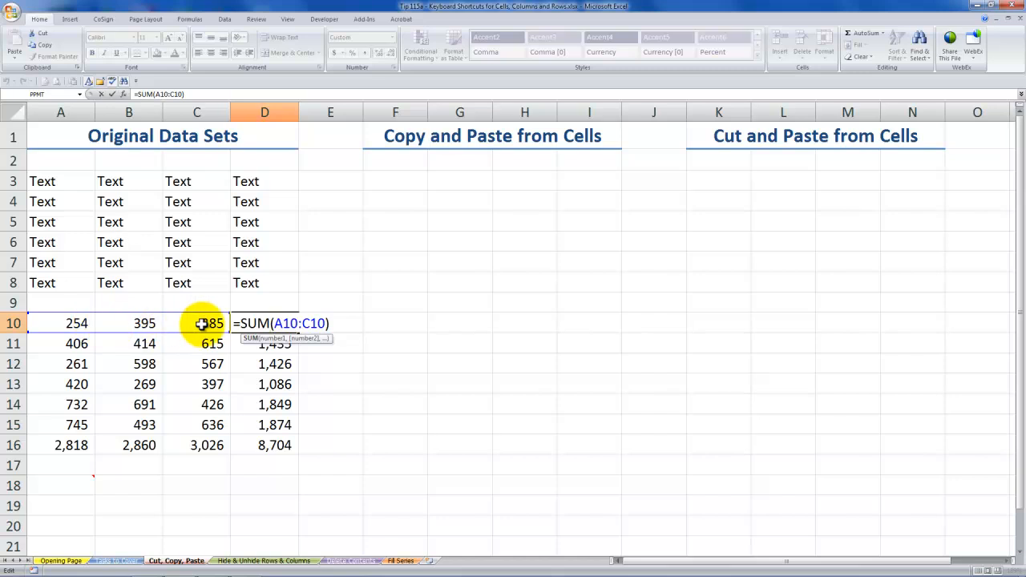
key("Return")
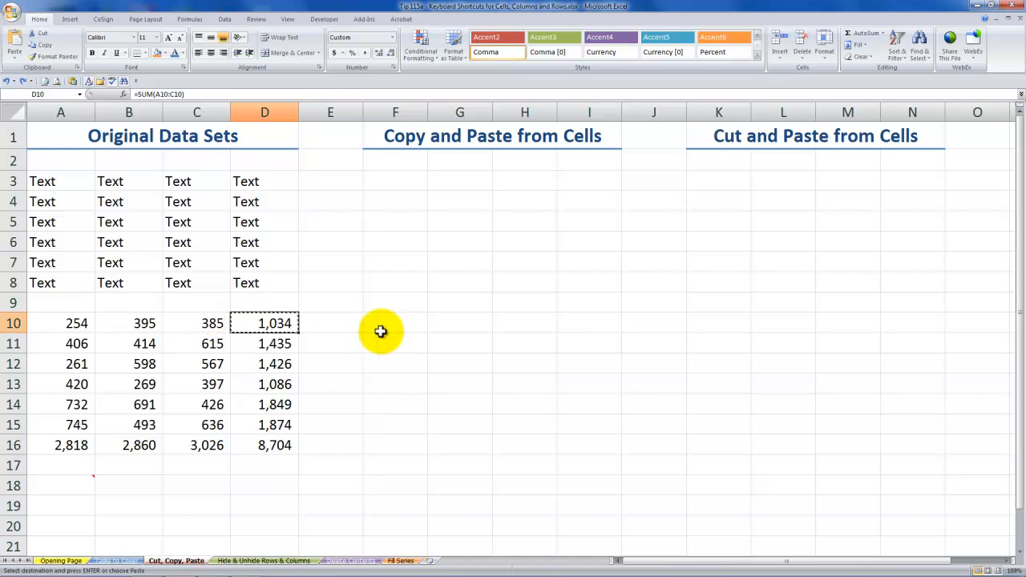
left_click_drag(394, 323, 395, 425)
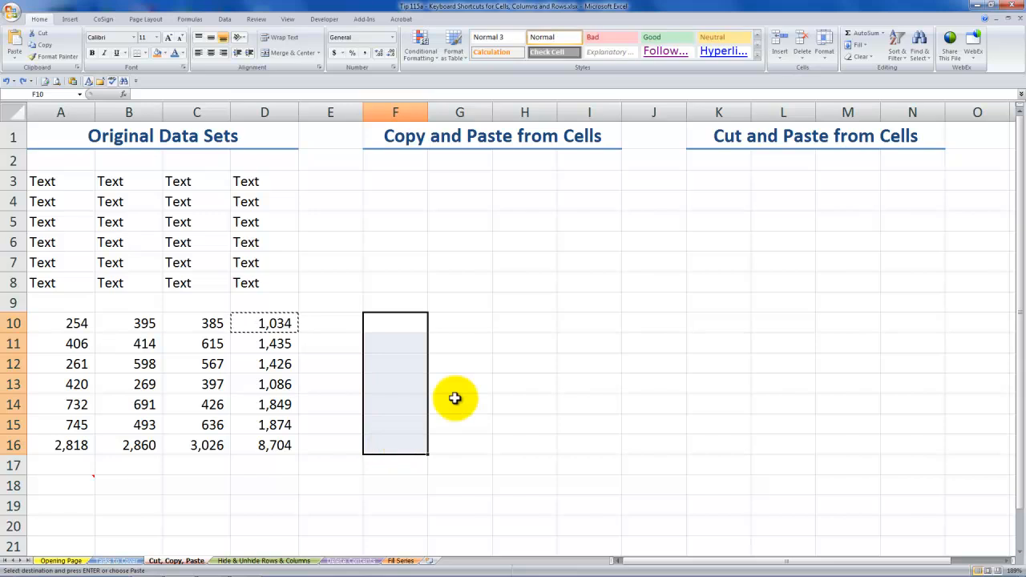
mouse_move(127, 198)
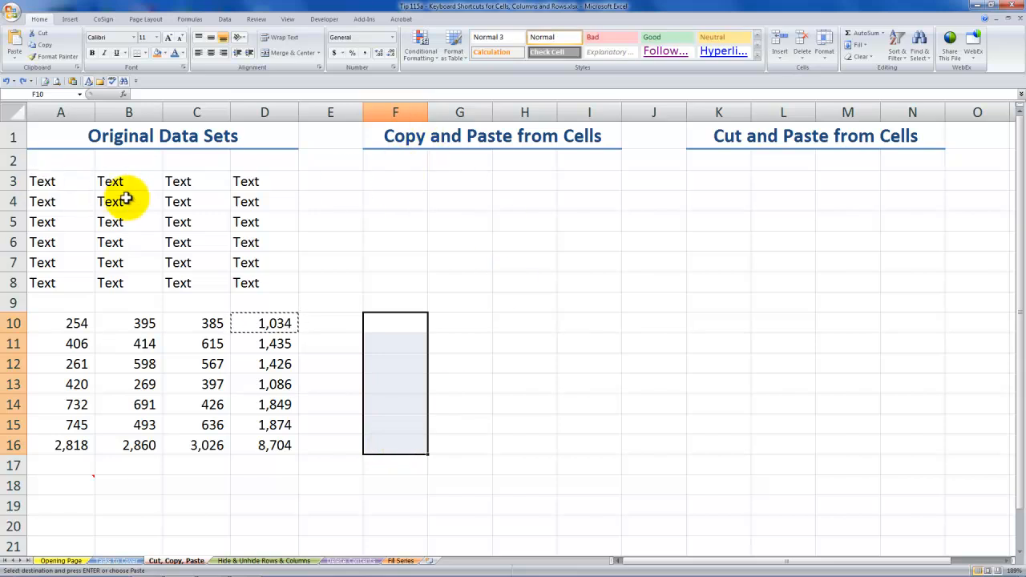
mouse_move(396, 181)
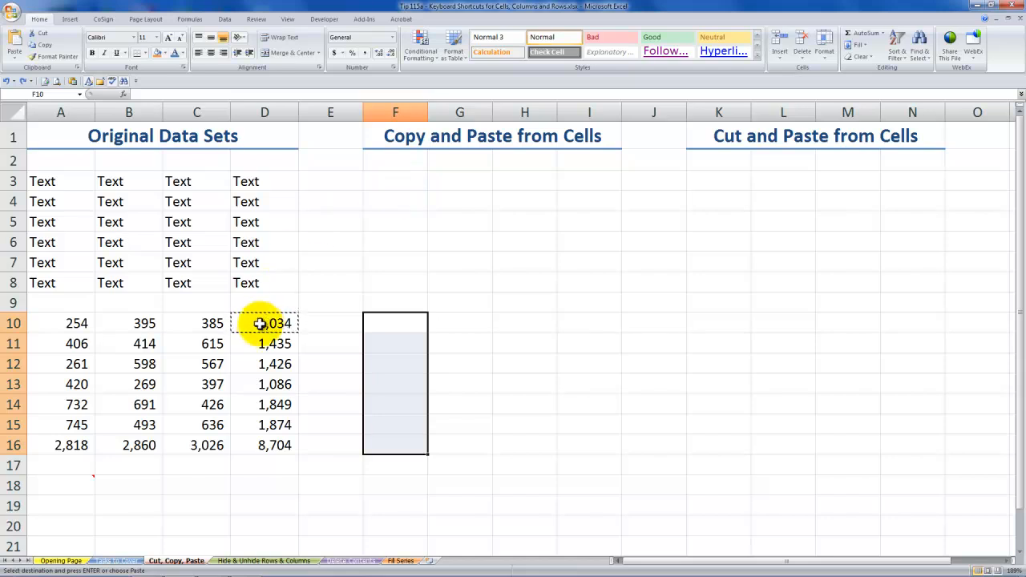
mouse_move(404, 324)
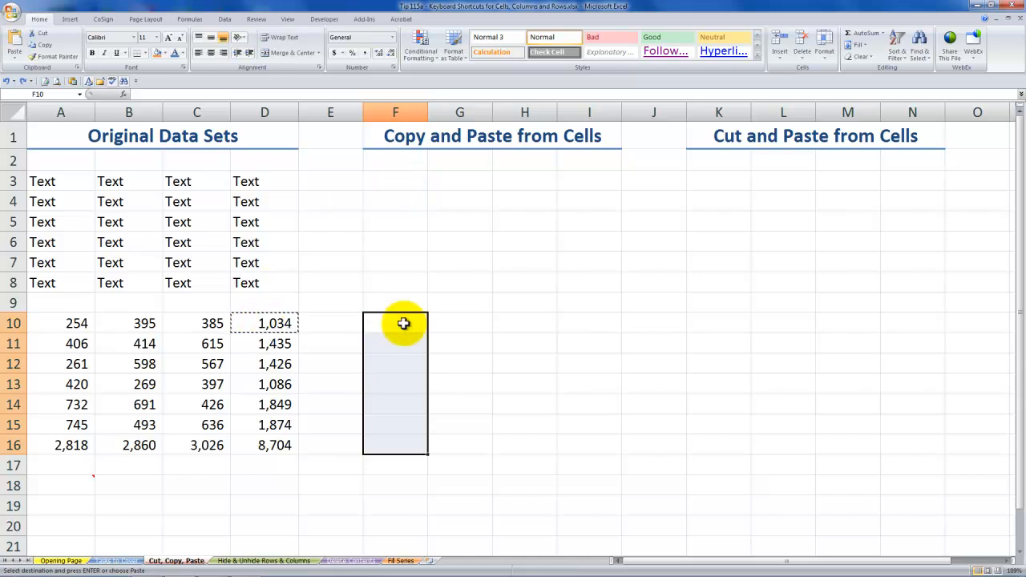
mouse_move(402, 422)
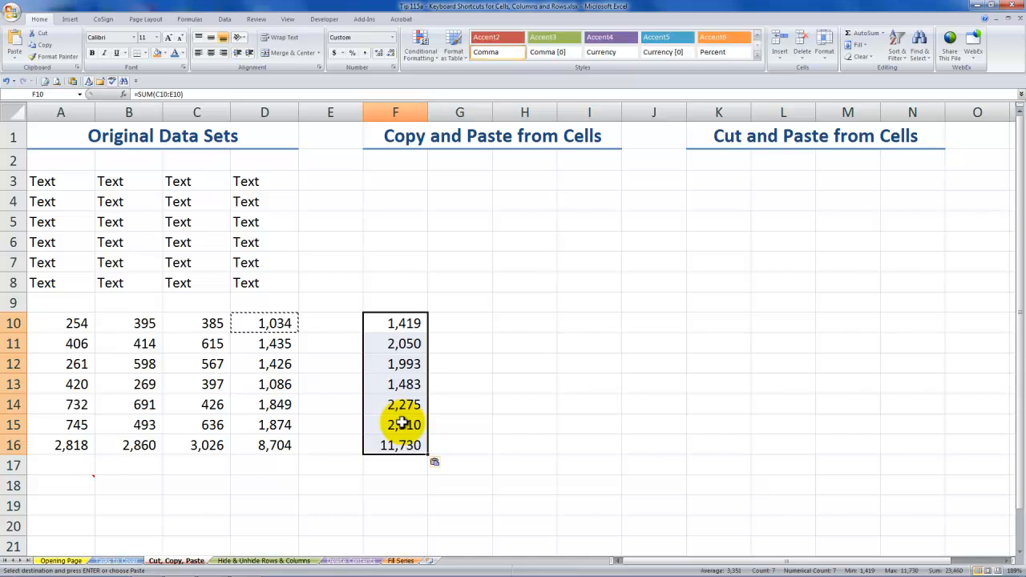
left_click(264, 322)
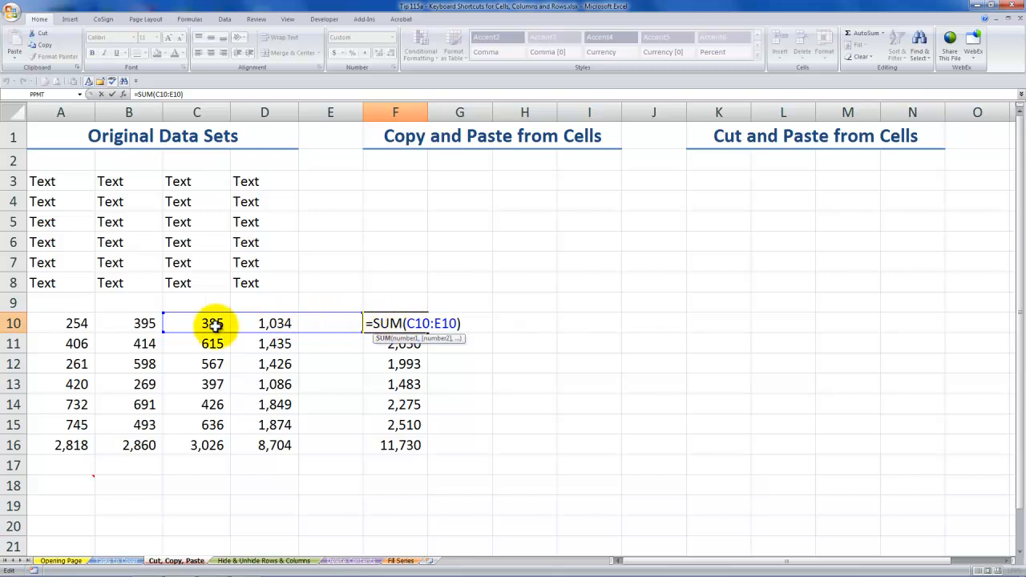
mouse_move(347, 327)
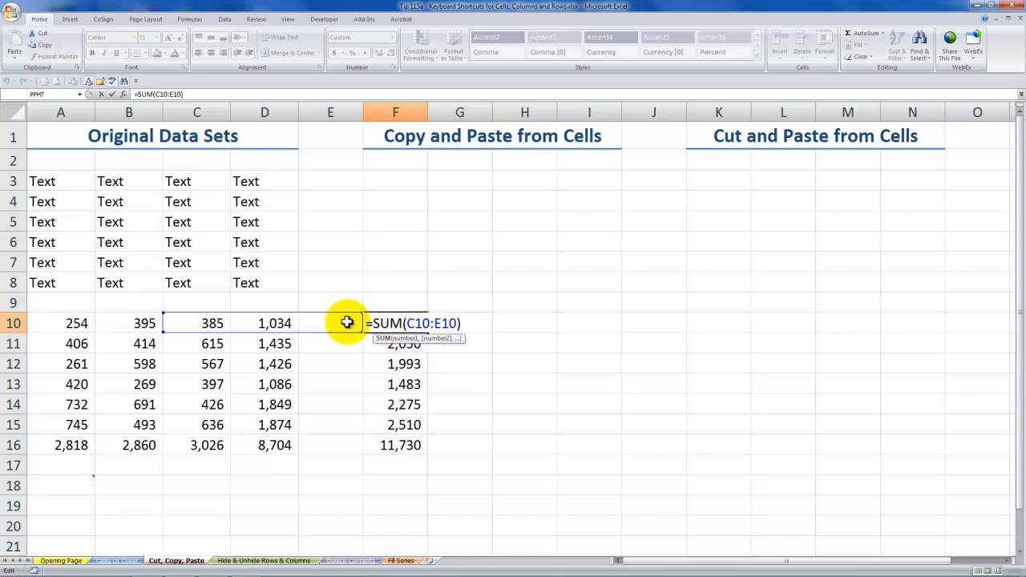
key("Return")
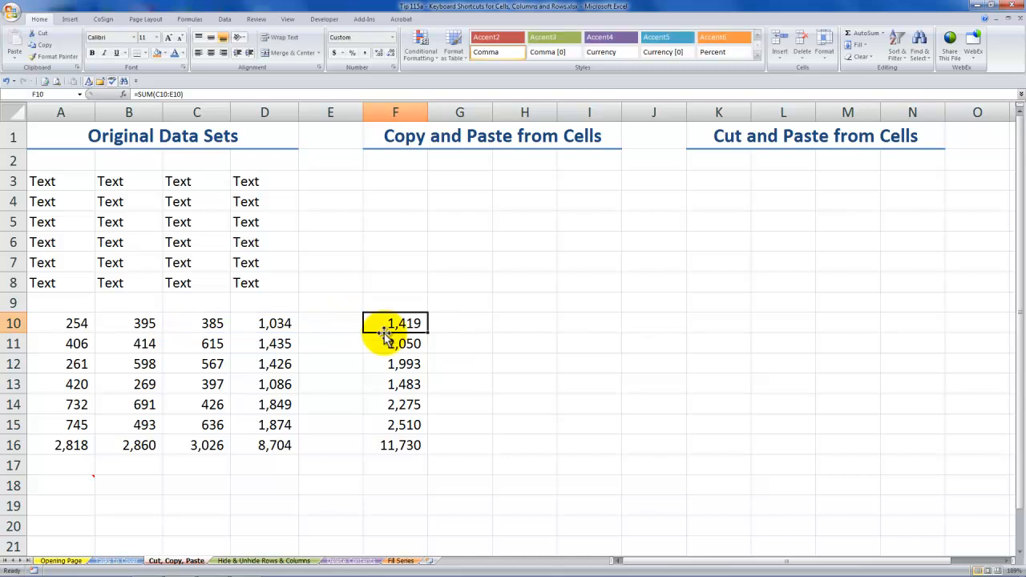
key("Ctrl+`")
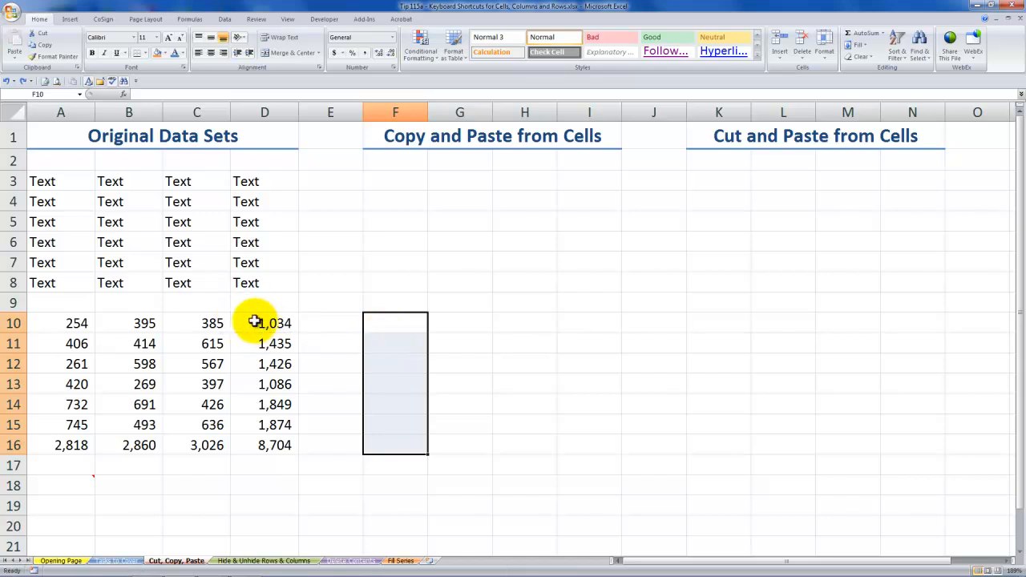
Cut the D10 total and paste it into G12, still summing A10:C10.
left_click(274, 323)
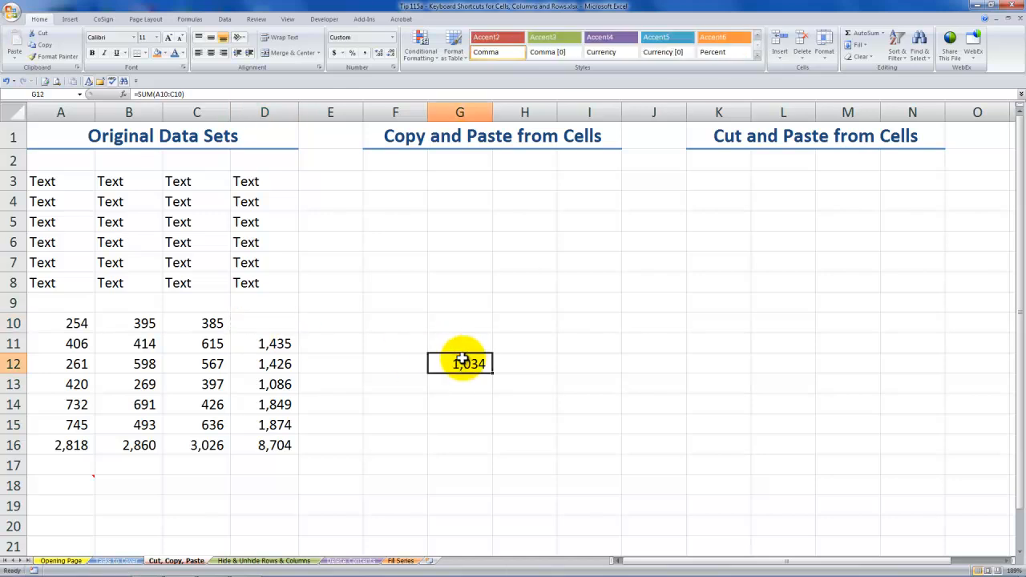
mouse_move(459, 363)
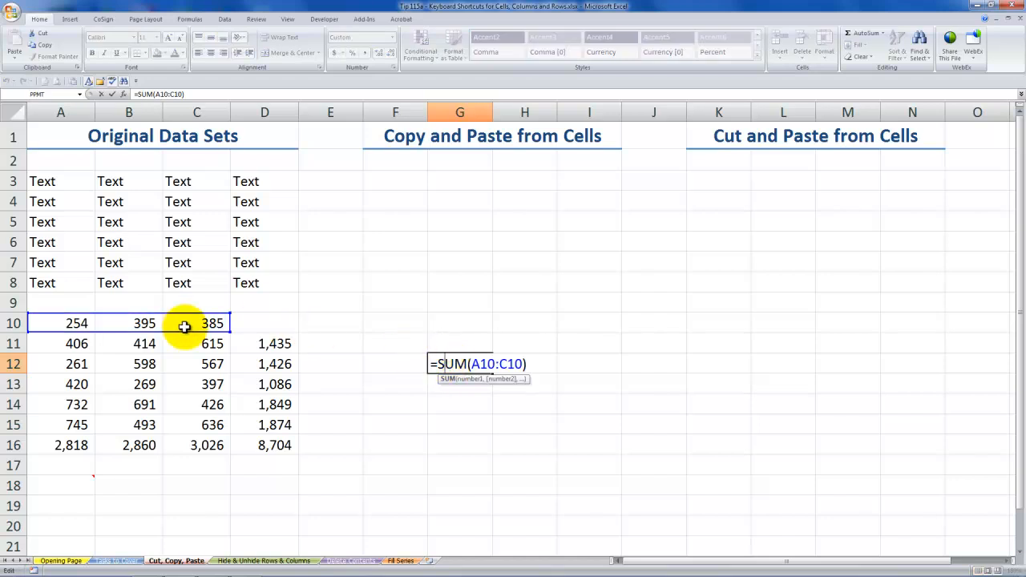
mouse_move(364, 341)
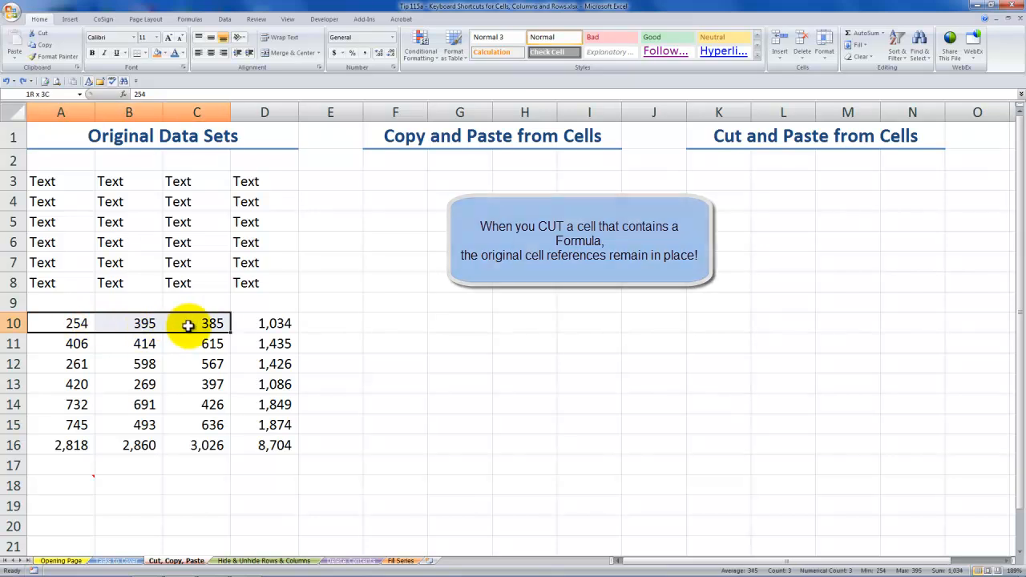
Cut values 254, 395, 385 into G12:I12 and confirm D10 now reads =SUM(G12:I12).
left_click(265, 323)
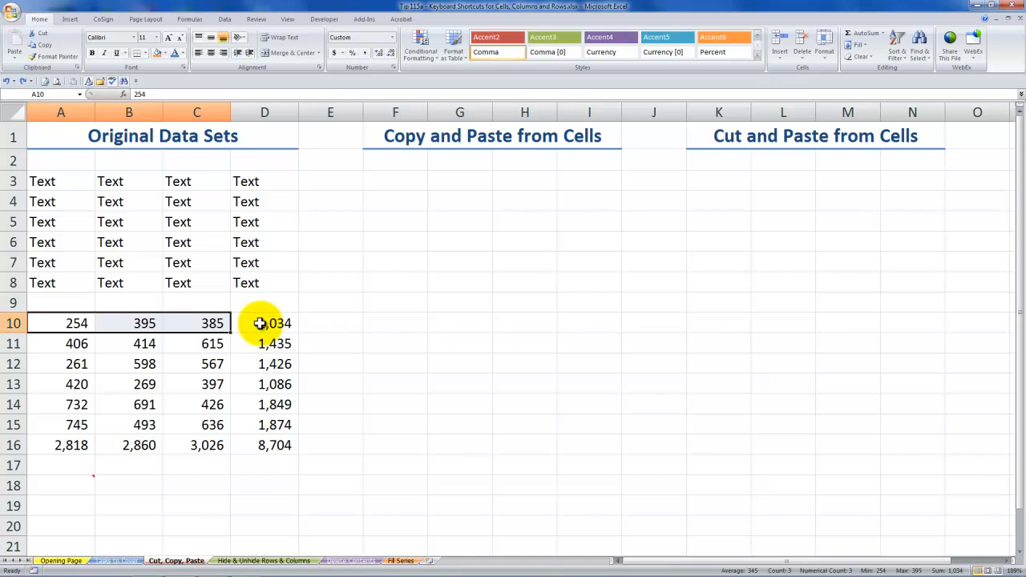
left_click(460, 363)
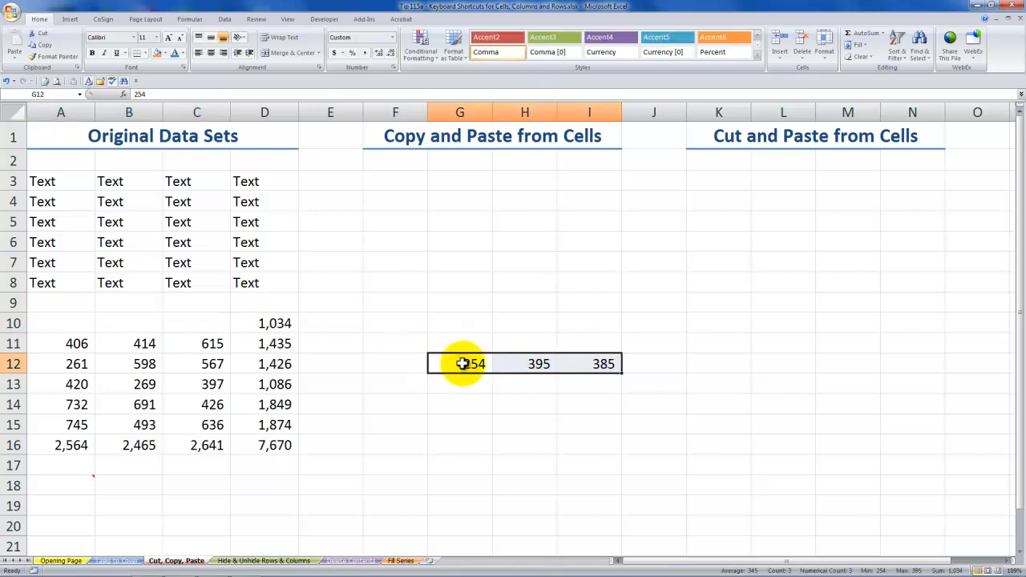
left_click(275, 322)
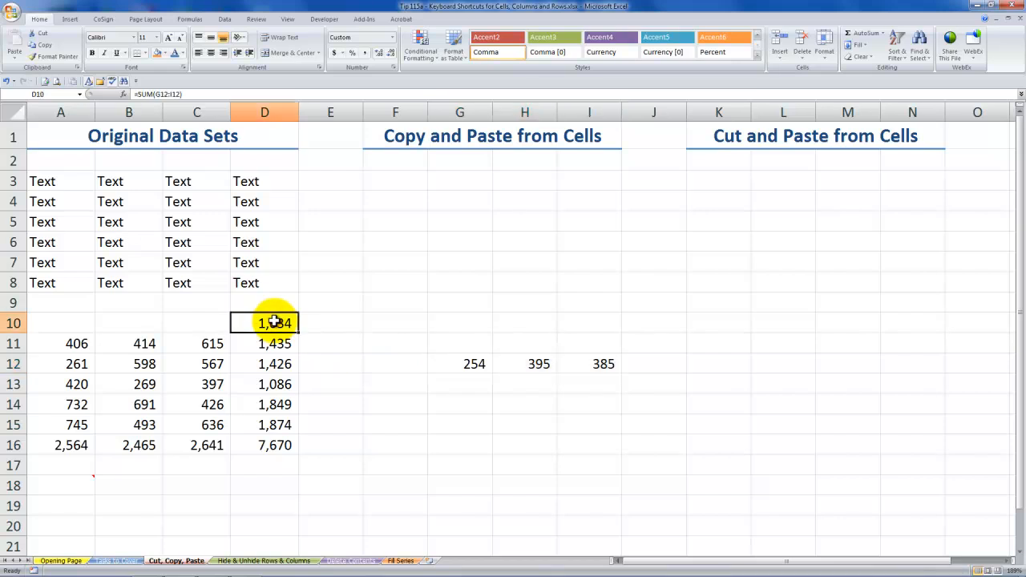
double_click(264, 322)
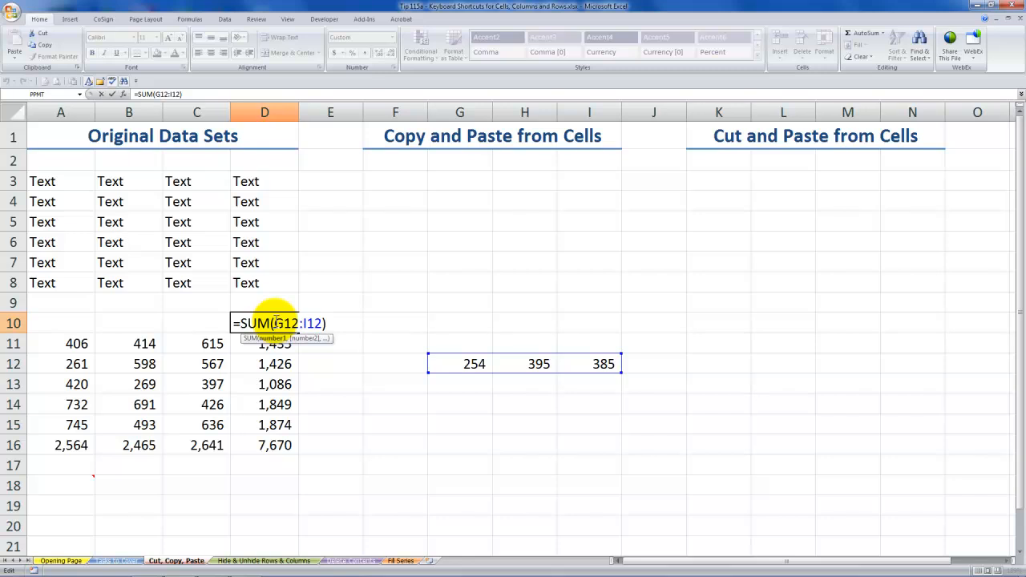
mouse_move(454, 363)
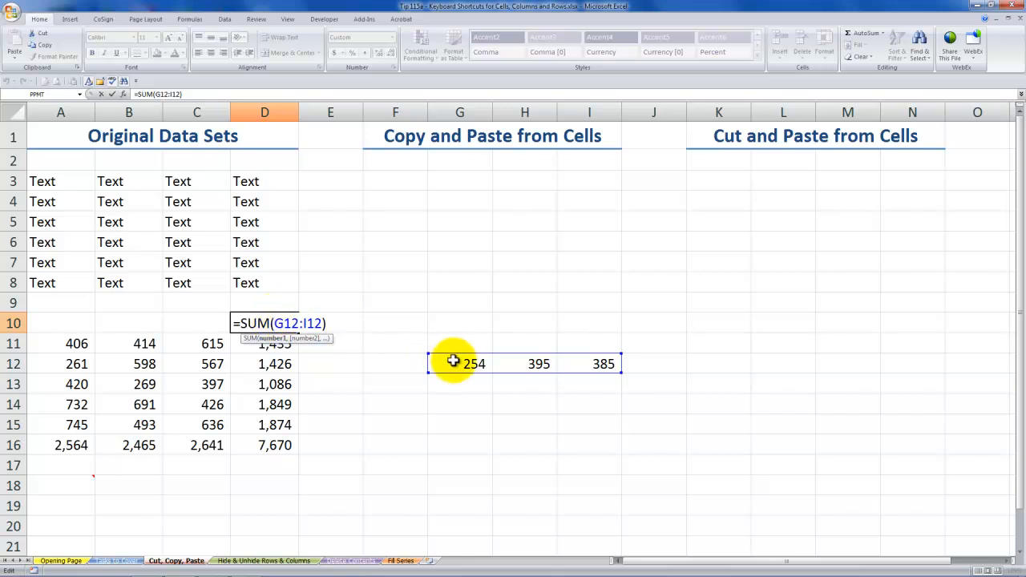
mouse_move(592, 363)
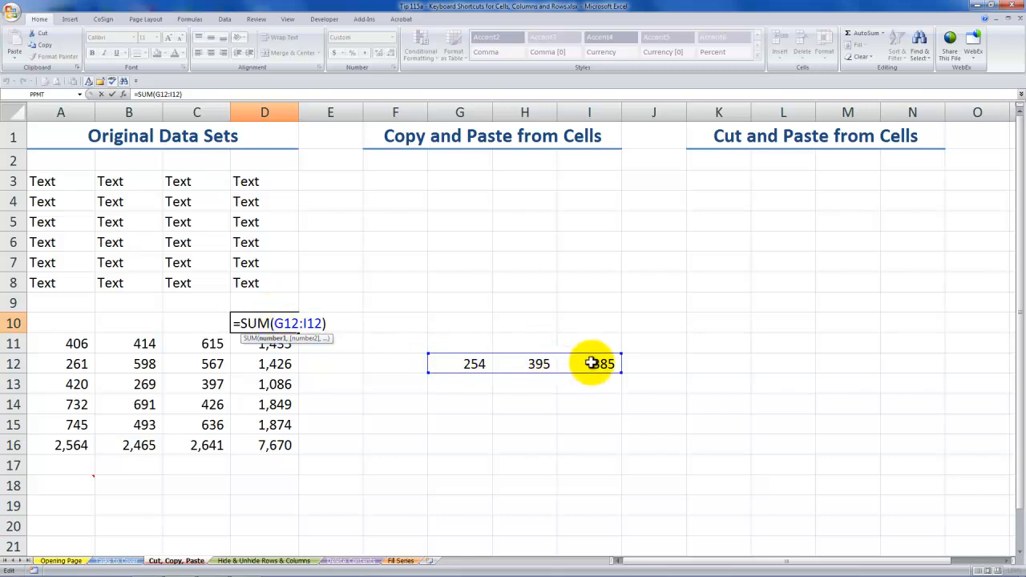
mouse_move(455, 363)
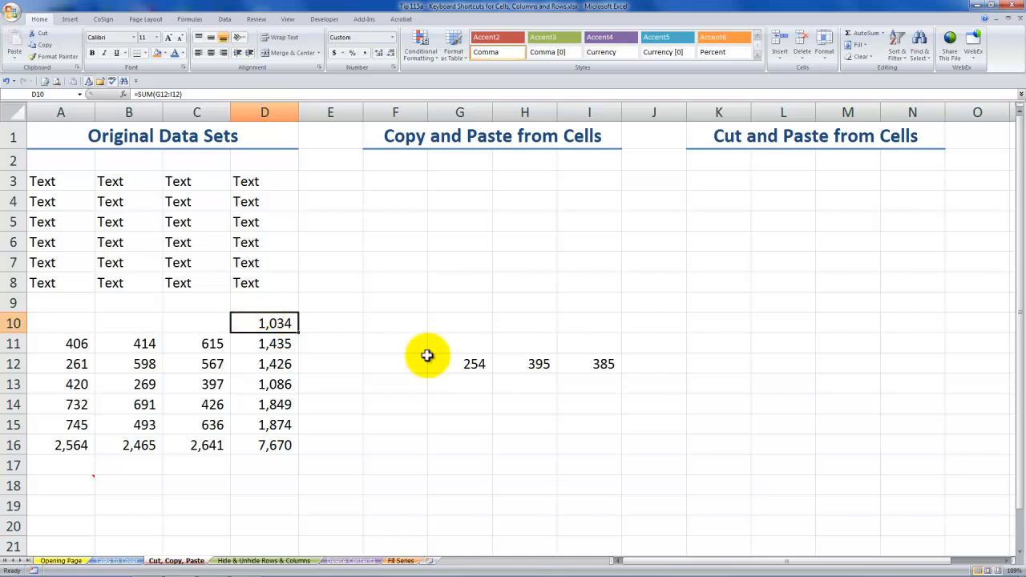
mouse_move(217, 333)
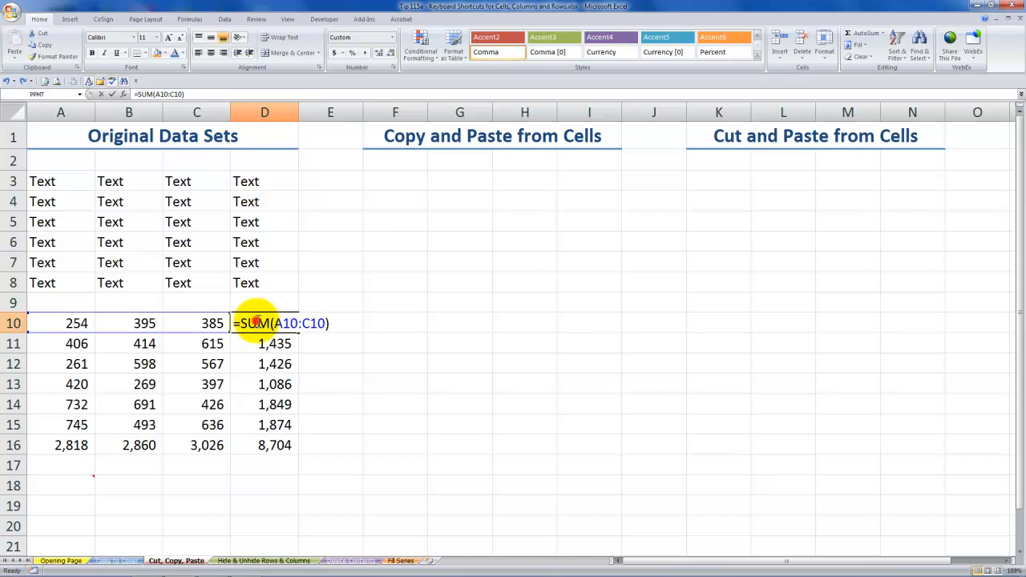
key("Return")
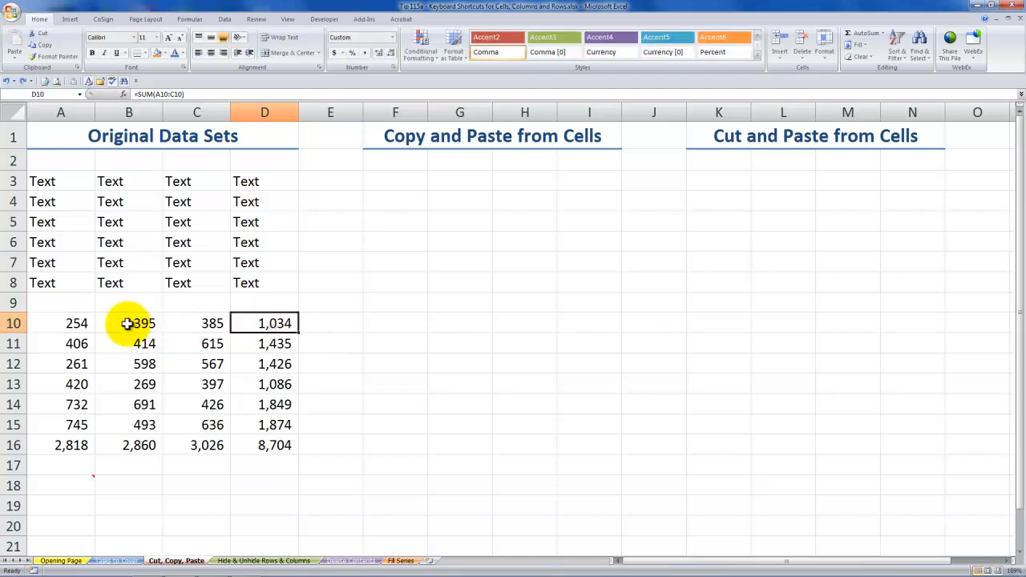
left_click(128, 324)
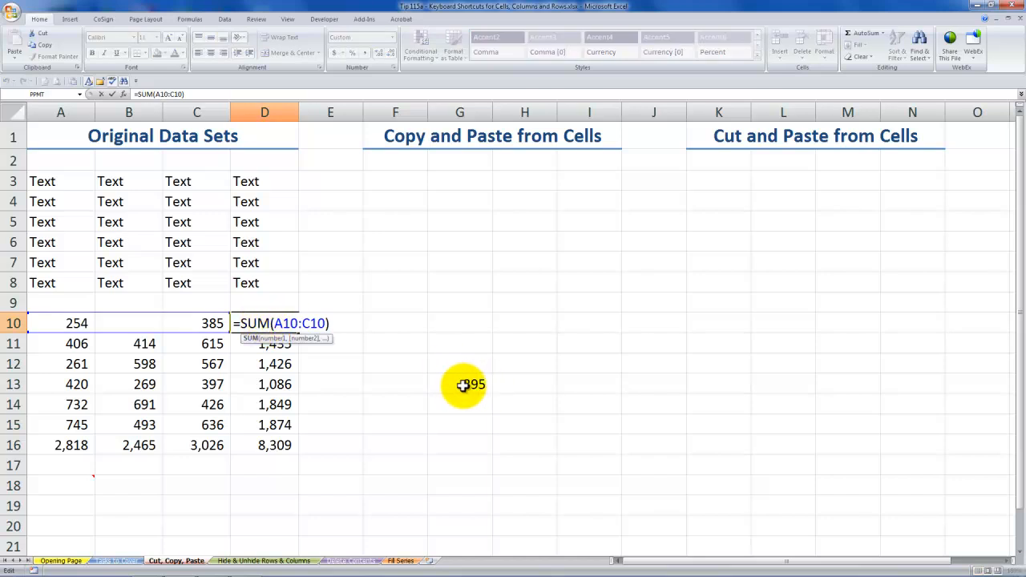
mouse_move(473, 385)
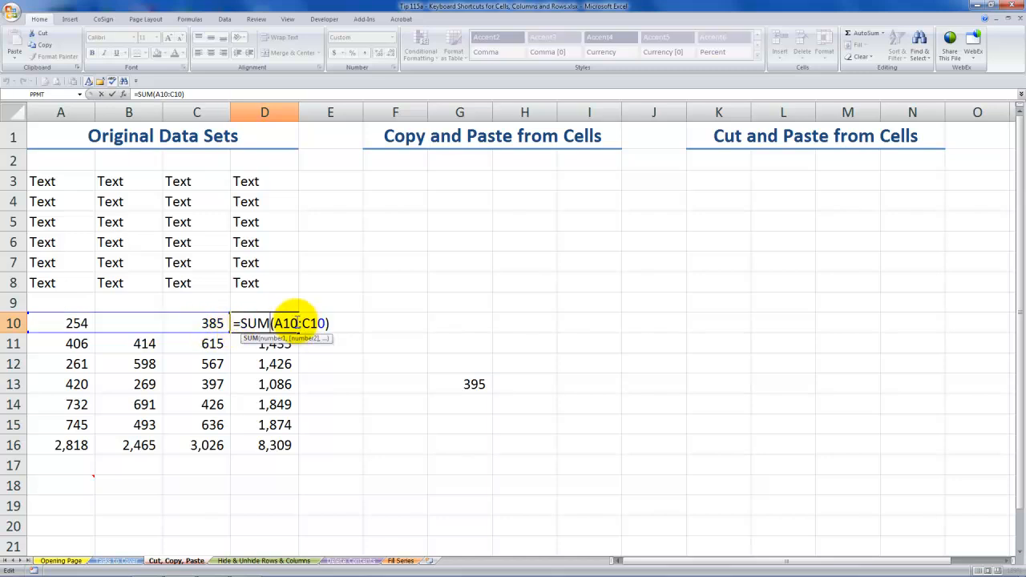
mouse_move(125, 320)
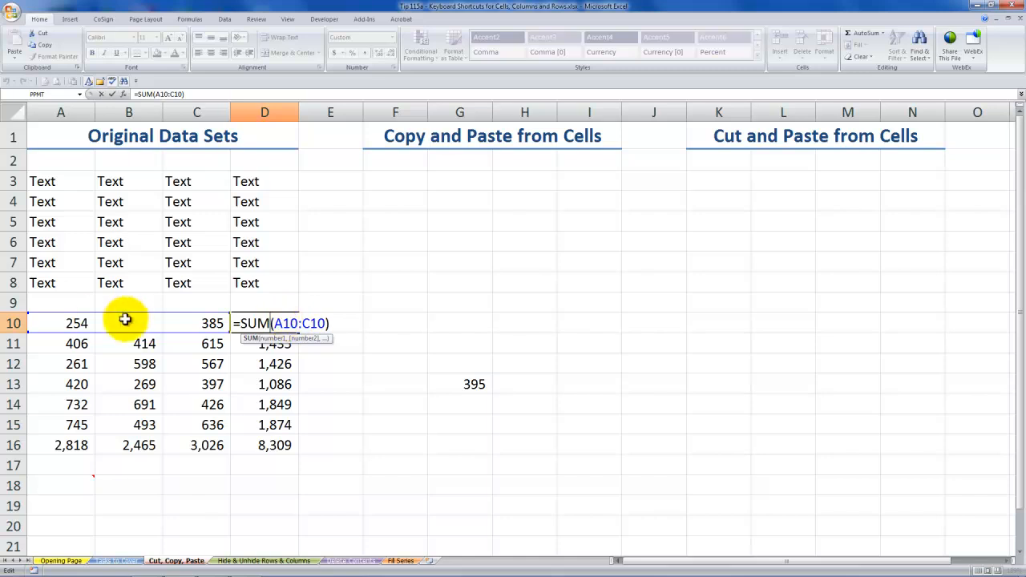
key("Return")
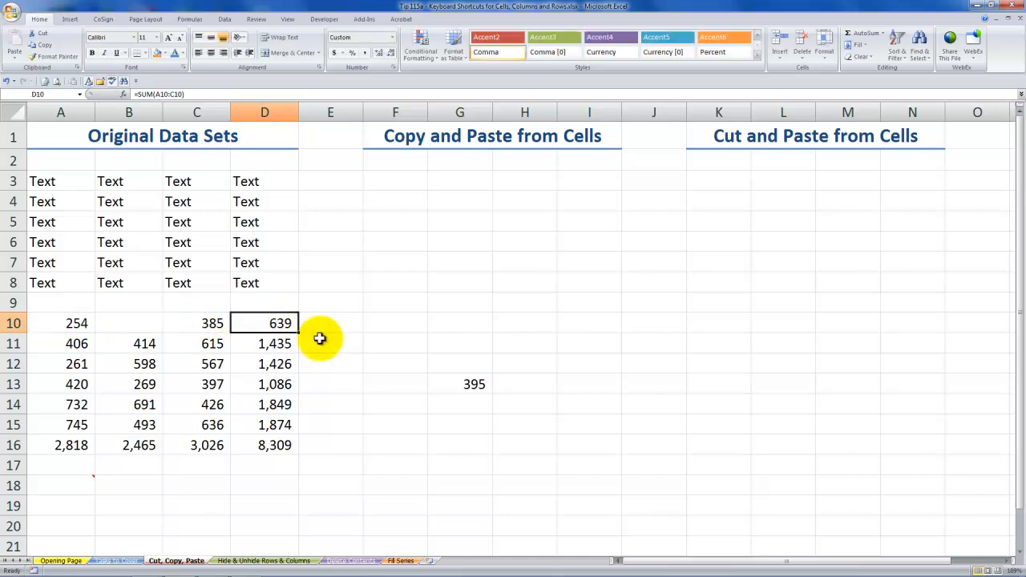
left_click(459, 383)
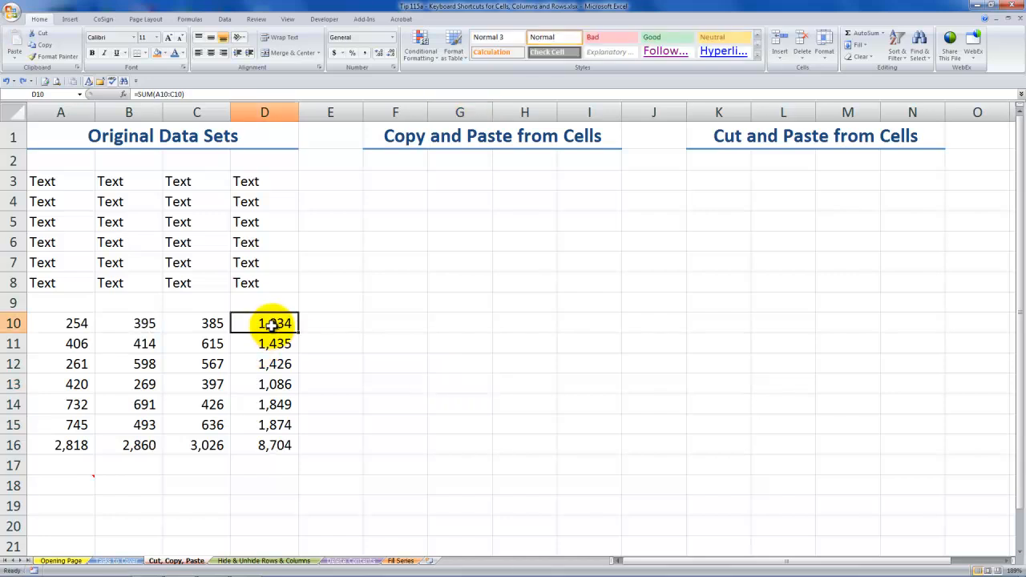
double_click(264, 323)
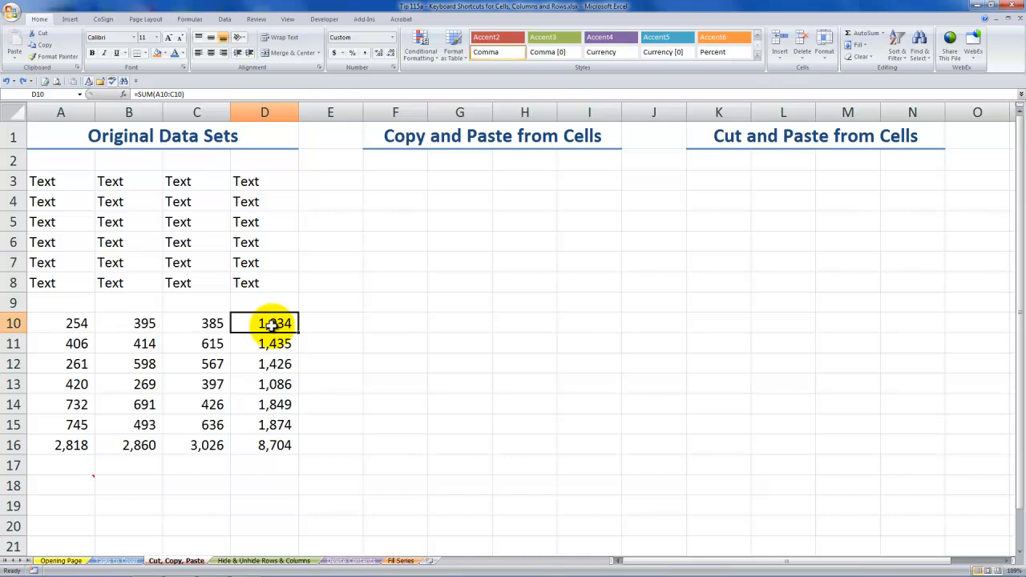
mouse_move(206, 480)
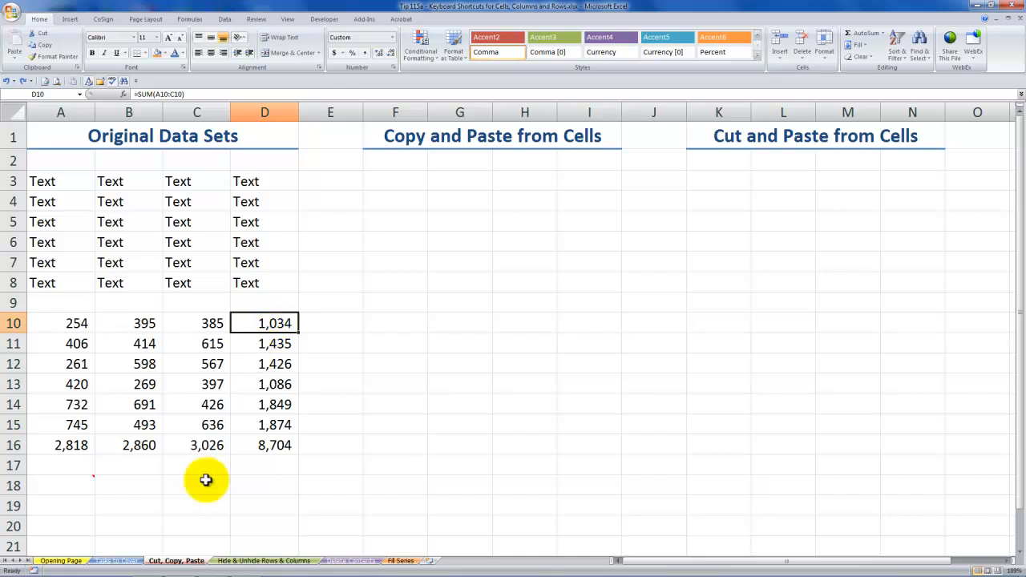
On the Tasks to Cover sheet, show the Office Clipboard listing Ctrl + D and 254.
left_click(116, 560)
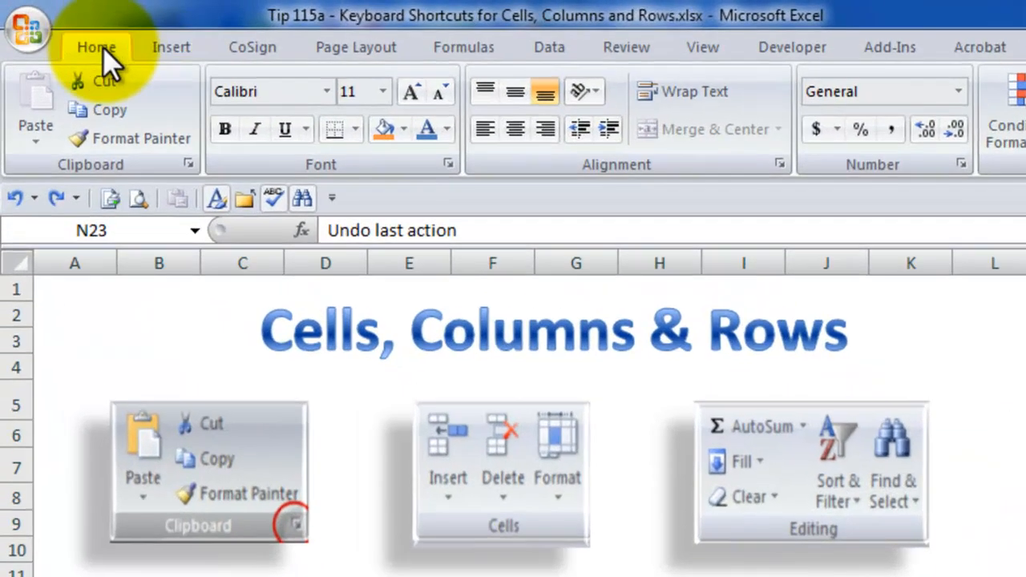
mouse_move(80, 185)
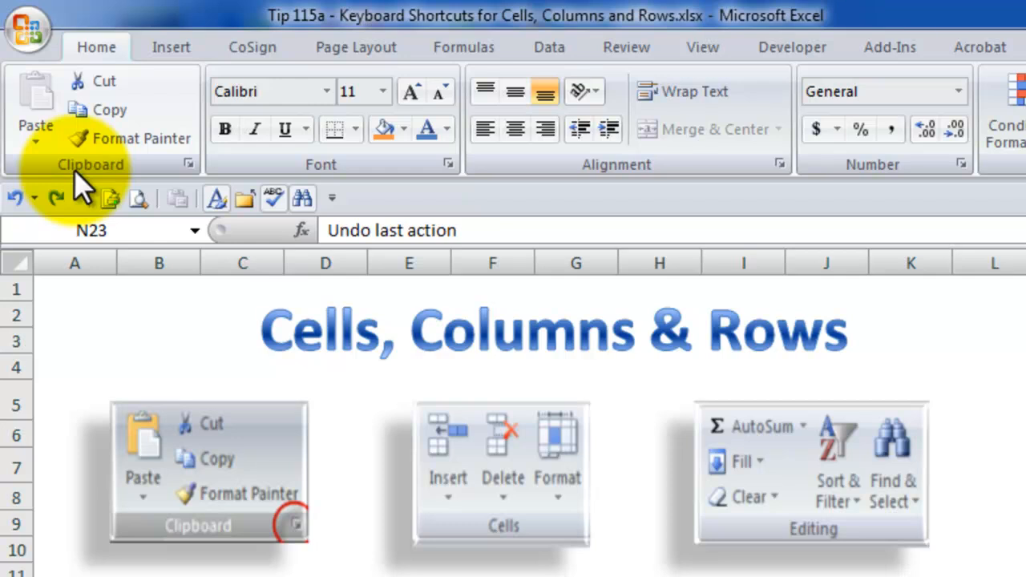
mouse_move(189, 189)
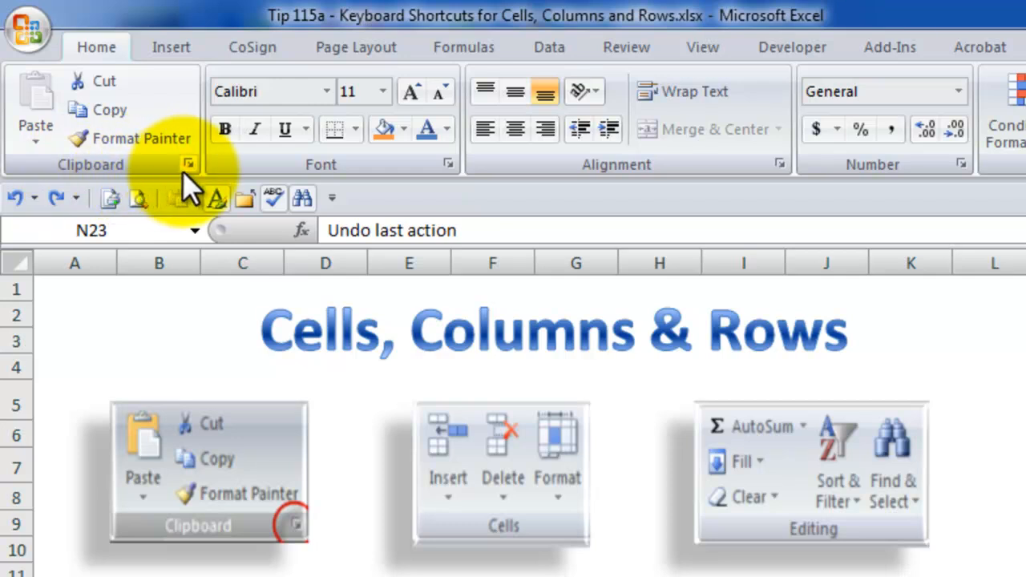
mouse_move(190, 161)
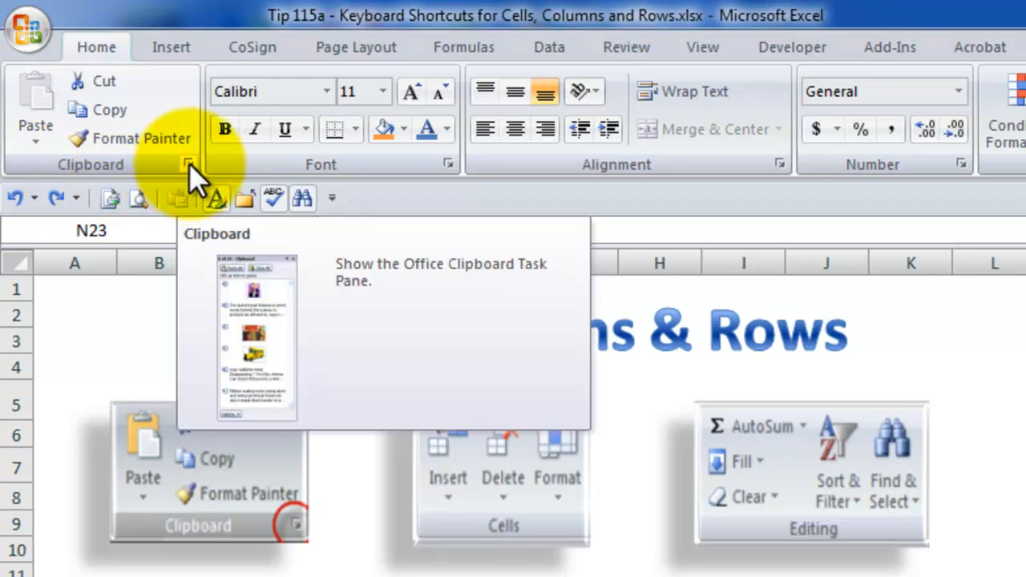
left_click(187, 164)
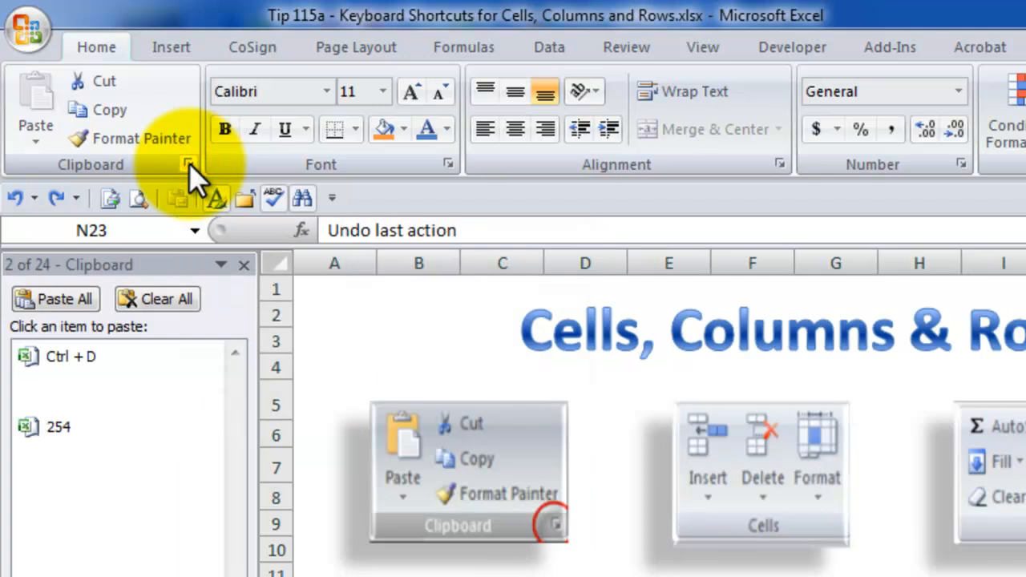
mouse_move(24, 288)
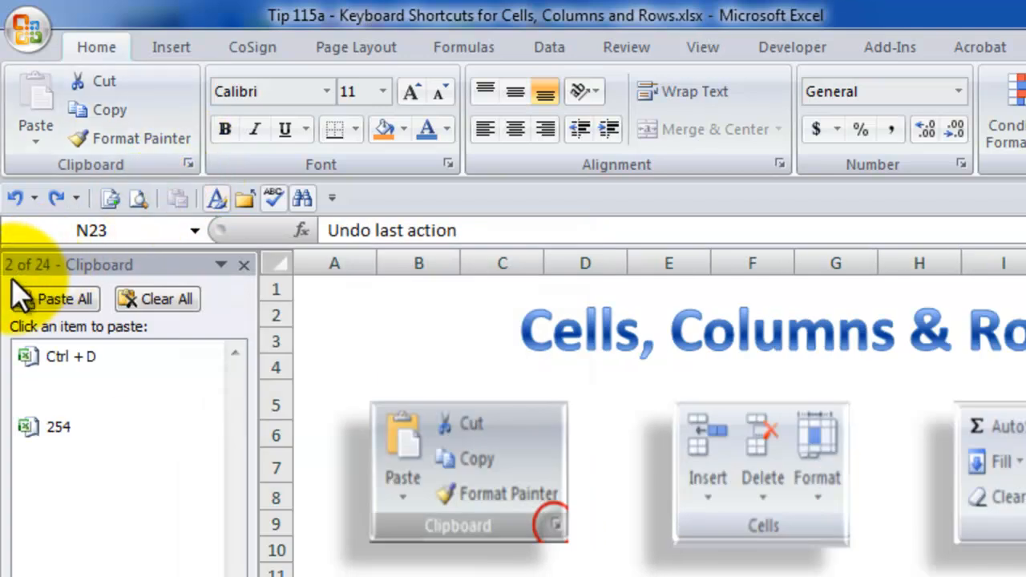
mouse_move(55, 298)
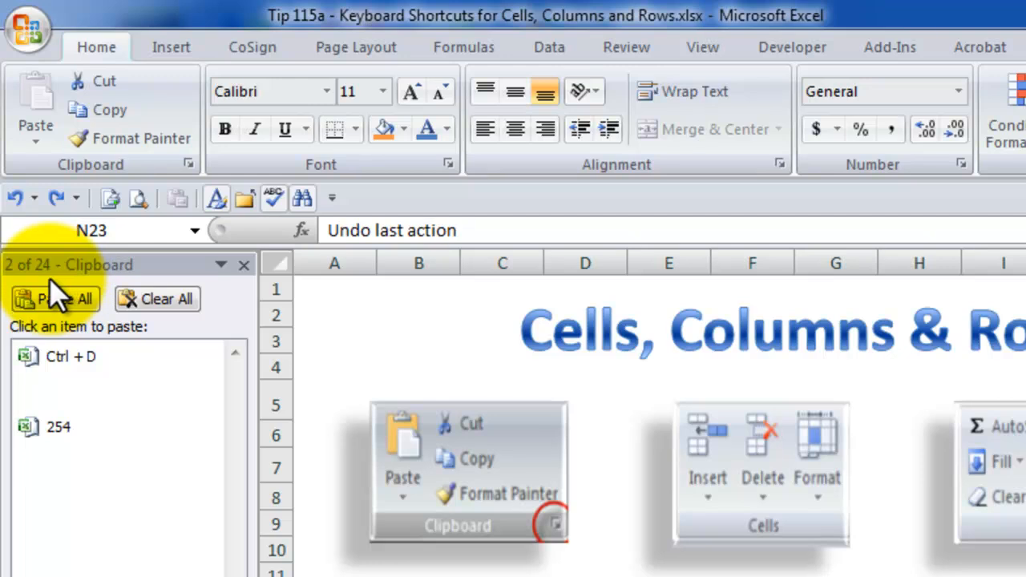
mouse_move(24, 305)
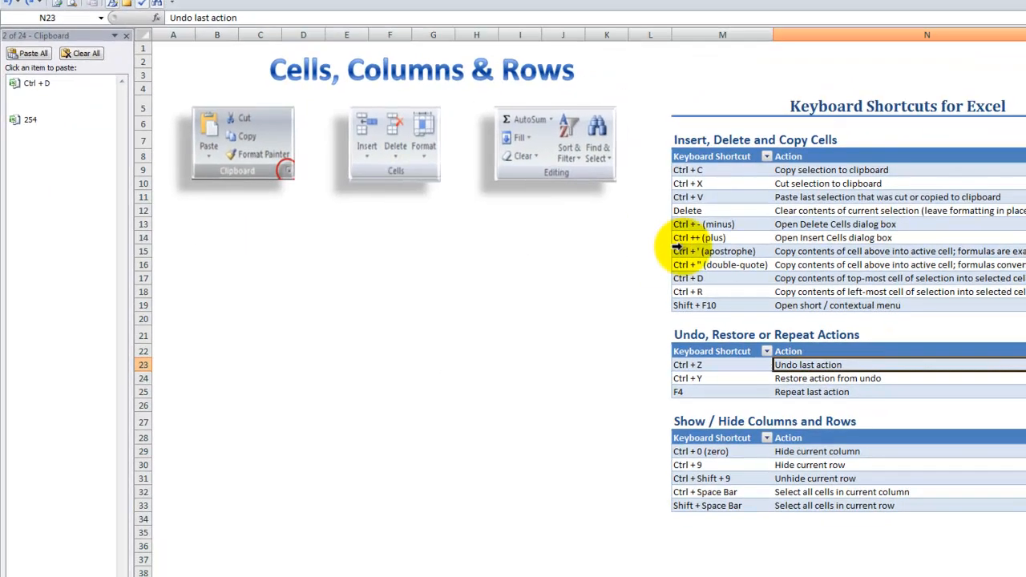
Copy the N16 copy-values-from-above description as the third Office Clipboard item.
left_click(786, 263)
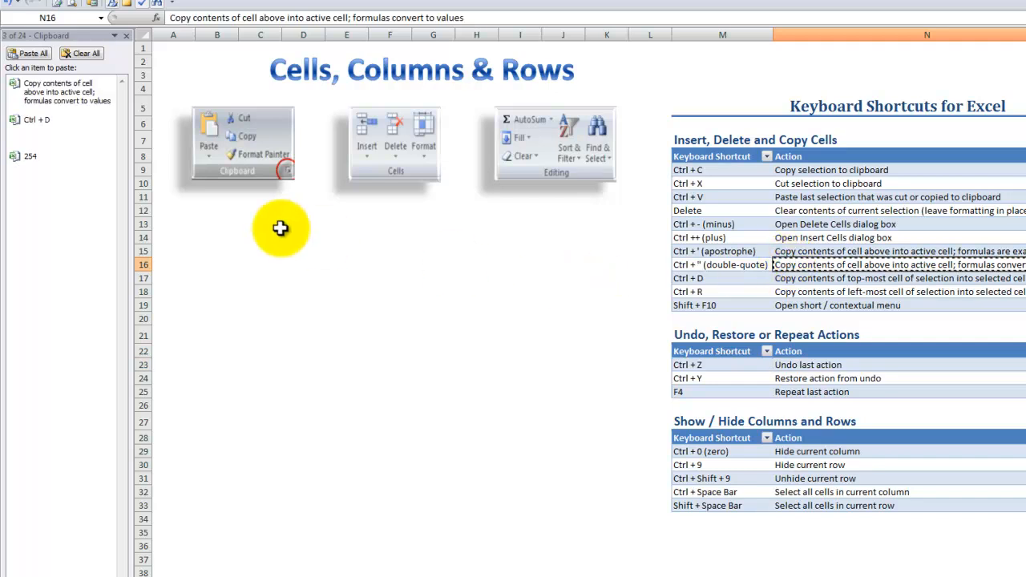
mouse_move(48, 90)
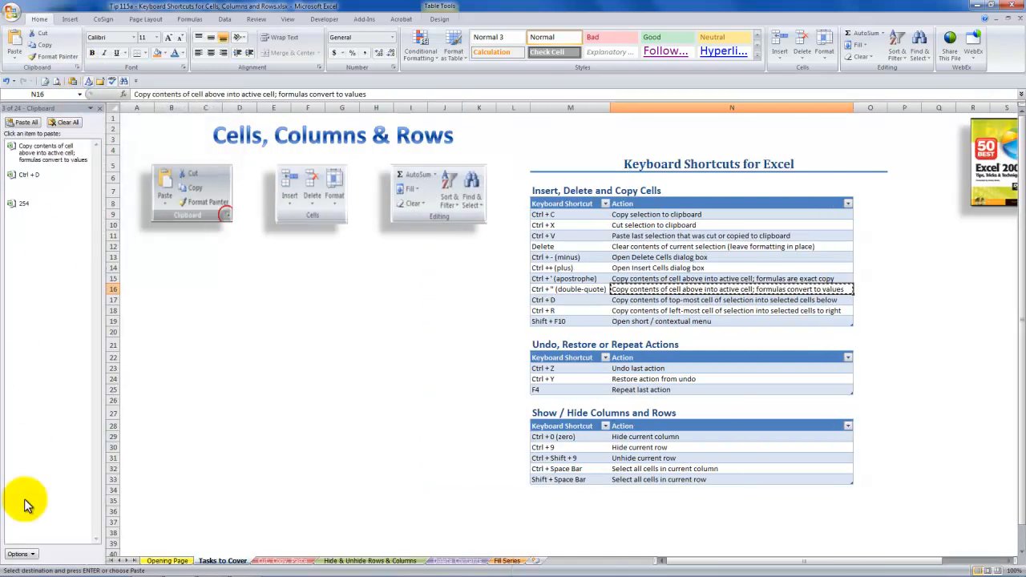
Review the Clipboard pane Options, then go to the Delete Only the Contents of Cells sheet.
left_click(20, 554)
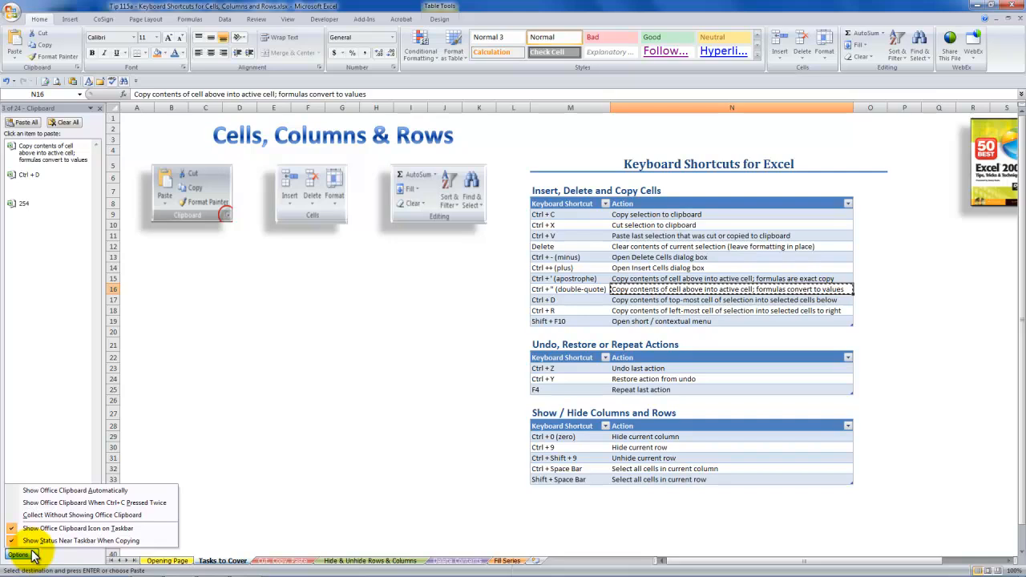
mouse_move(81, 514)
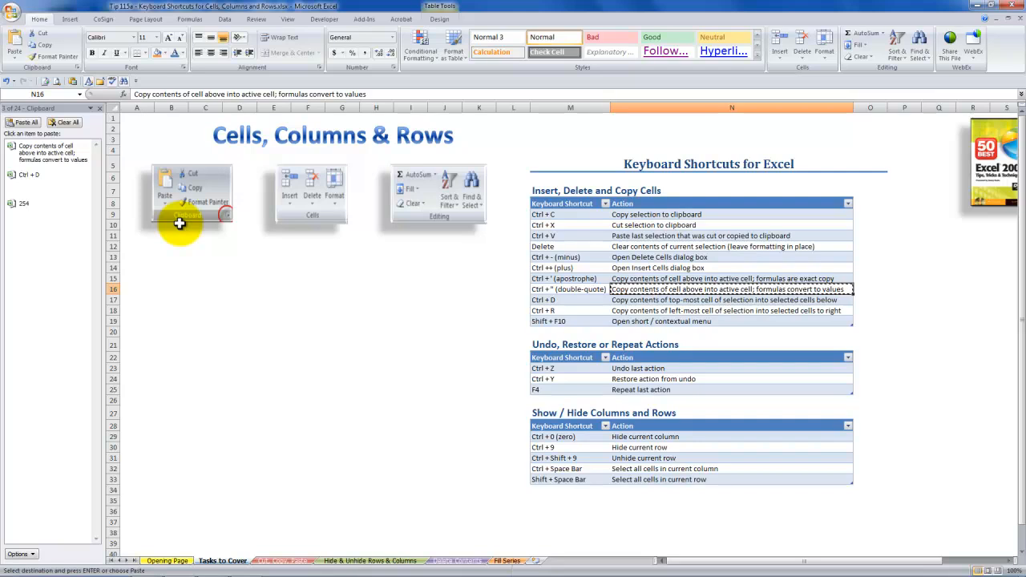
mouse_move(421, 481)
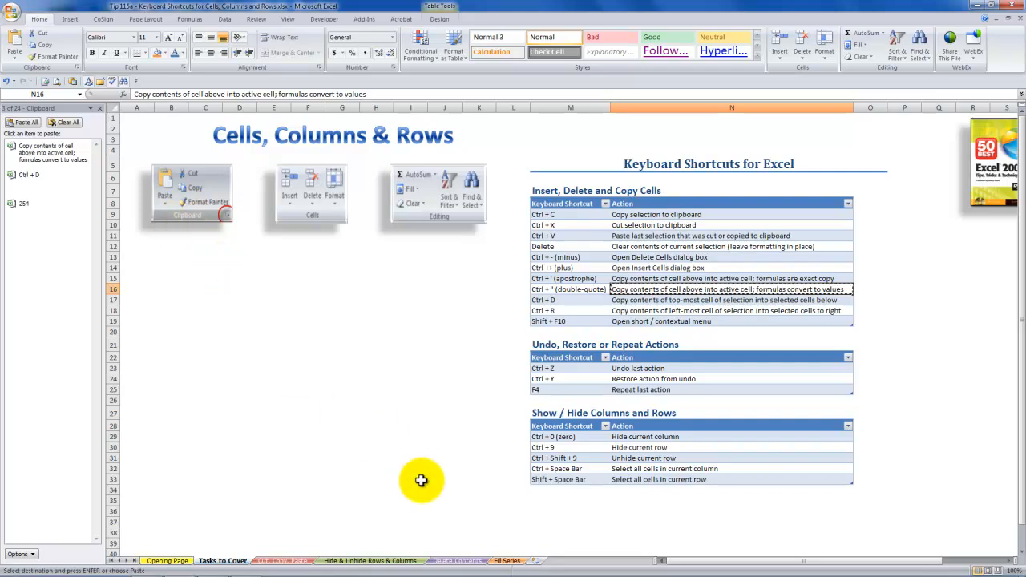
mouse_move(505, 517)
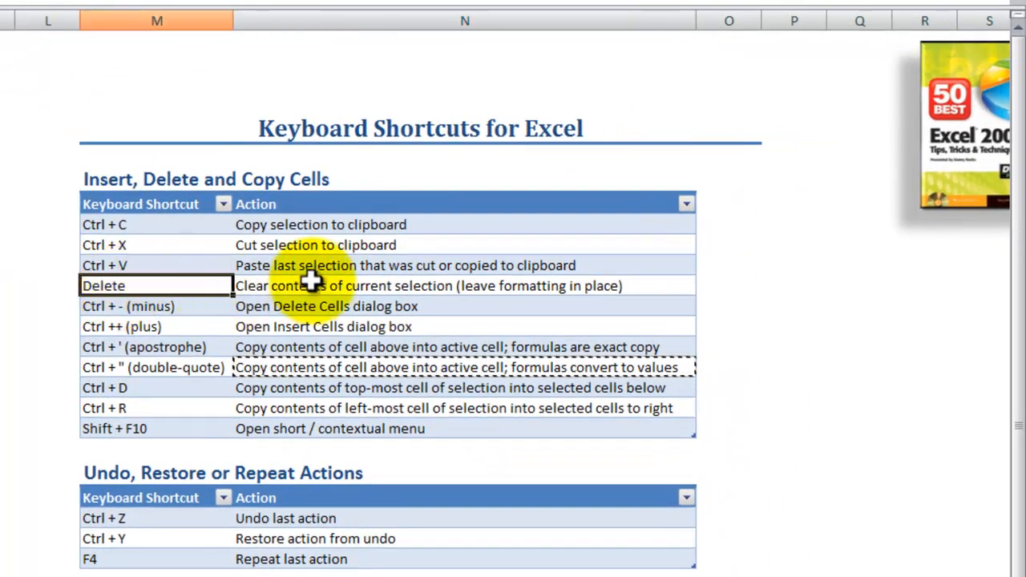
left_click(466, 286)
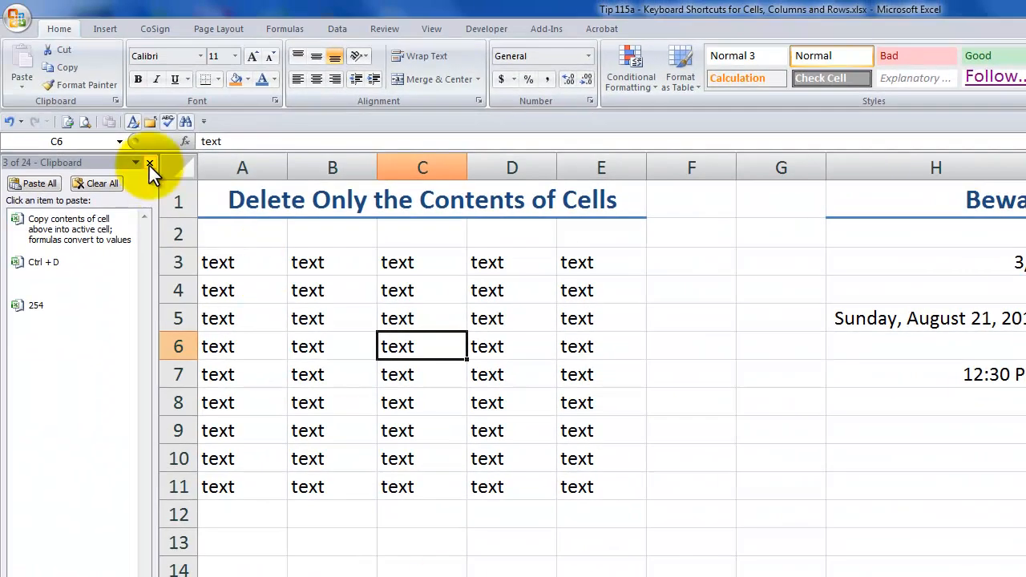
Close the Clipboard pane and make B3 bold, C4 italic and C6 underlined.
left_click(149, 164)
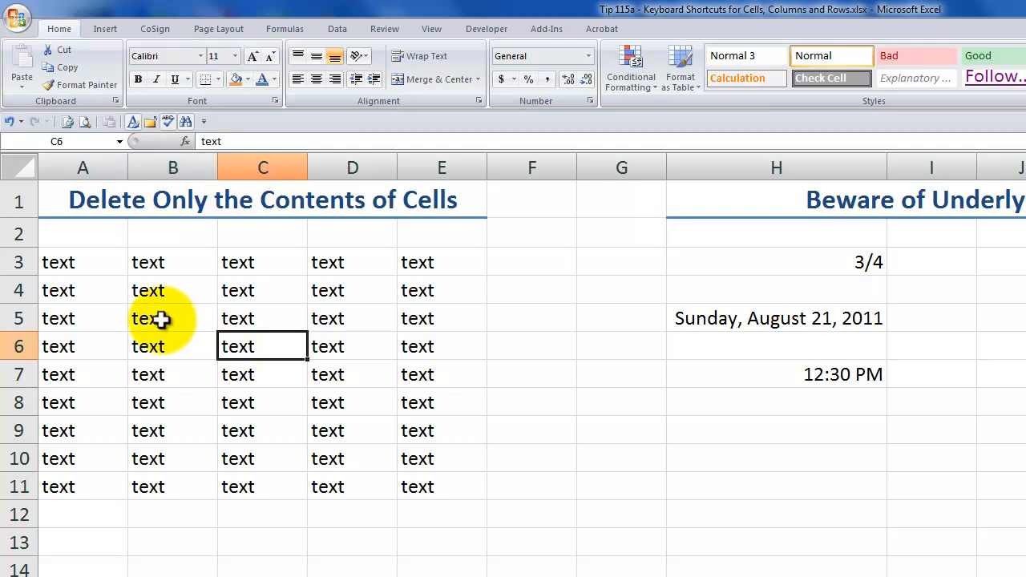
left_click(172, 262)
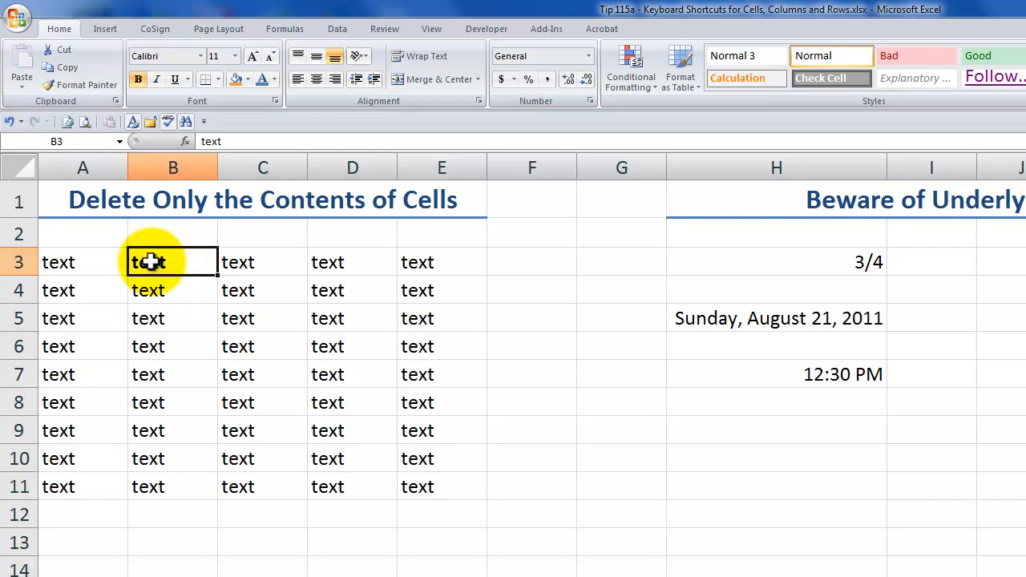
left_click(262, 290)
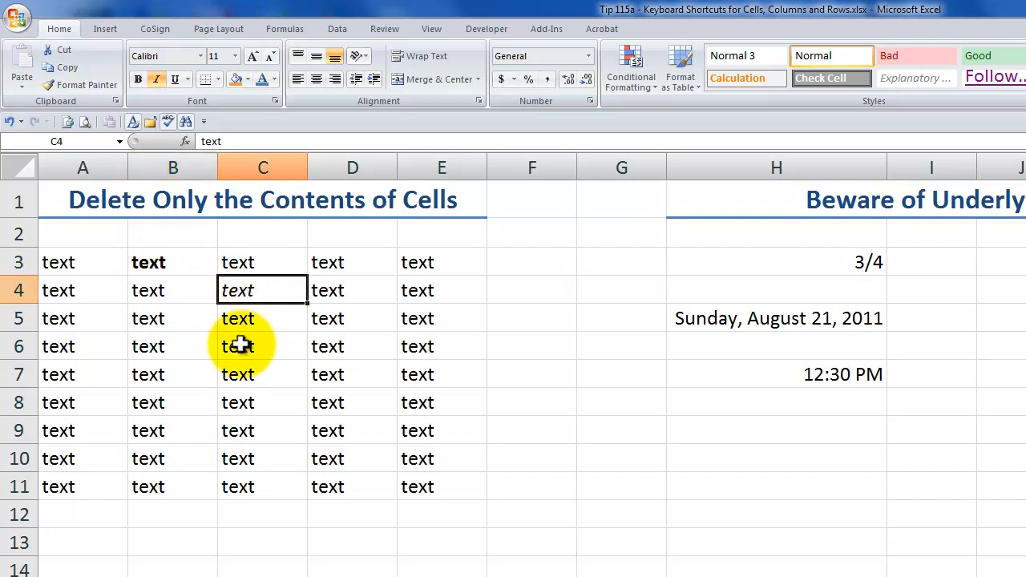
left_click(262, 346)
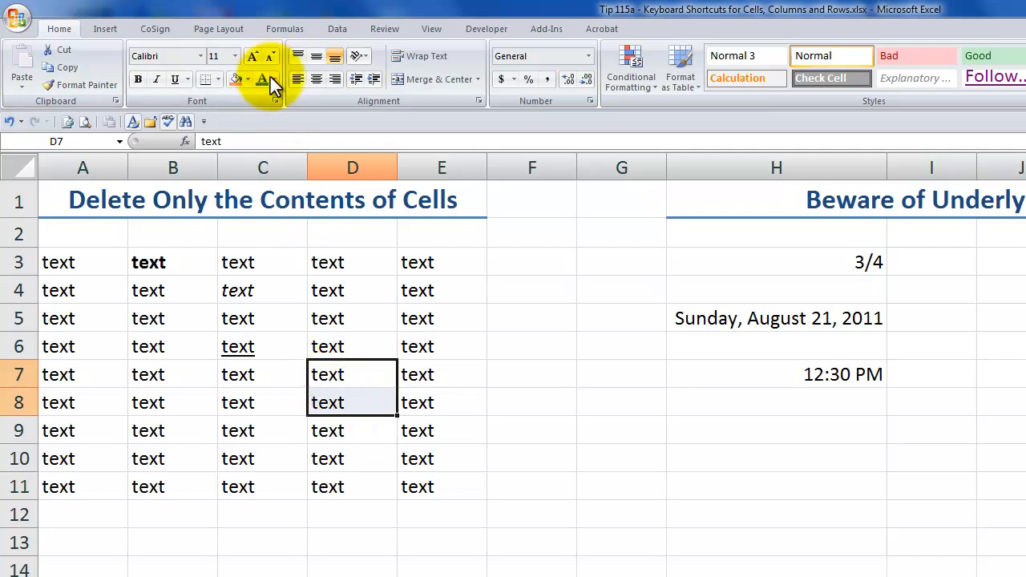
Turn the D7:D8 text red and give B9:C10 an orange fill.
left_click(278, 80)
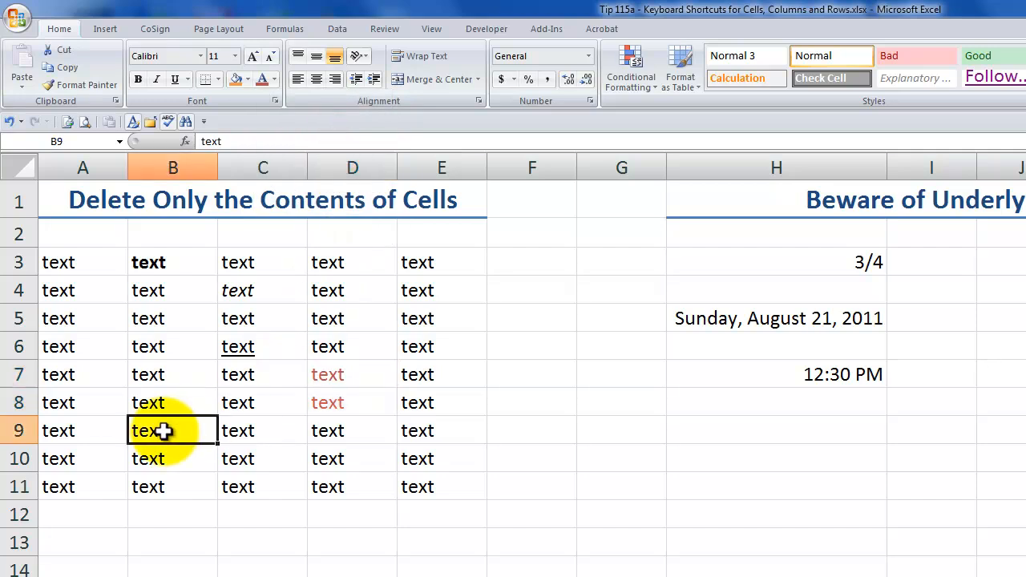
left_click_drag(161, 431, 238, 459)
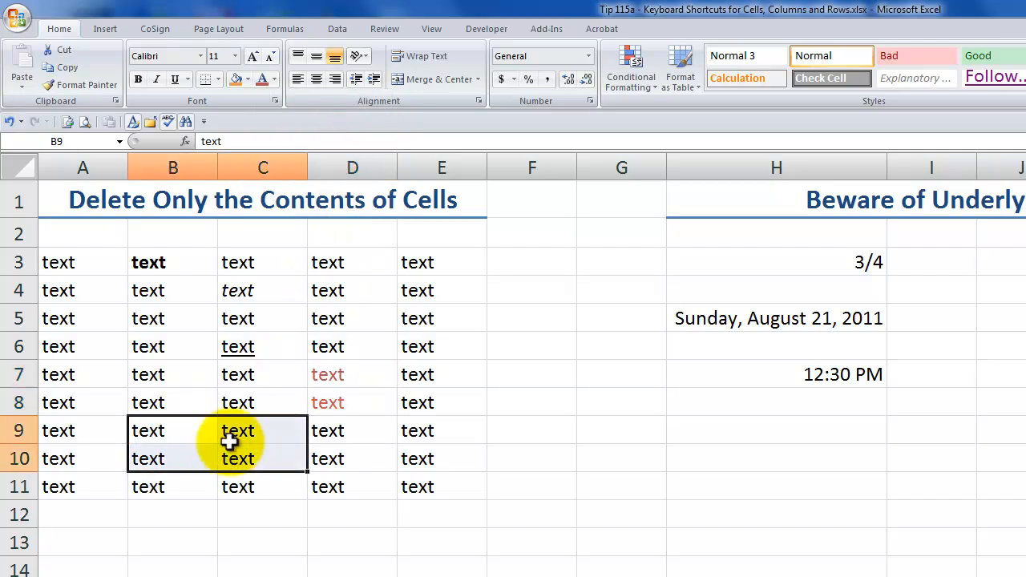
left_click(247, 78)
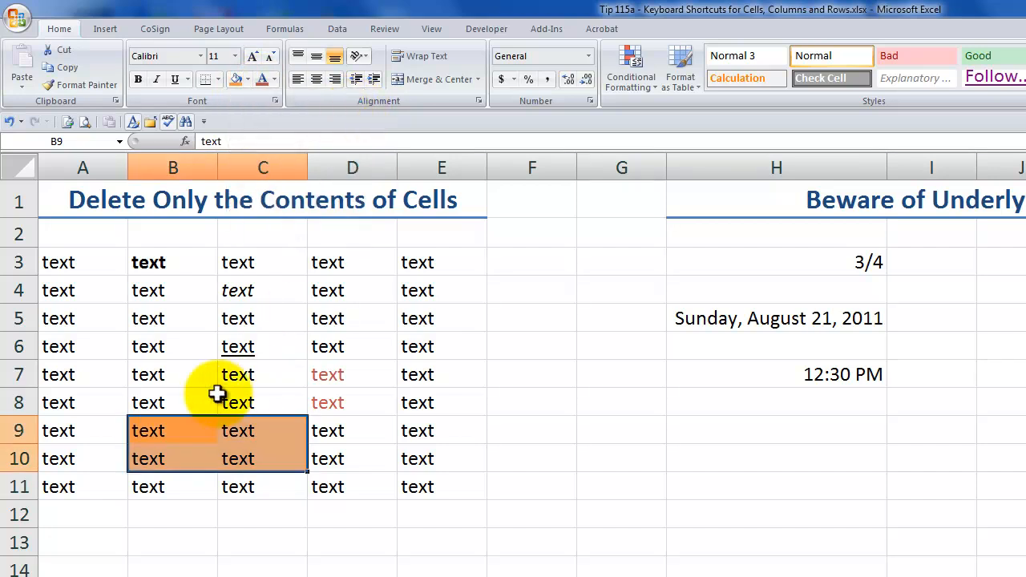
mouse_move(334, 374)
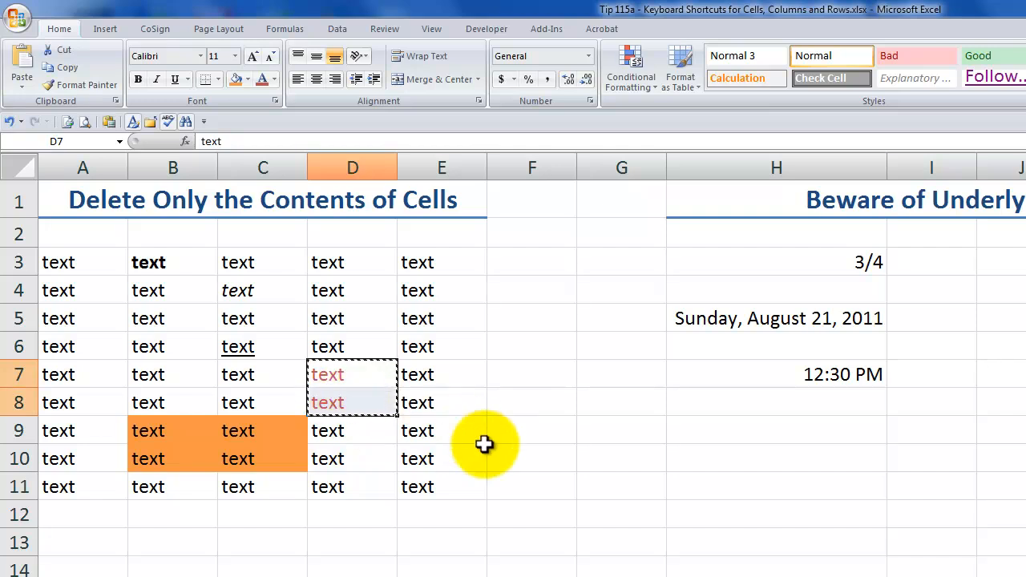
Paste the copied red text at F10 and the cut orange block at B14.
left_click(532, 459)
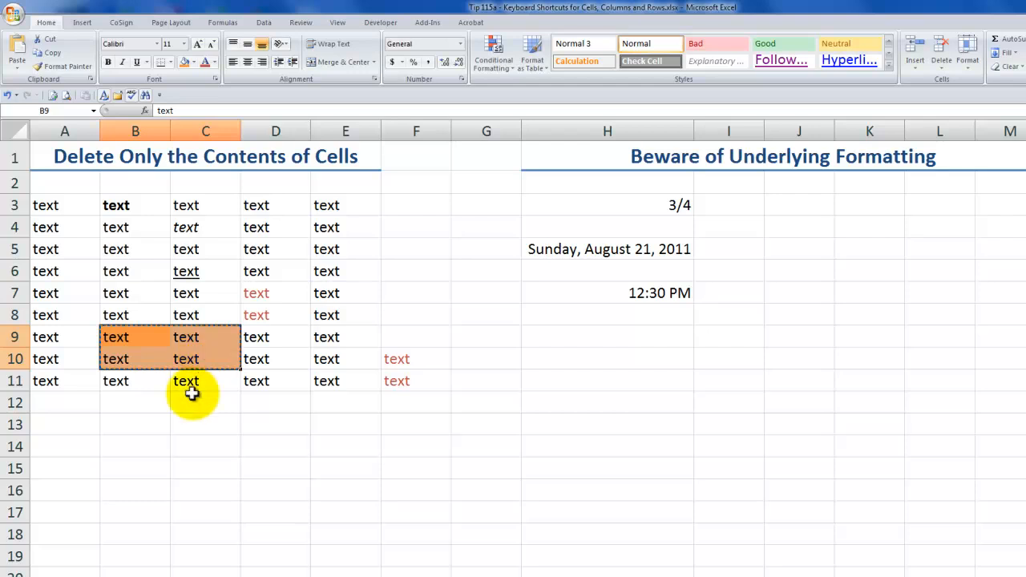
left_click(135, 447)
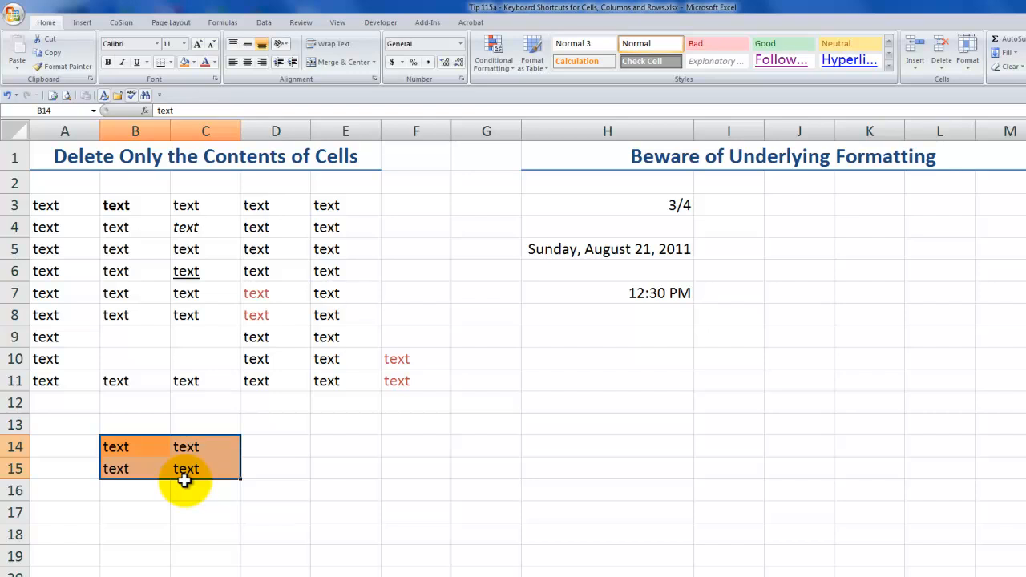
mouse_move(183, 465)
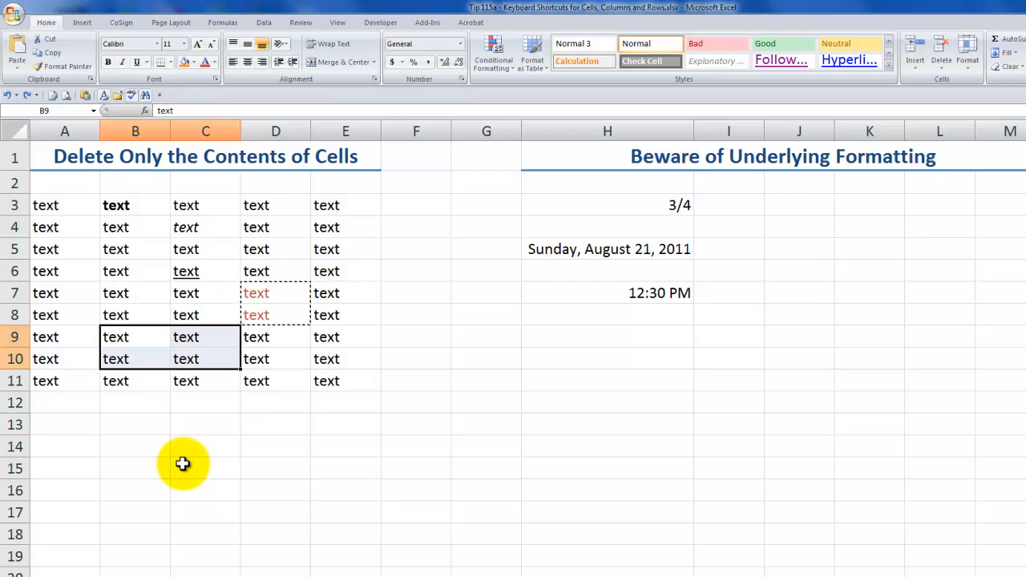
mouse_move(263, 293)
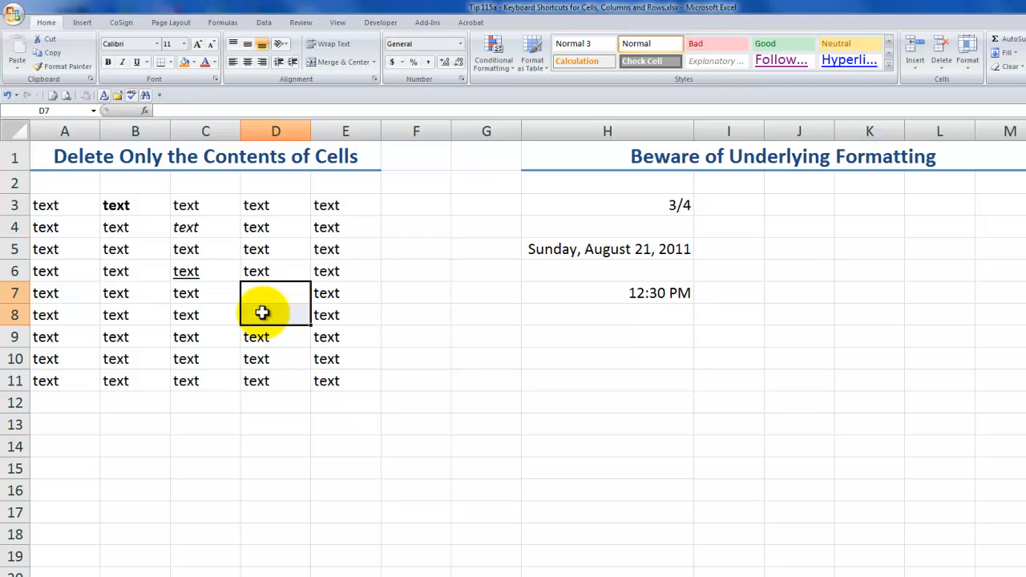
Type 'Danny' into the cleared red cell D7, then select H3.
type("Danny")
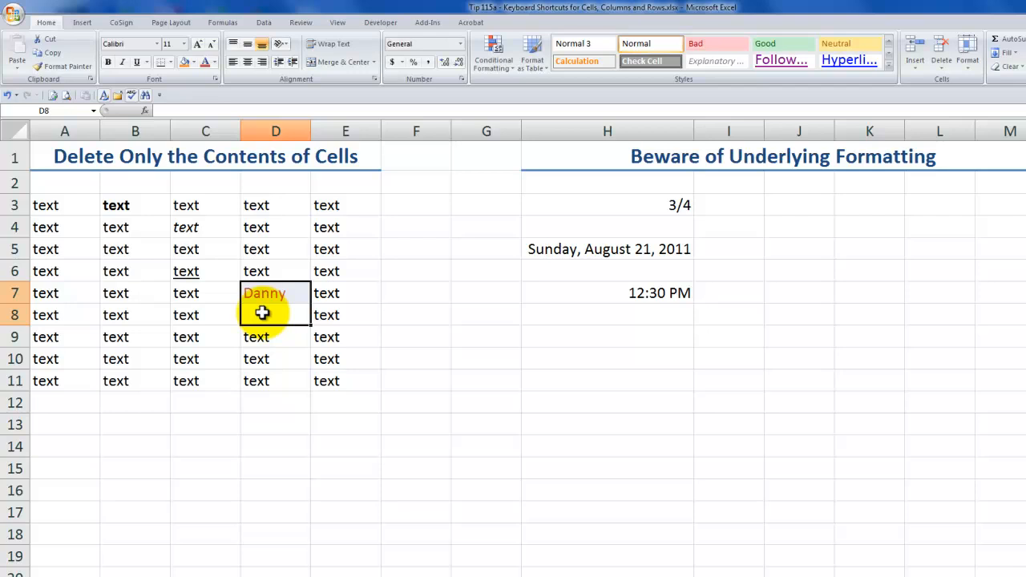
mouse_move(439, 286)
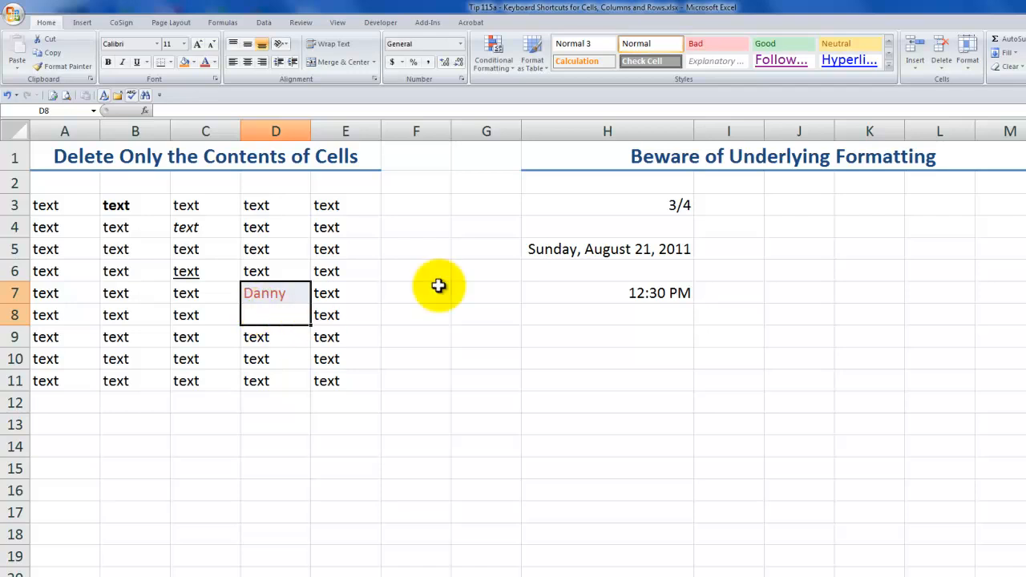
left_click(607, 205)
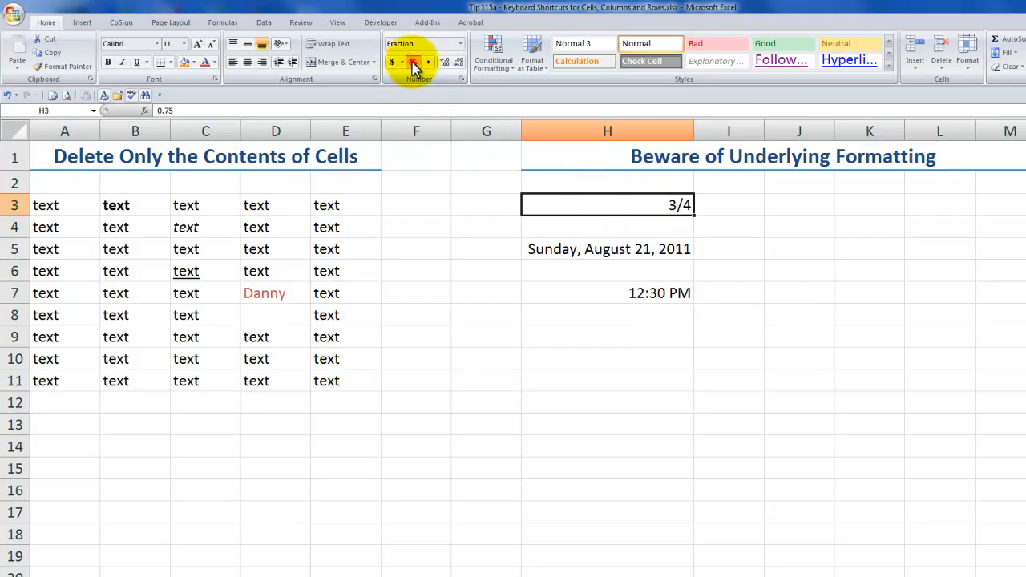
Show H3's 3/4 as a percentage, clear it, and type 123%.
left_click(392, 62)
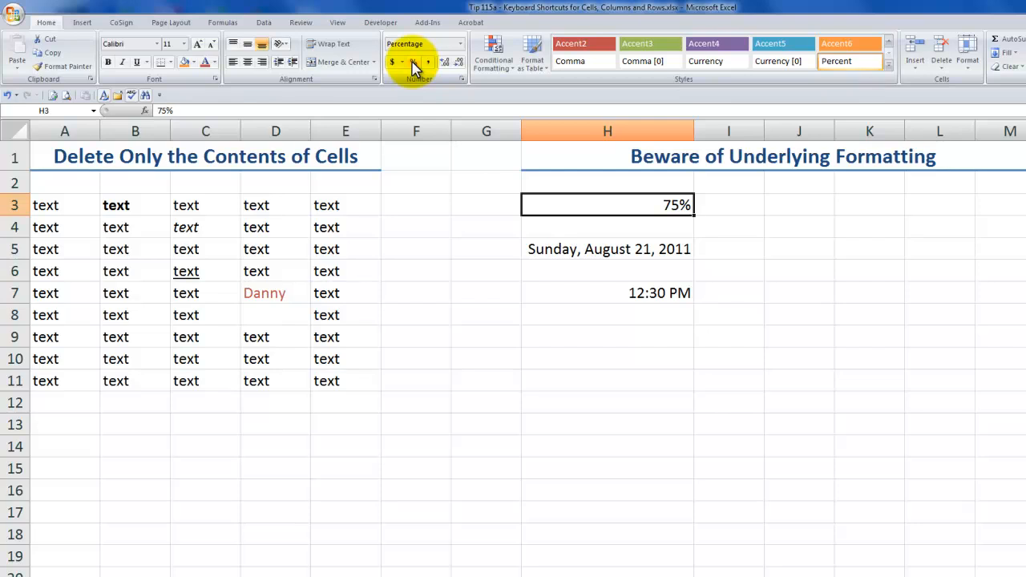
key("Delete")
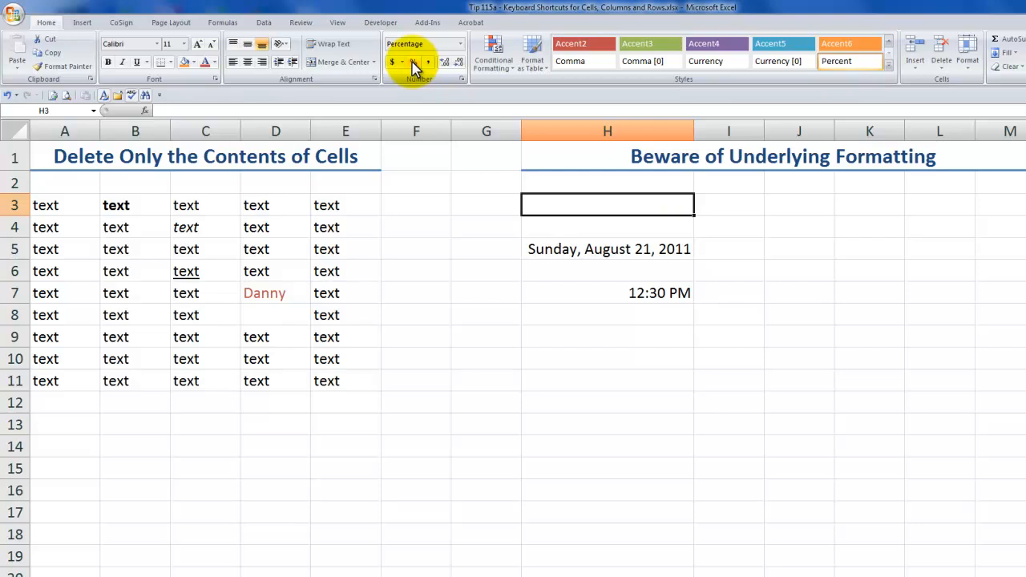
type("123%")
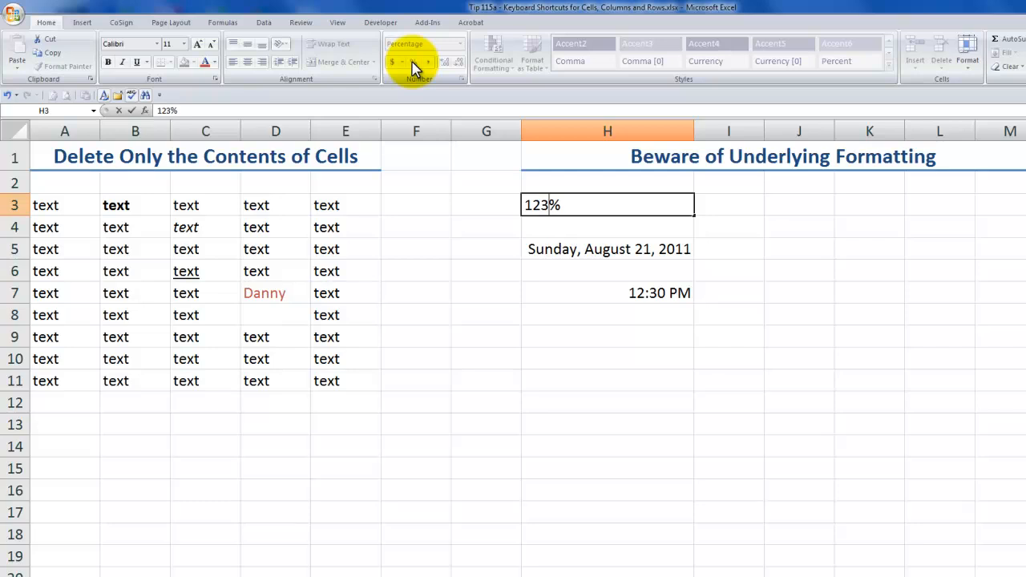
mouse_move(60, 205)
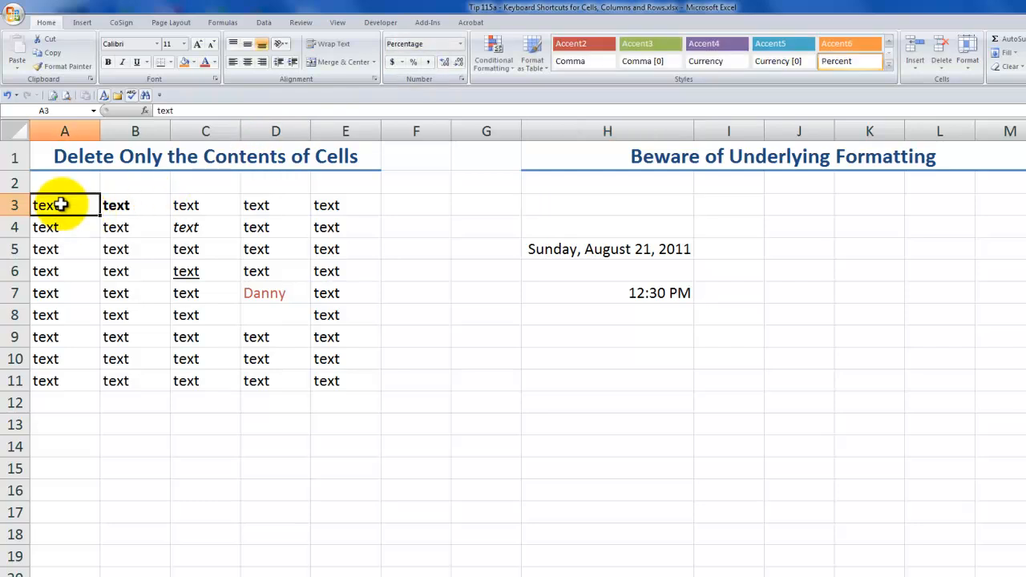
left_click_drag(64, 205, 276, 315)
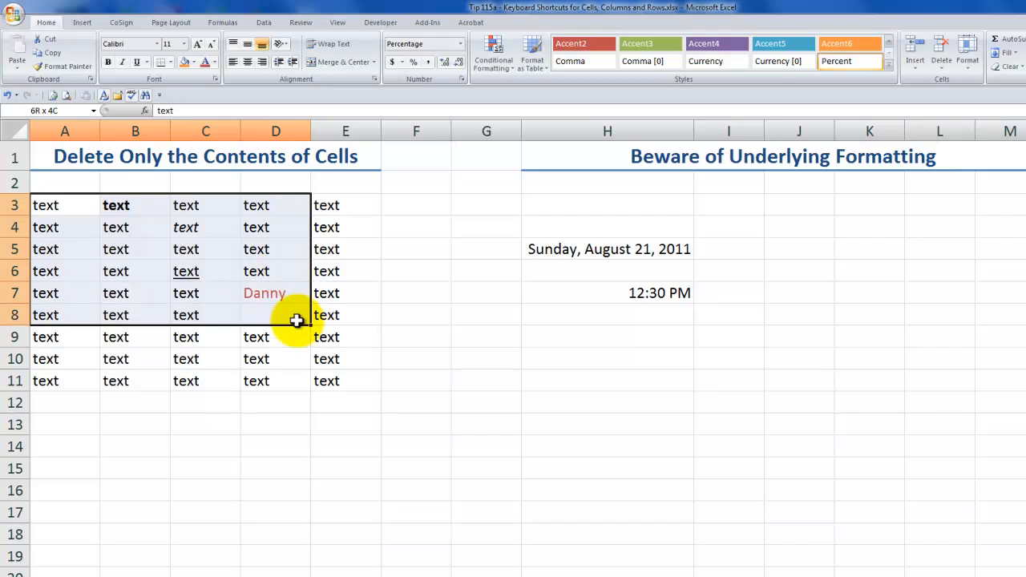
left_click_drag(297, 321, 326, 381)
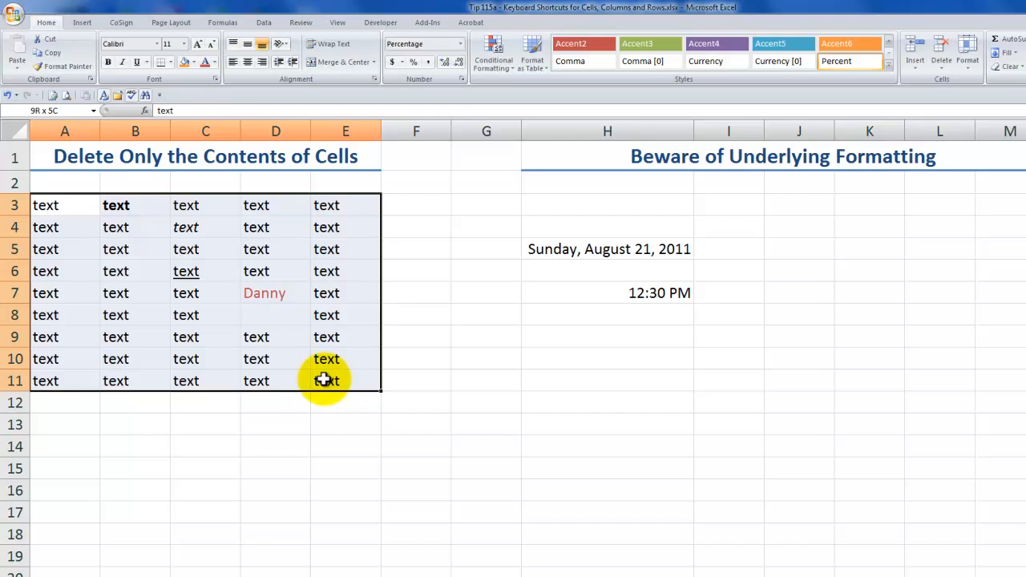
left_click(205, 314)
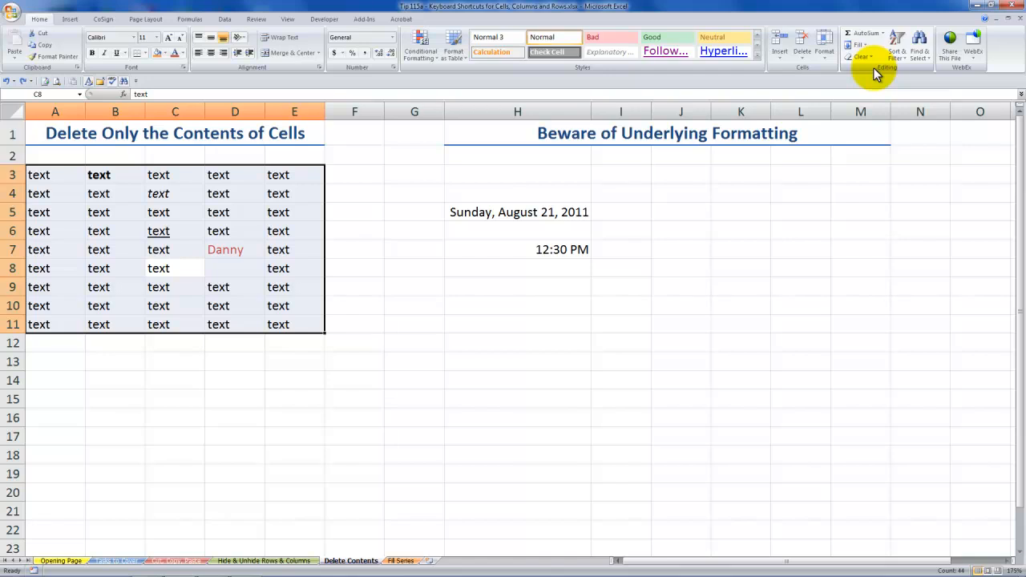
Clear the August 21, 2011 date from H5 and switch to the Tasks to Cover sheet.
left_click(518, 211)
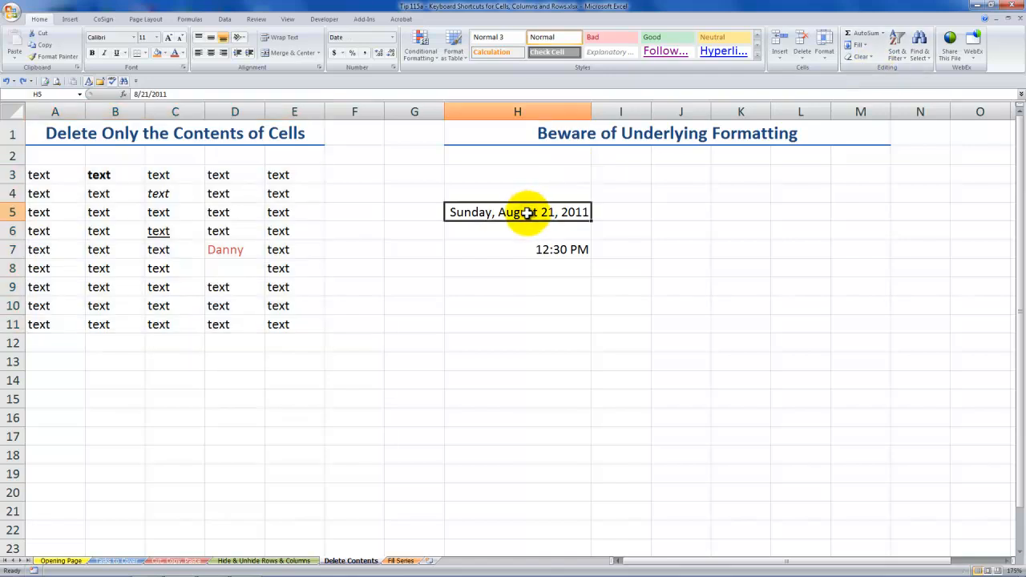
double_click(519, 212)
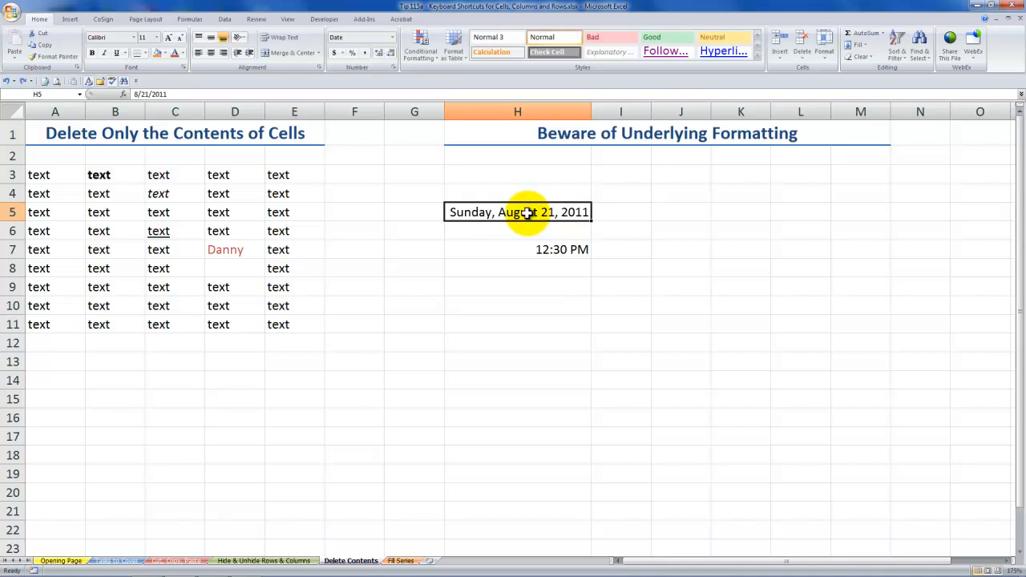
key("Delete")
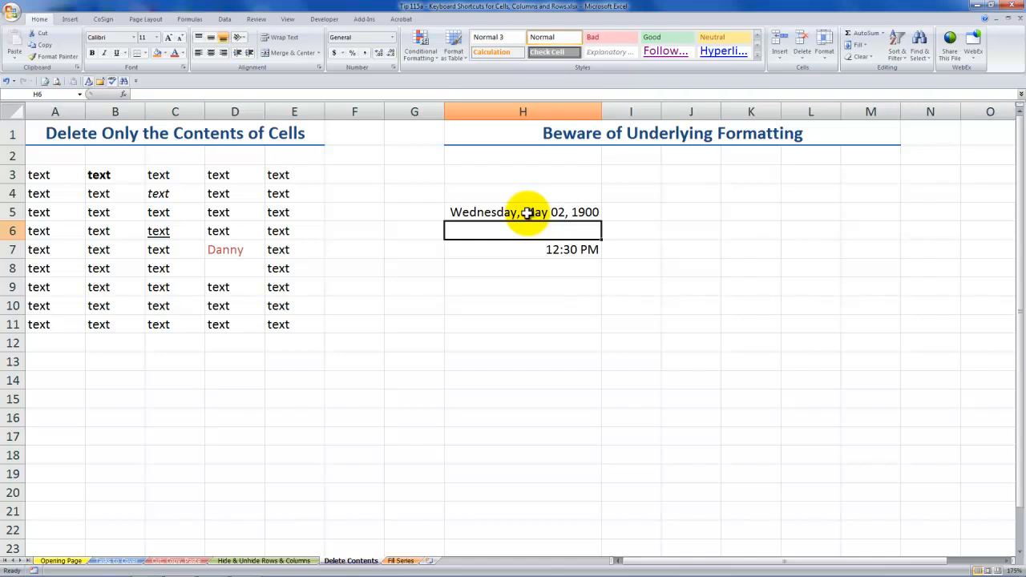
left_click(117, 560)
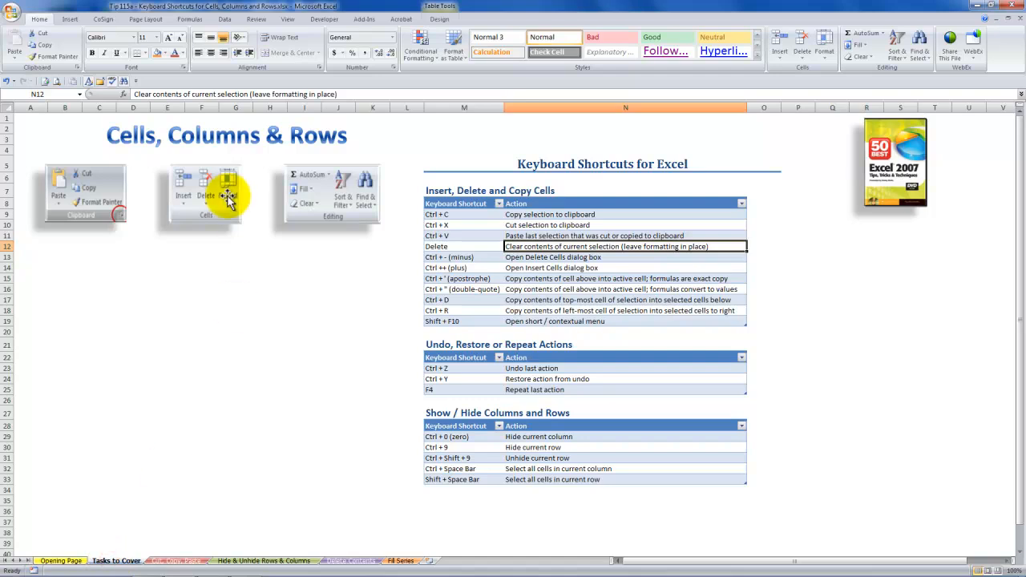
mouse_move(549, 215)
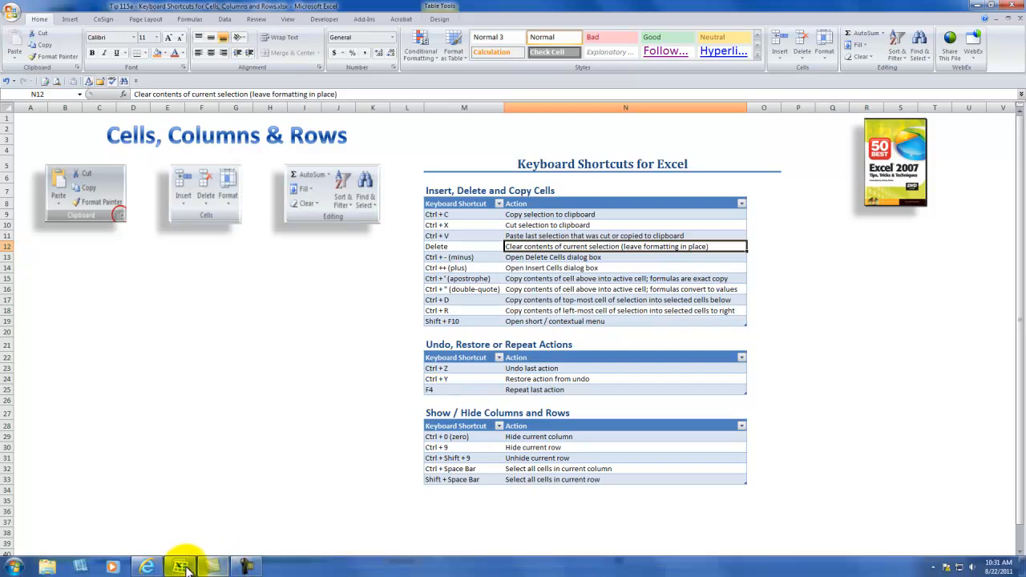
left_click(147, 566)
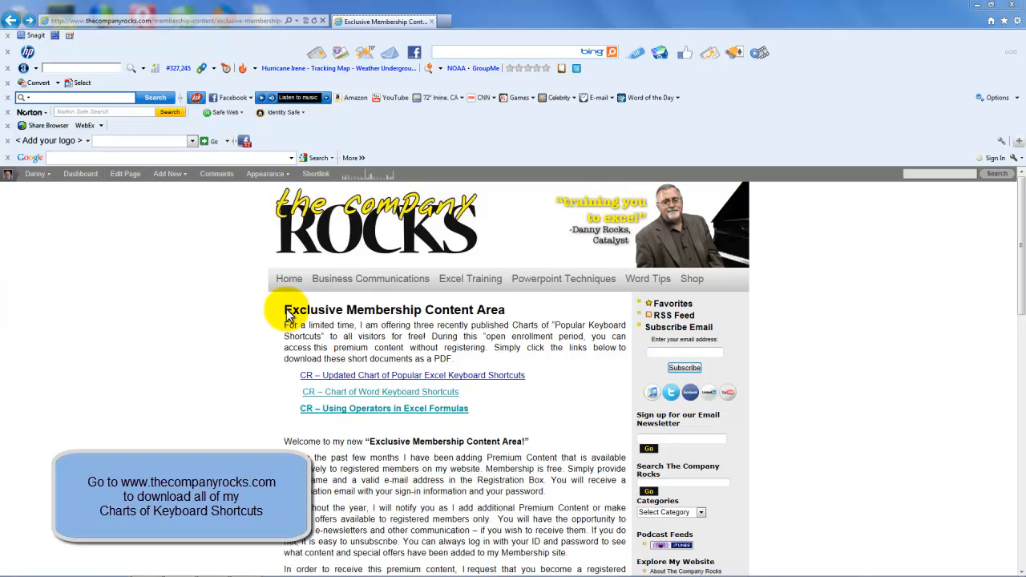
mouse_move(356, 409)
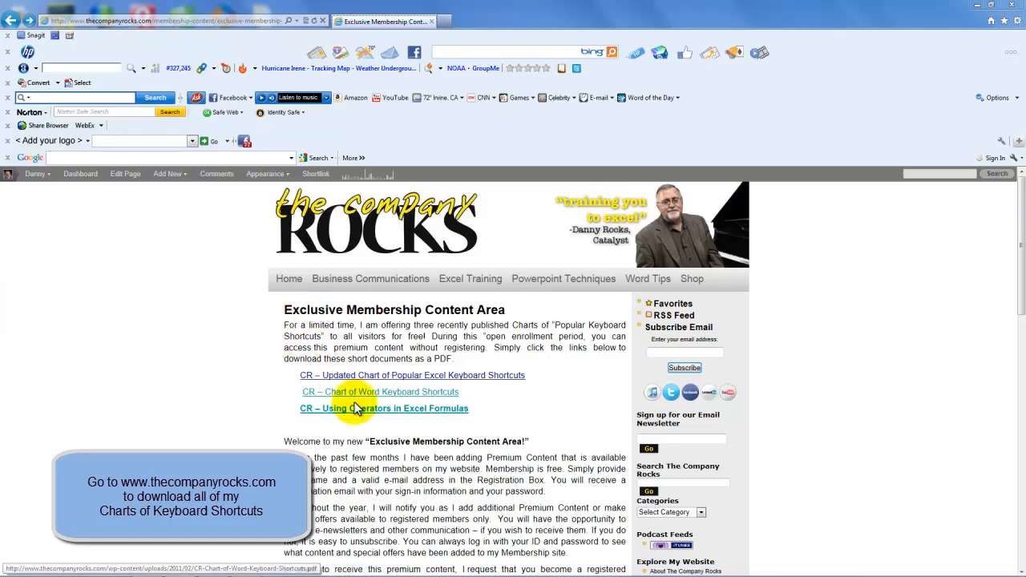
mouse_move(371, 381)
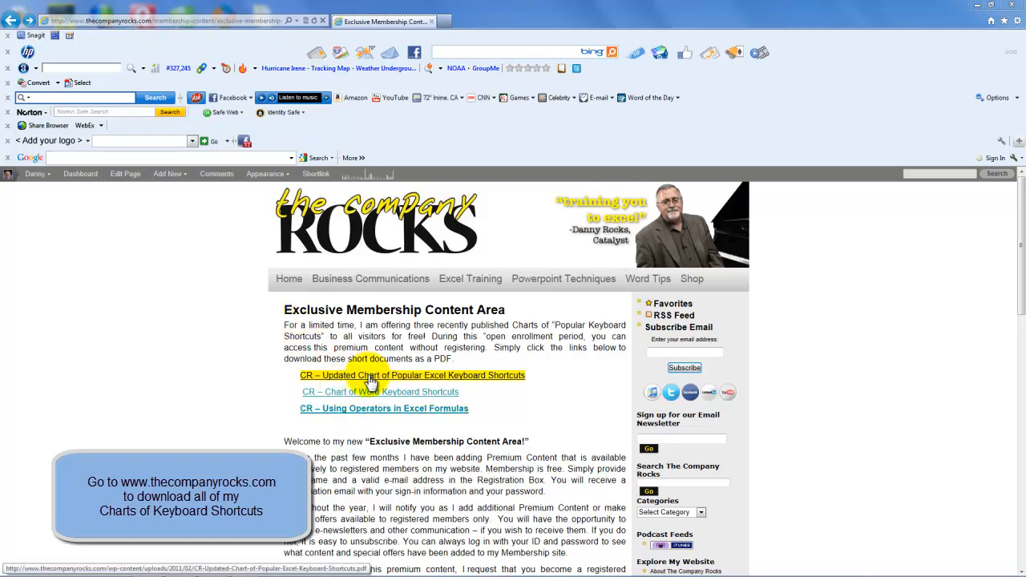
Scroll the membership page down to the free shortcut PDFs and back to the top.
scroll("down", 3)
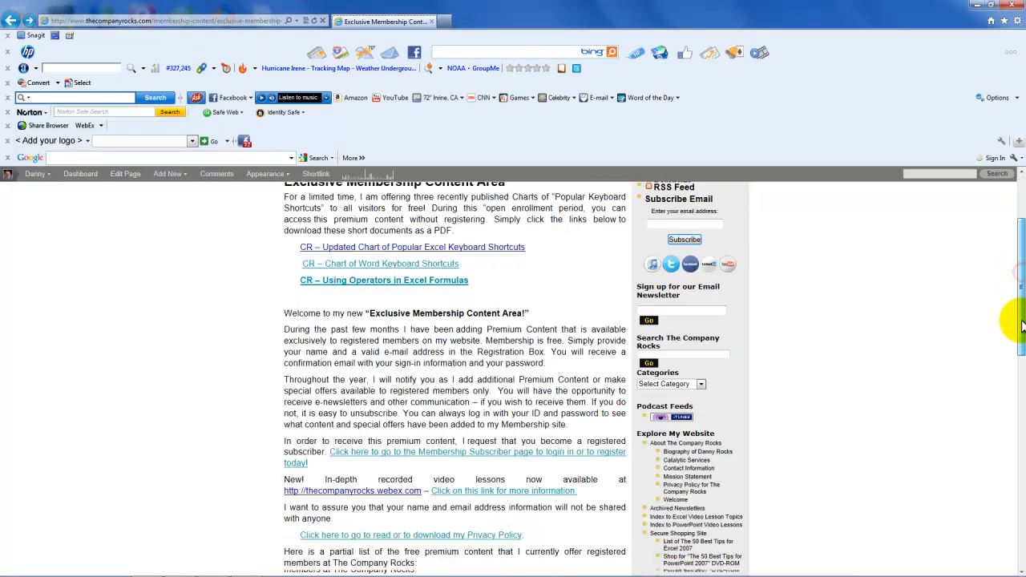
scroll("down", 3)
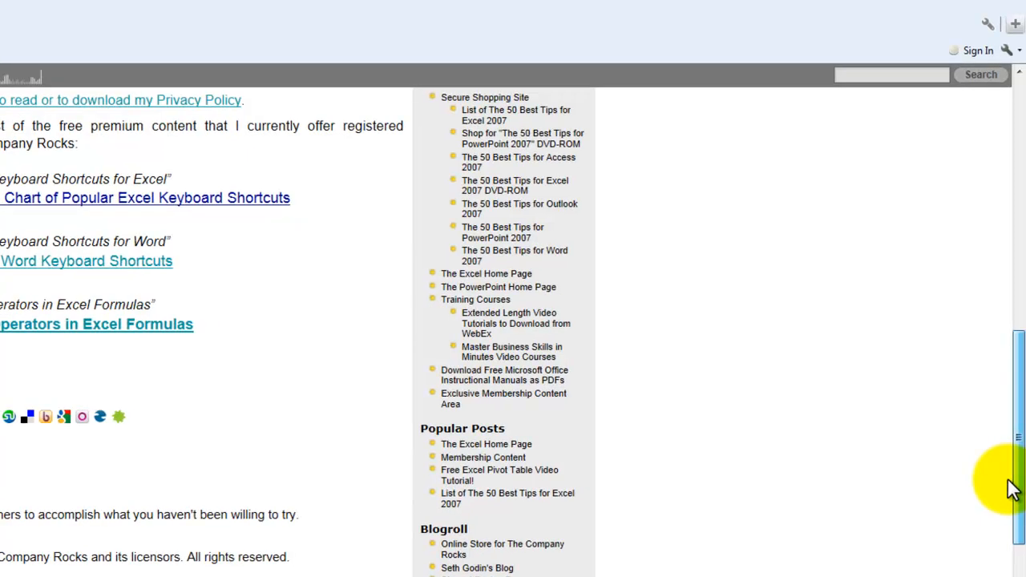
mouse_move(584, 409)
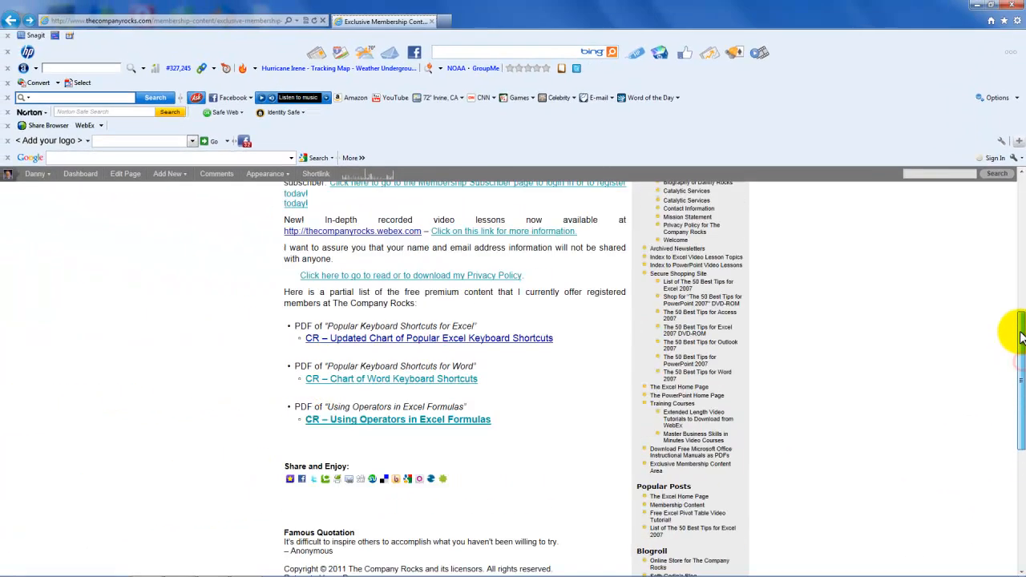
scroll("up", 3)
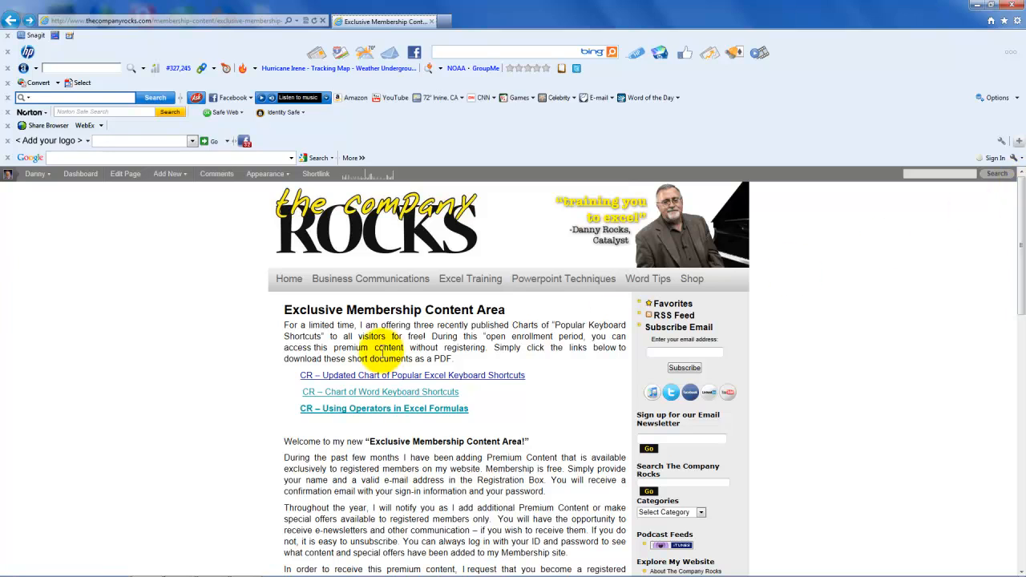